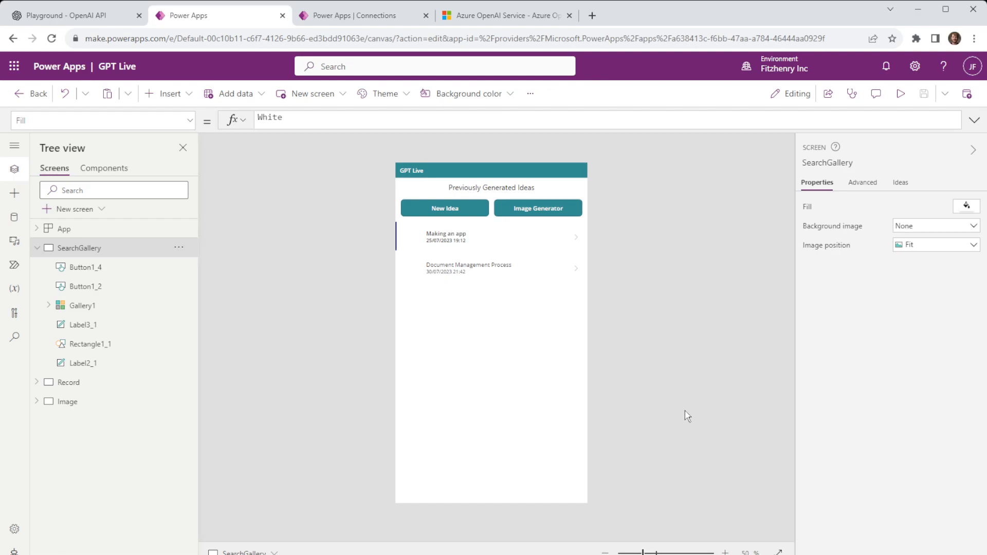
mouse_move(704, 413)
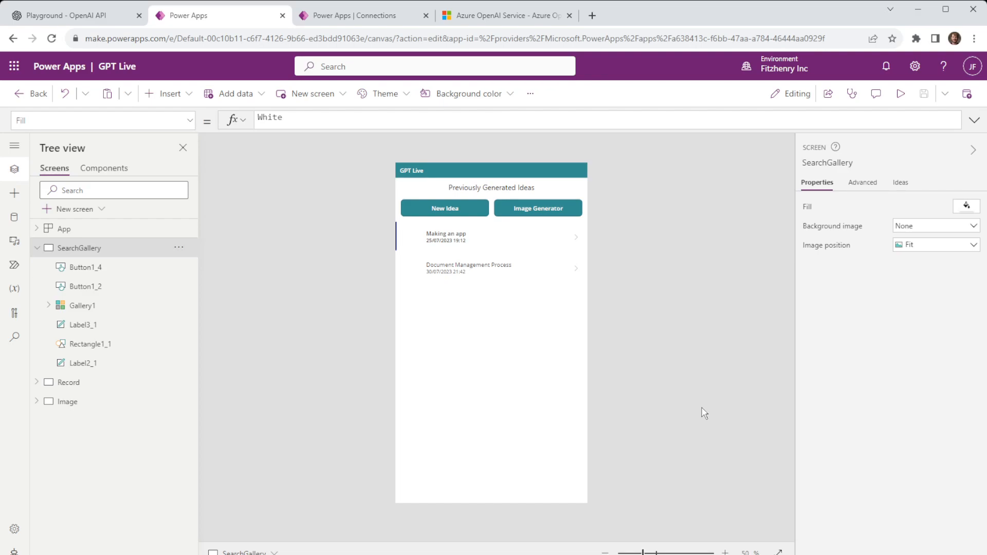
mouse_move(370, 362)
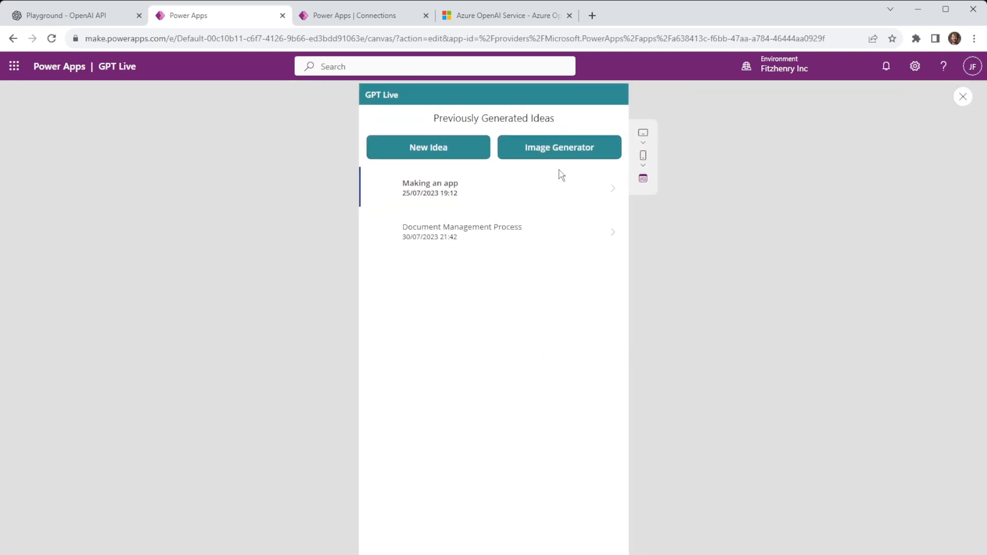
mouse_move(501, 180)
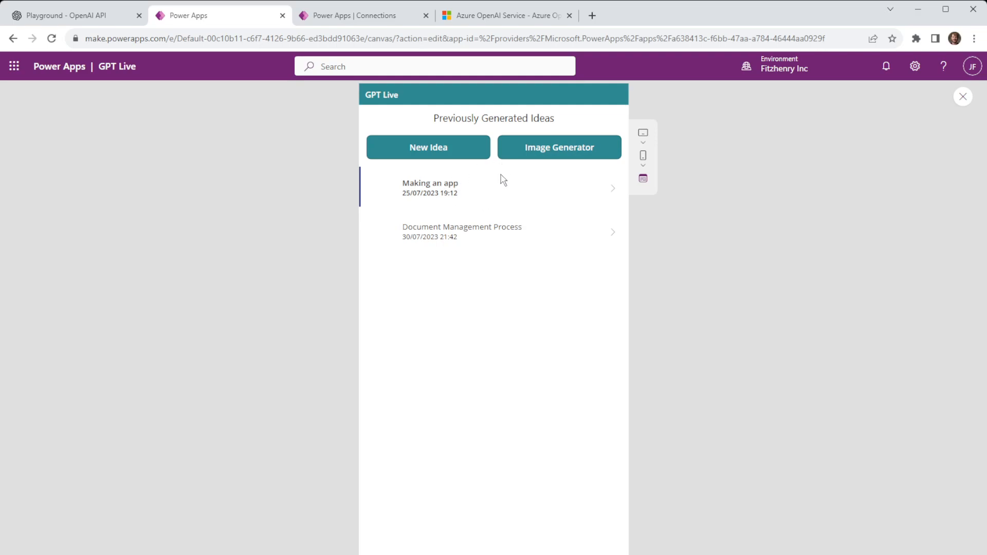
mouse_move(369, 201)
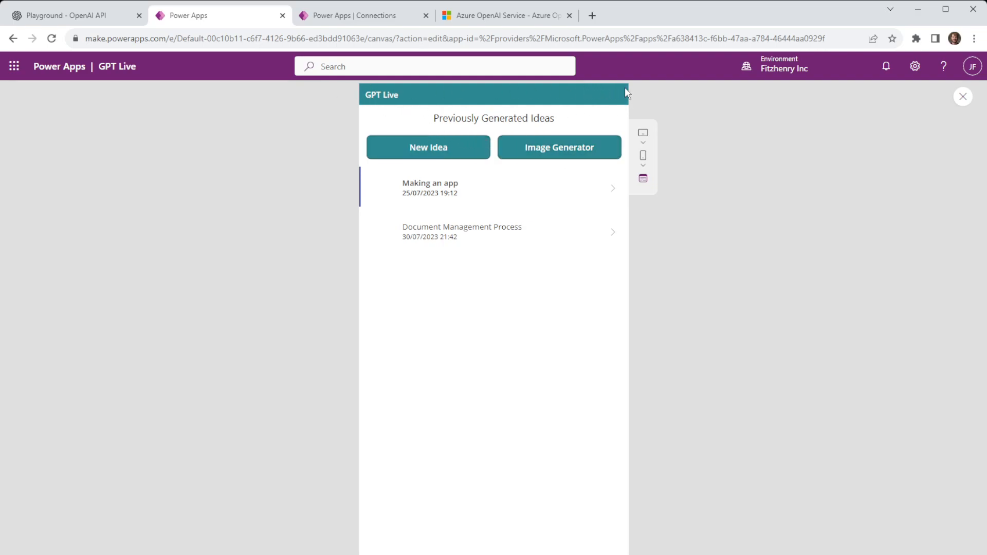
mouse_move(430, 232)
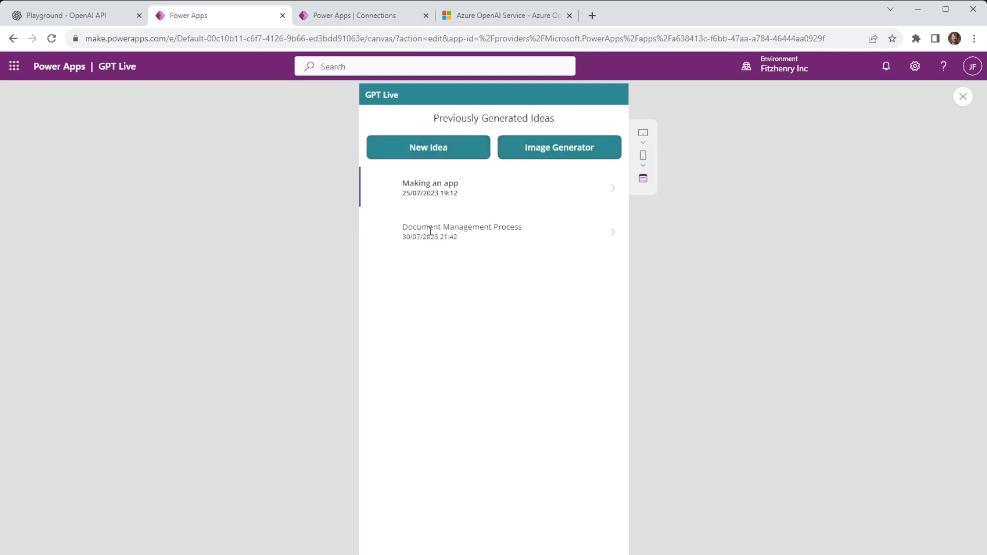
mouse_move(551, 283)
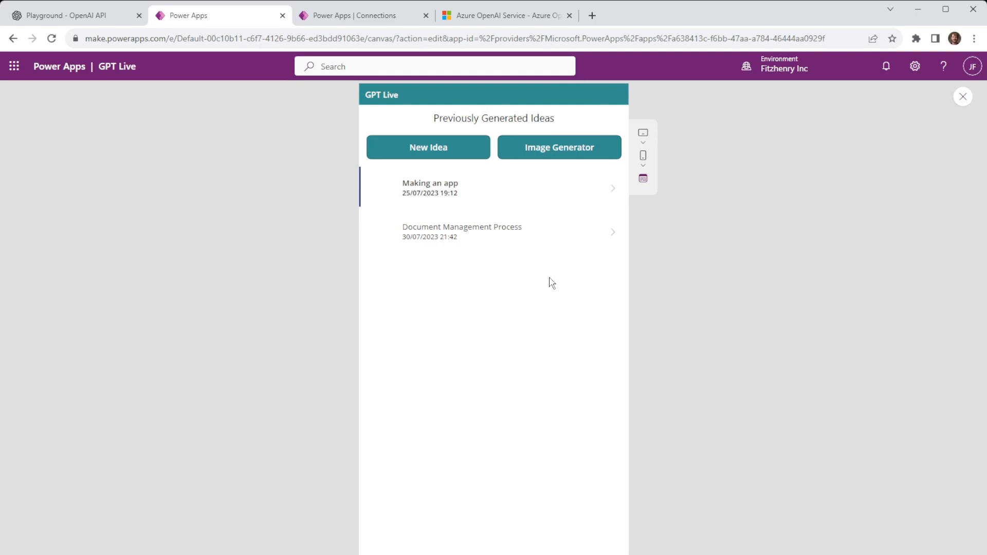
mouse_move(506, 281)
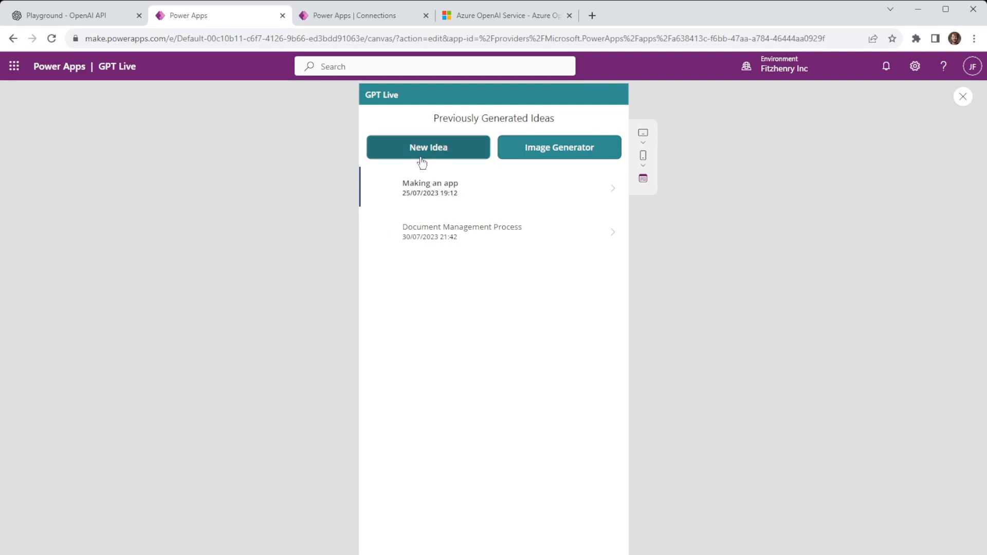
Enter the new idea 'Marketing Campaign for Local Housing First Time Buyers' and request its steps.
left_click(428, 147)
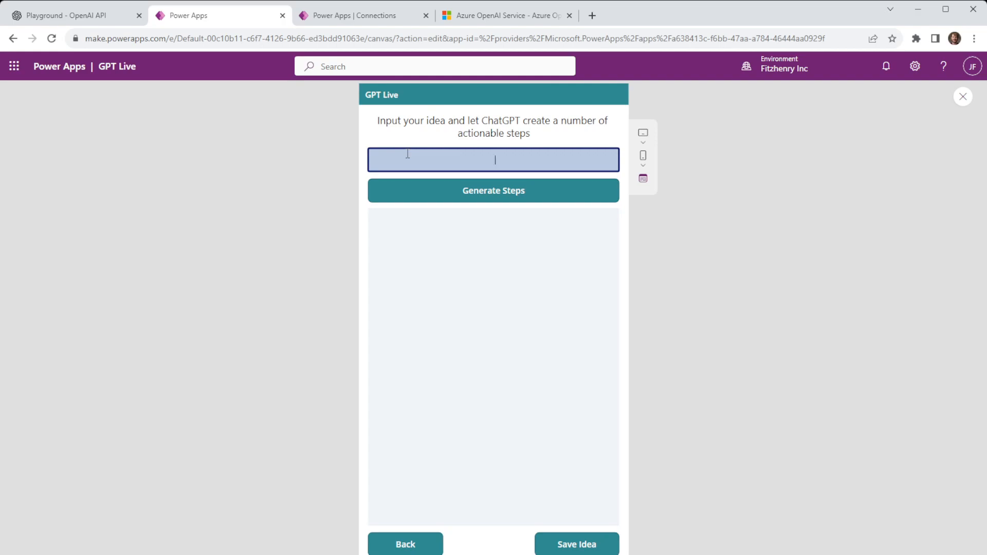
type("Marketing C")
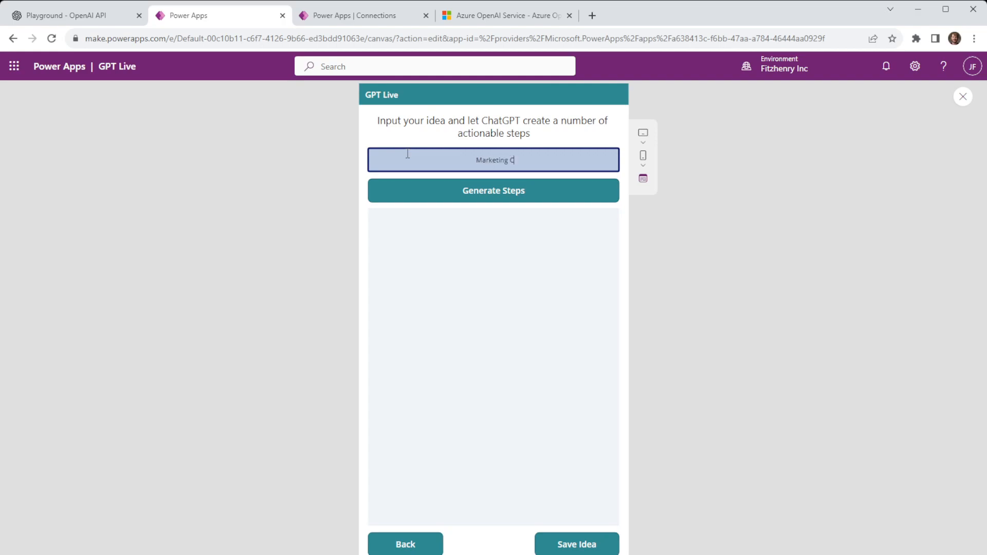
type("ampaign")
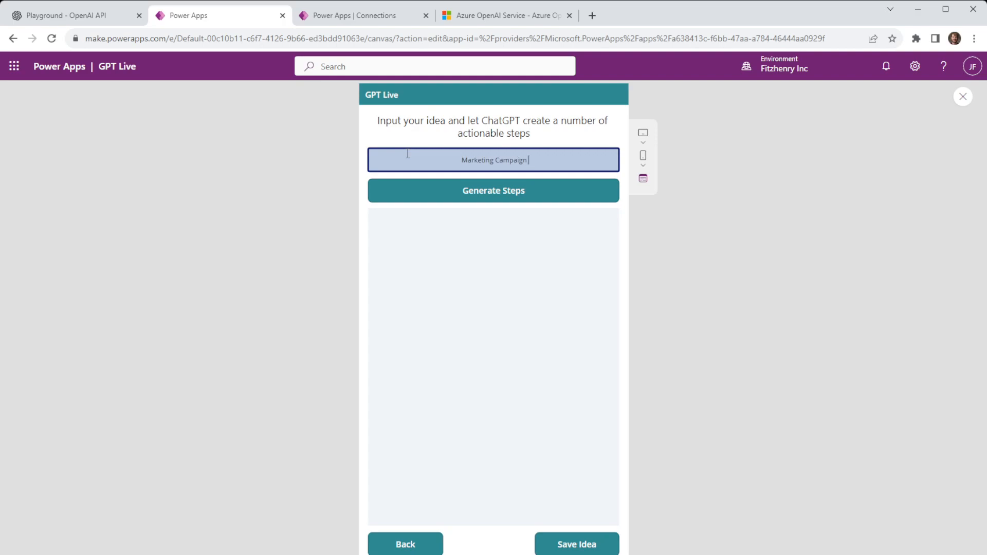
type("for")
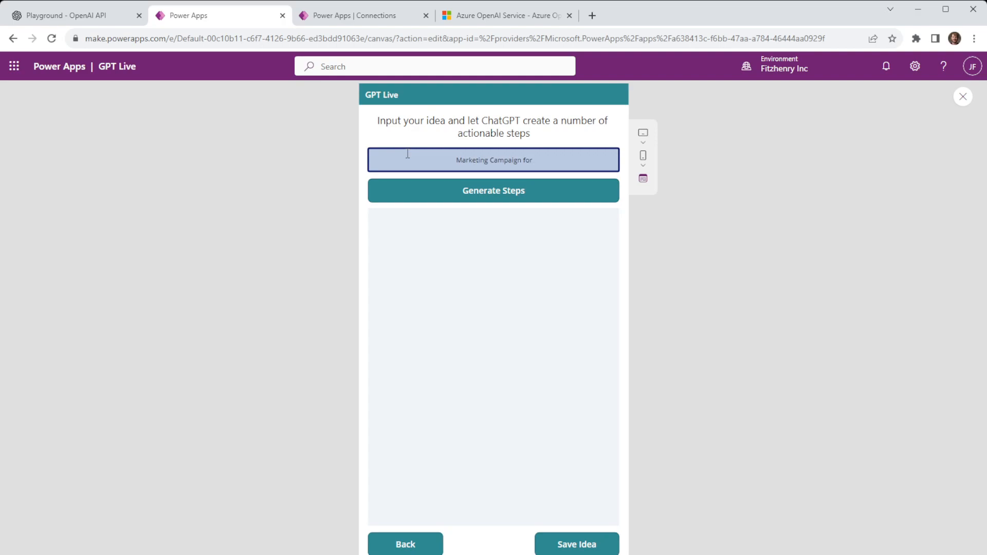
type("Local House")
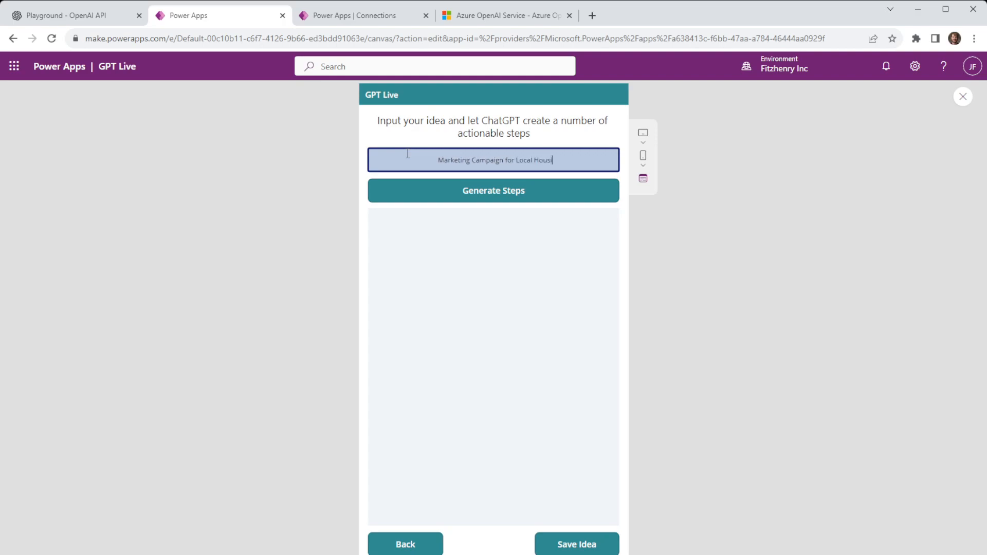
type("ing F")
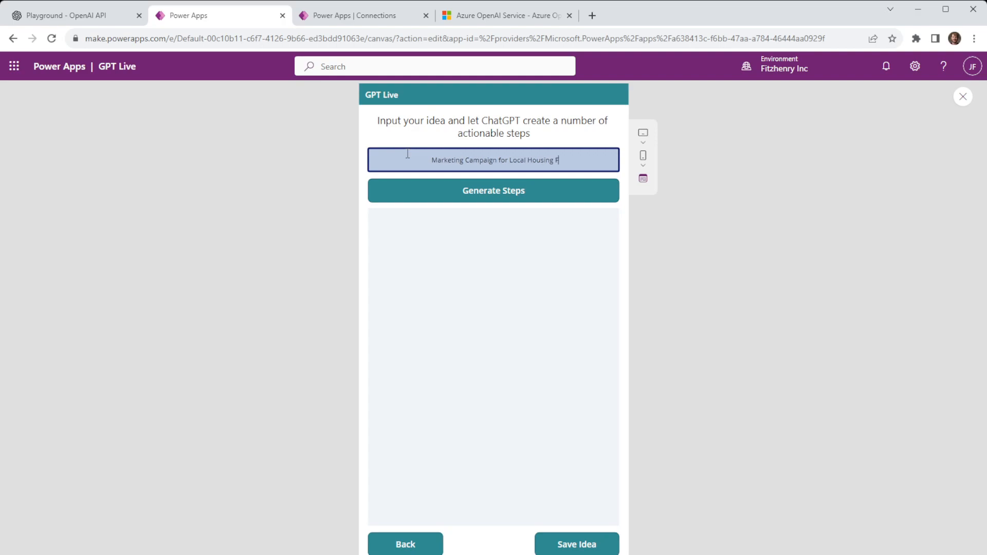
type("irst Time Buyers")
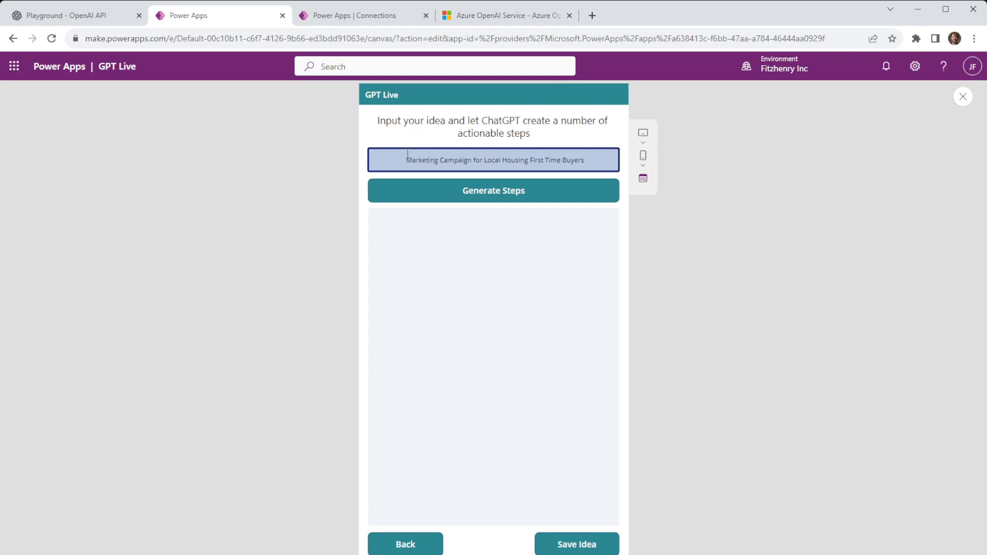
left_click(492, 191)
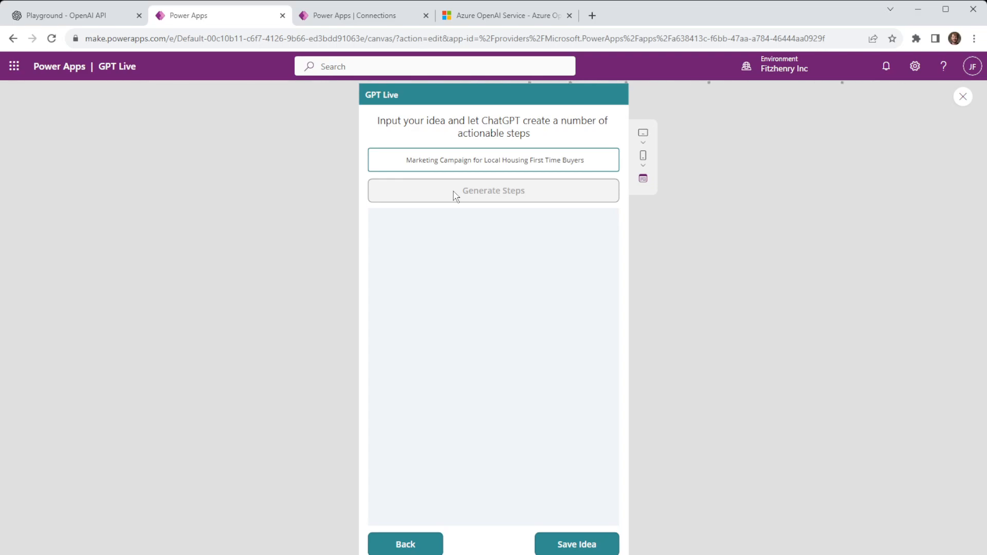
Generate and review the marketing campaign steps, then show the saved Document Management Process idea.
left_click(493, 191)
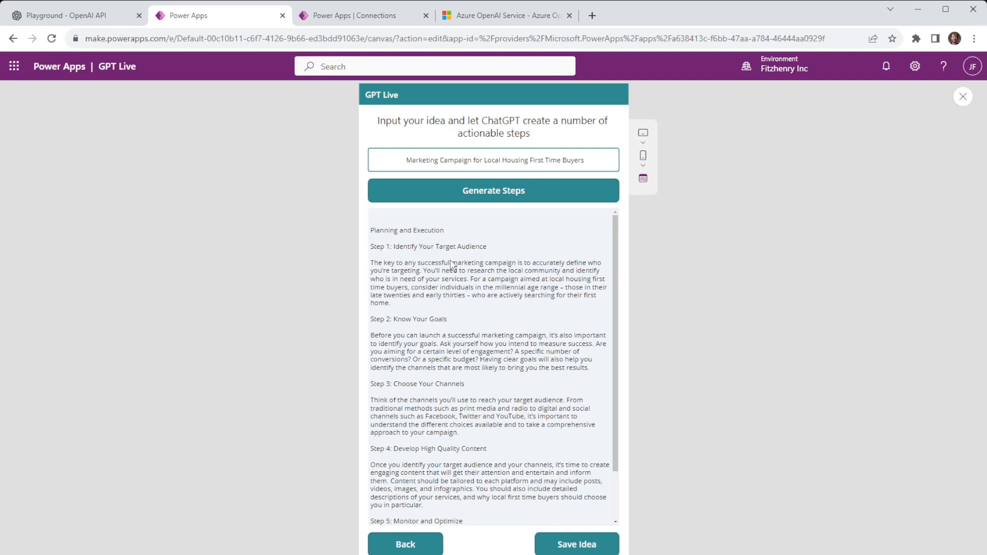
scroll("down", 3)
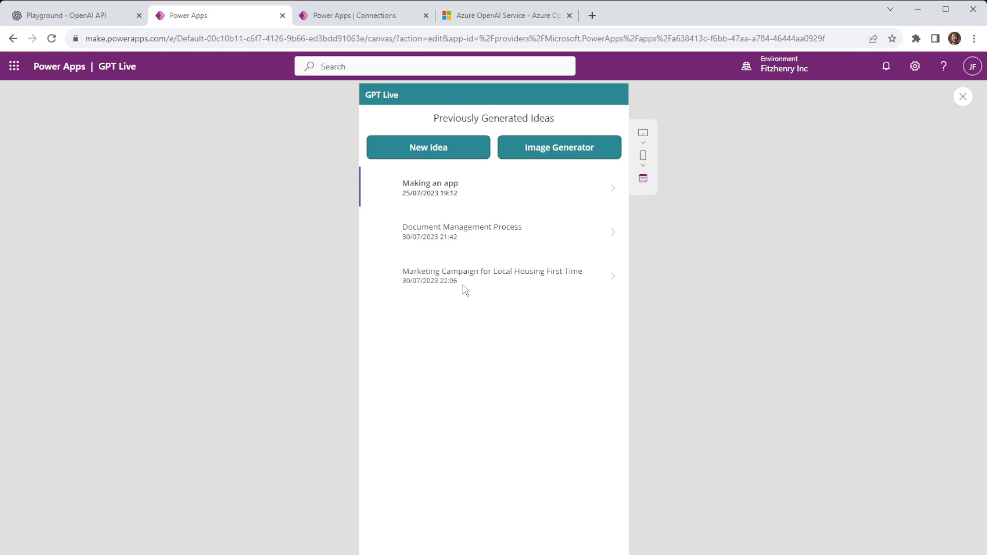
mouse_move(408, 224)
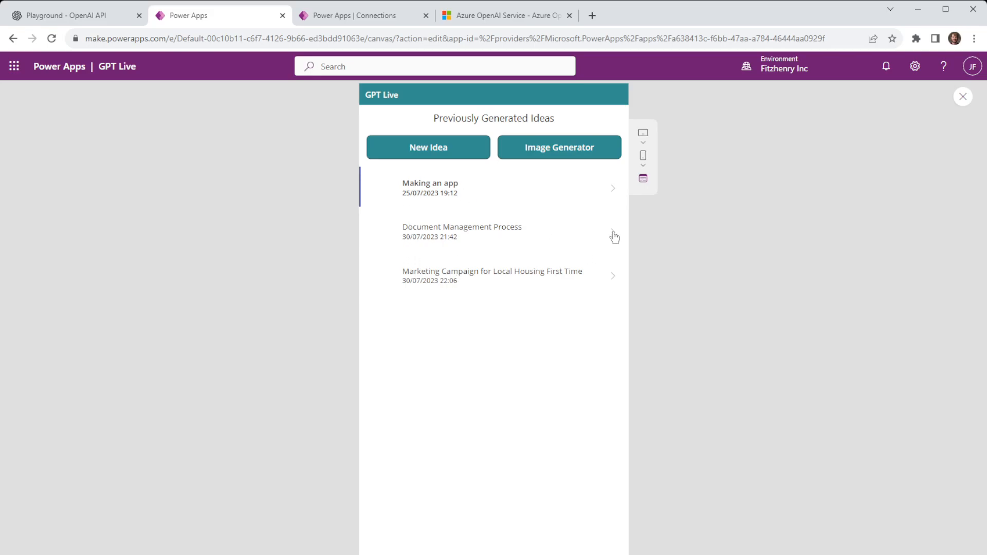
left_click(462, 231)
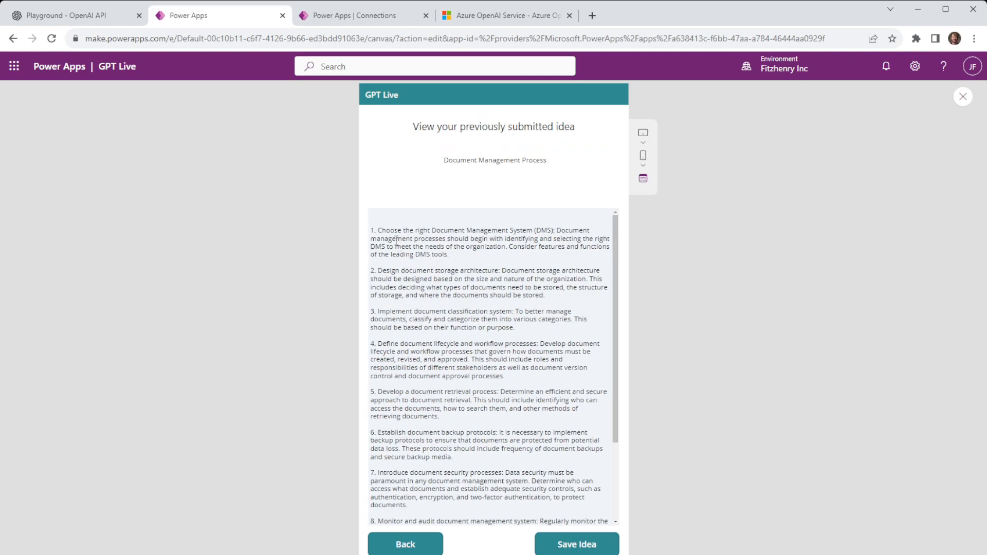
mouse_move(439, 189)
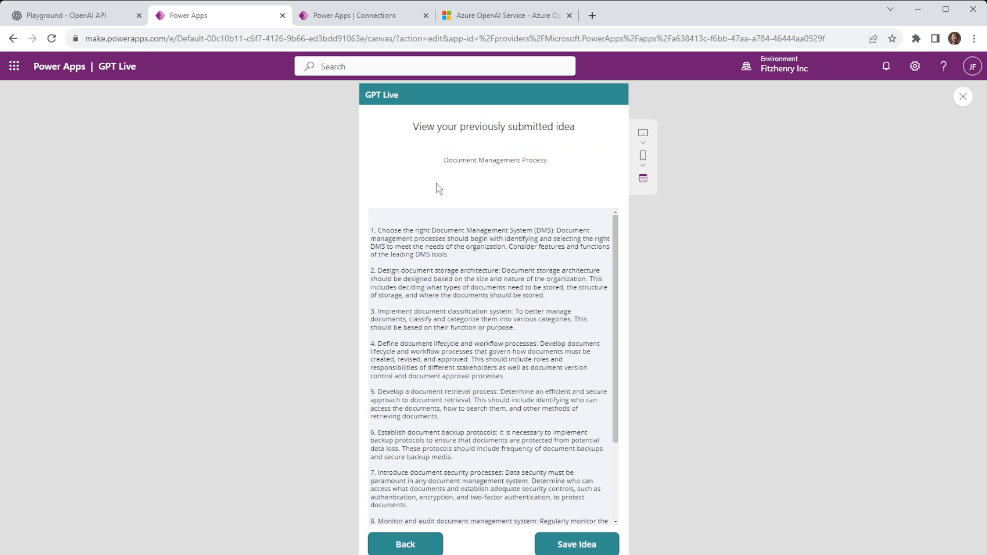
Generate a 'Mince Pies' image in the Image Generator, download it, and start a blank idea.
left_click(405, 544)
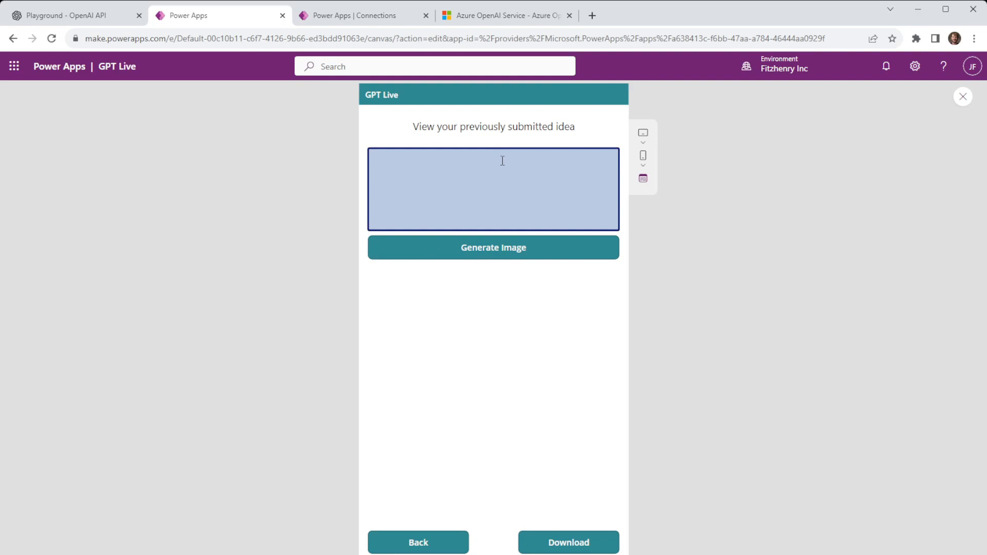
type("Mince Pies")
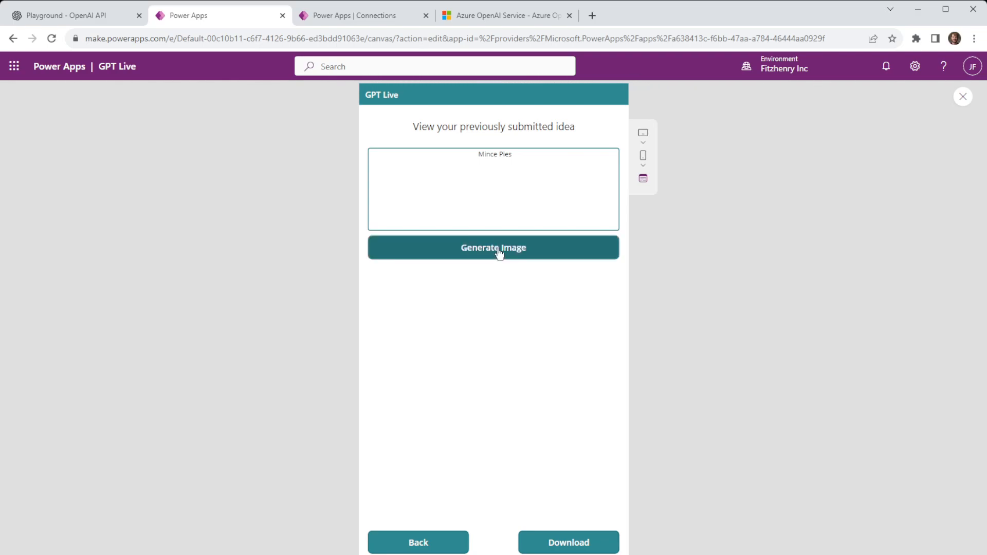
left_click(493, 247)
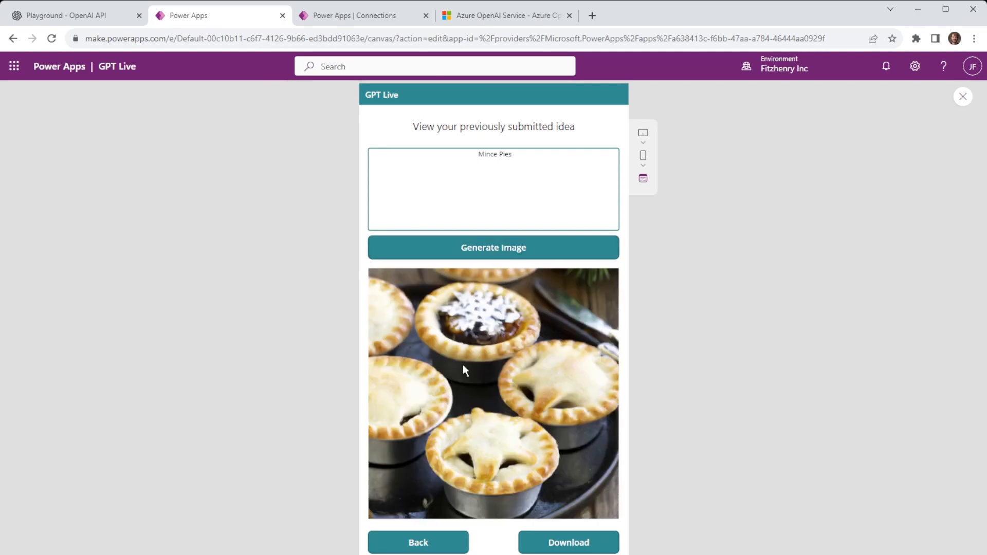
mouse_move(536, 367)
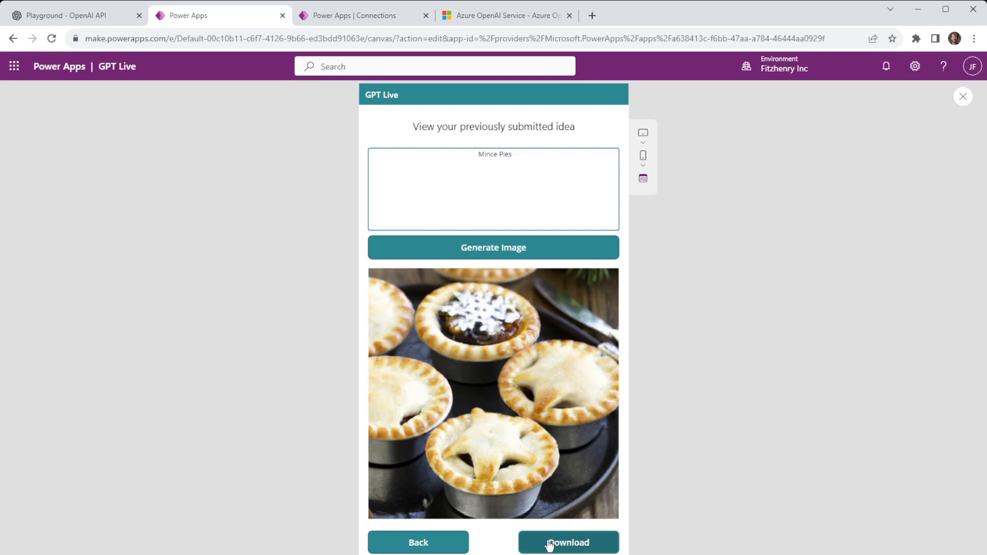
left_click(418, 542)
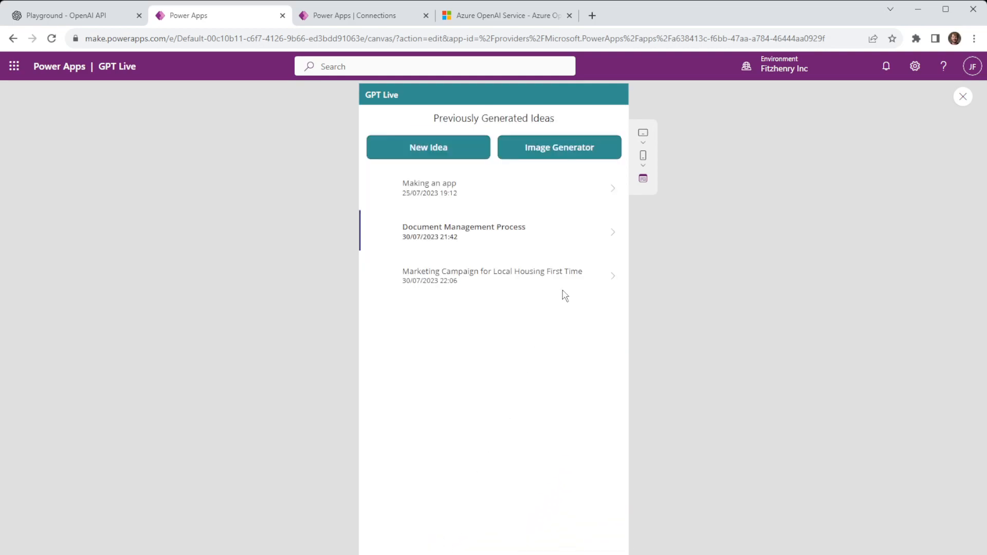
left_click(427, 147)
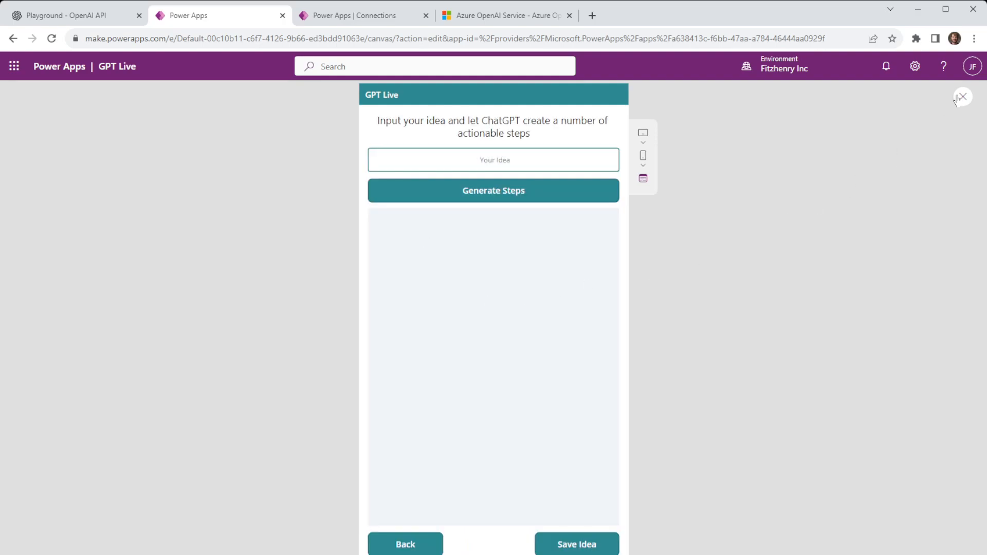
Leave preview and inspect TextInput1's Default formula If(NewRecord, Blank(), Gallery1.Selected.Name).
left_click(962, 97)
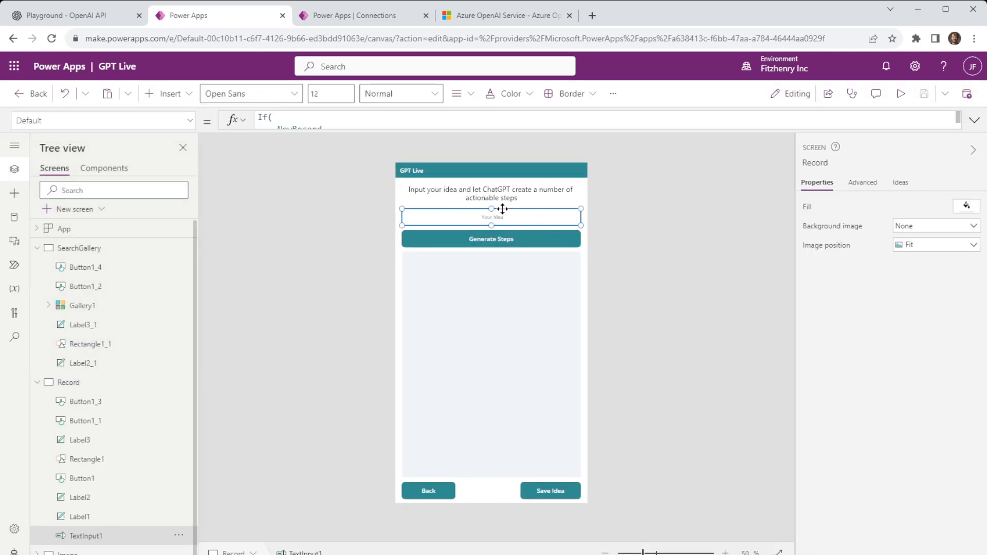
left_click(492, 217)
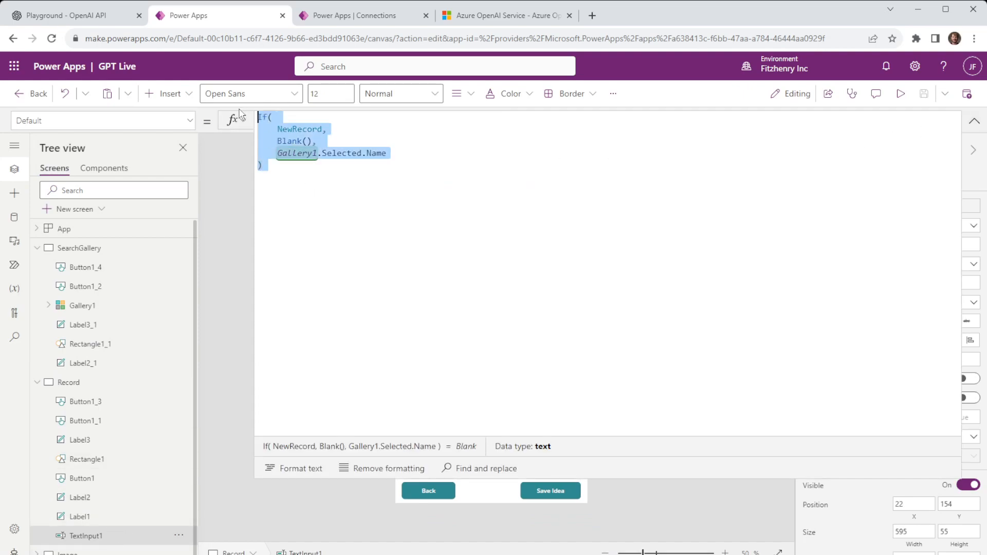
left_click(327, 290)
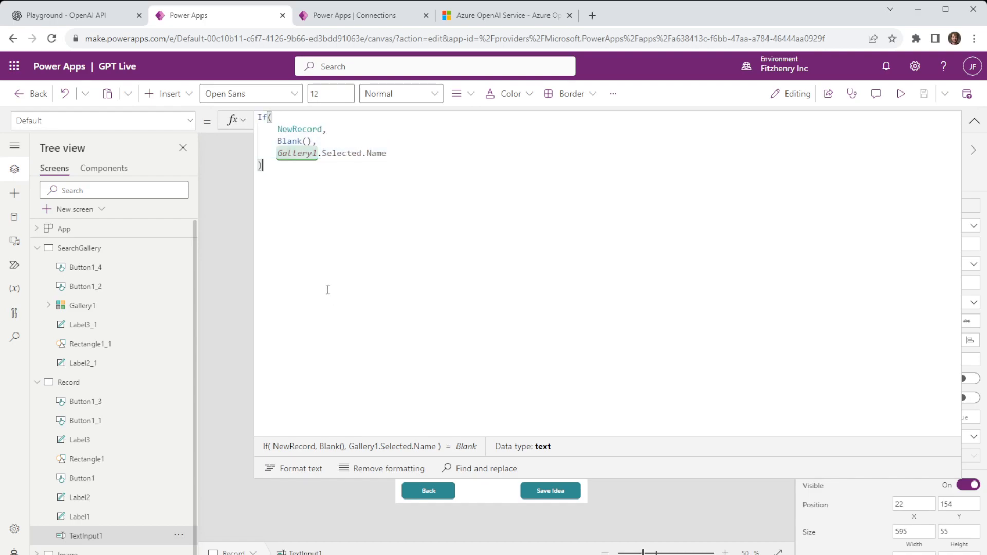
mouse_move(310, 256)
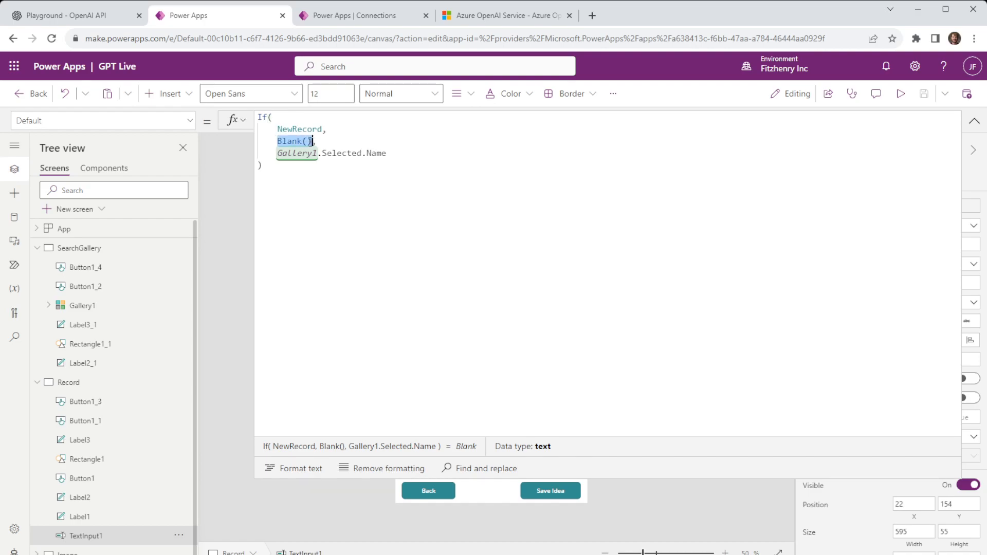
left_click(300, 172)
type(",")
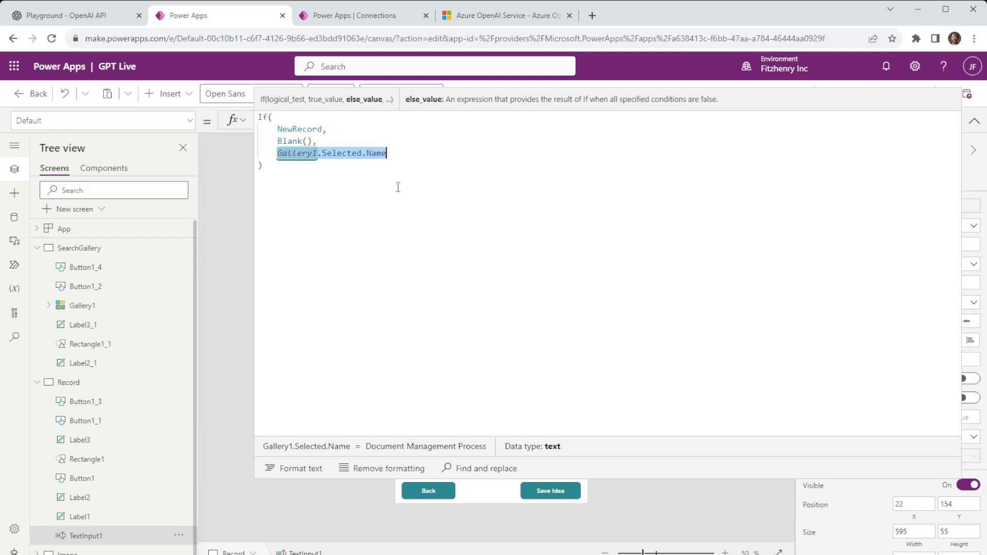
mouse_move(552, 266)
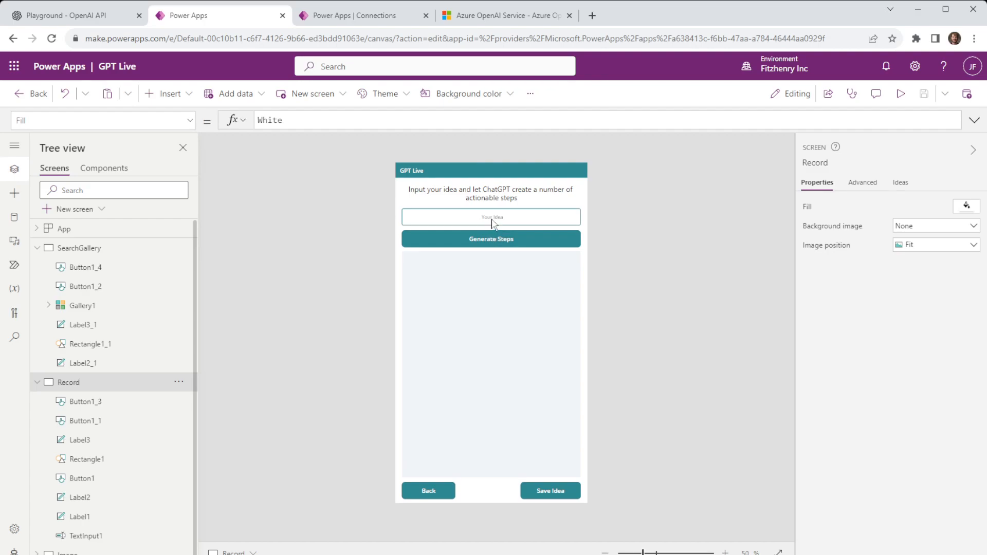
mouse_move(503, 244)
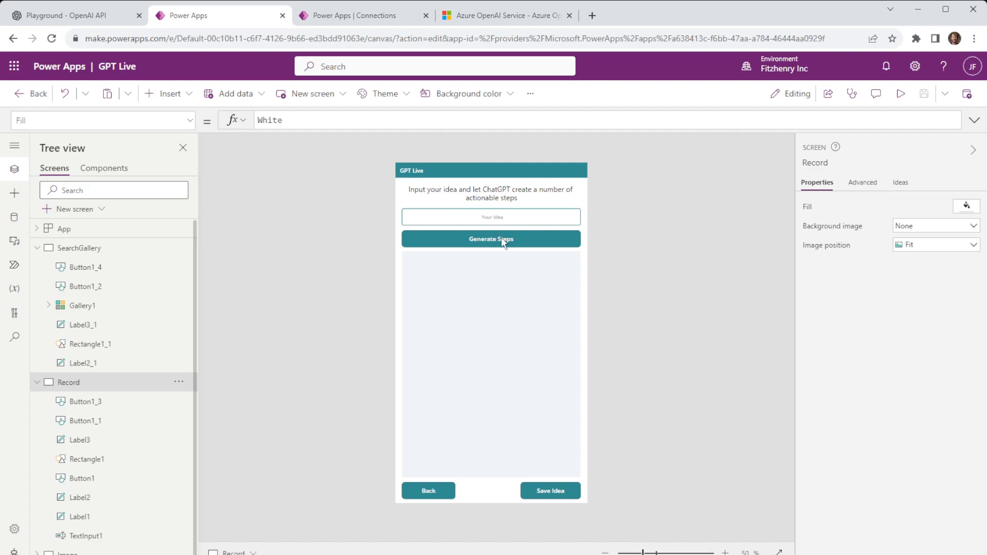
Select the Generate Steps button and highlight the ChatGPTAI connector call in its OnSelect formula.
left_click(491, 238)
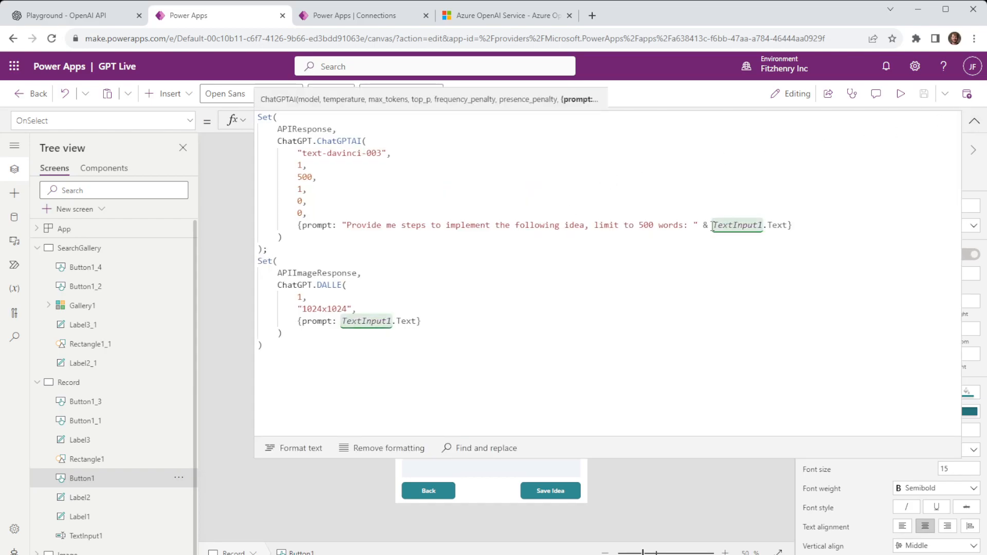
left_click(736, 226)
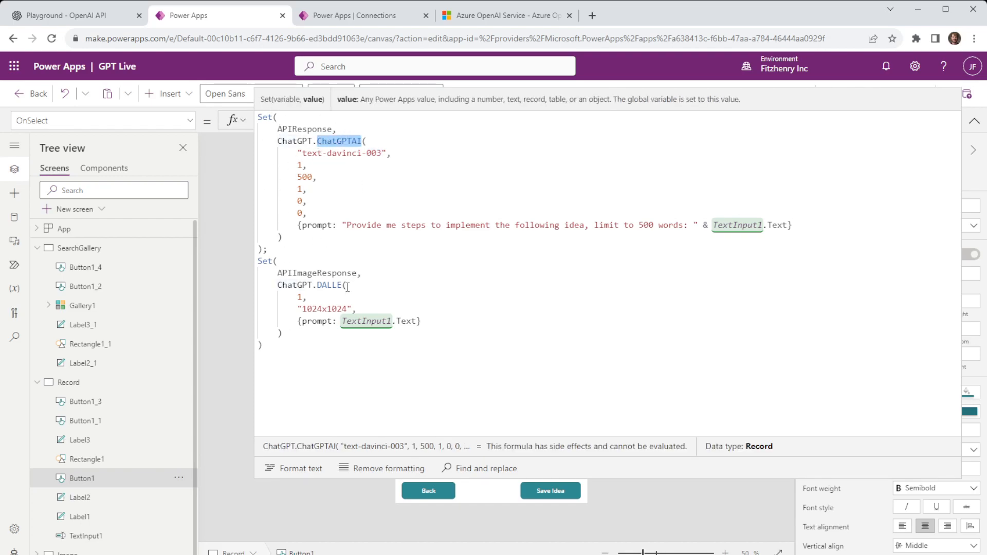
double_click(330, 284)
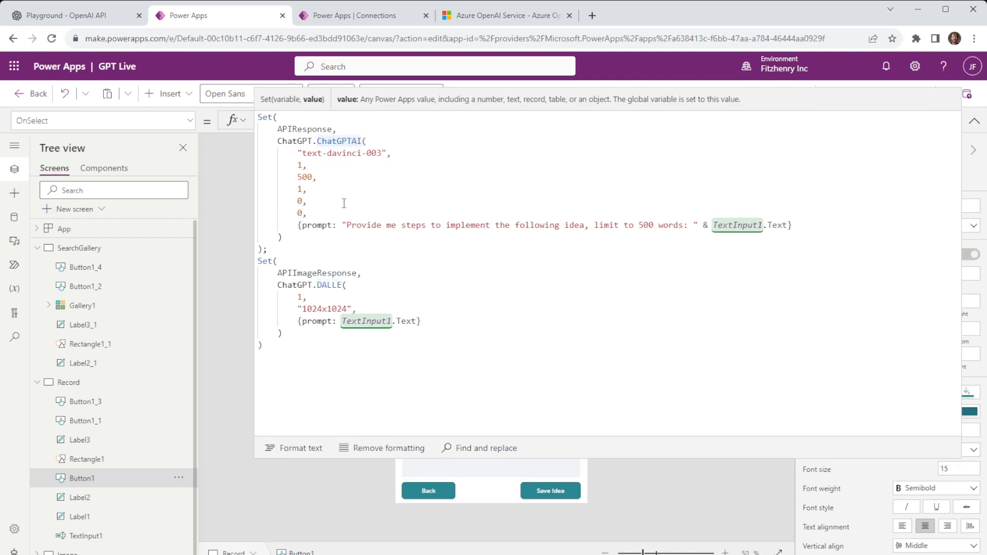
left_click(338, 285)
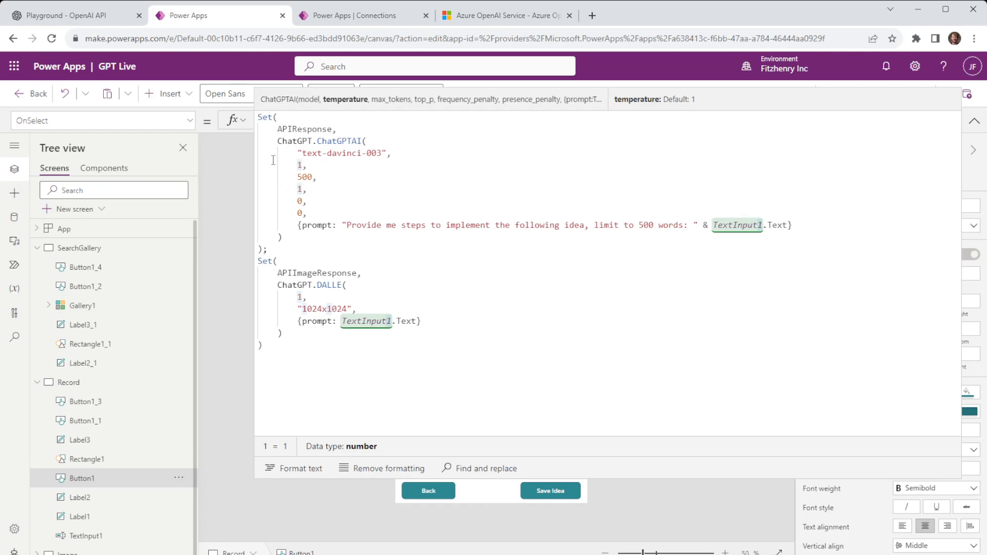
mouse_move(322, 189)
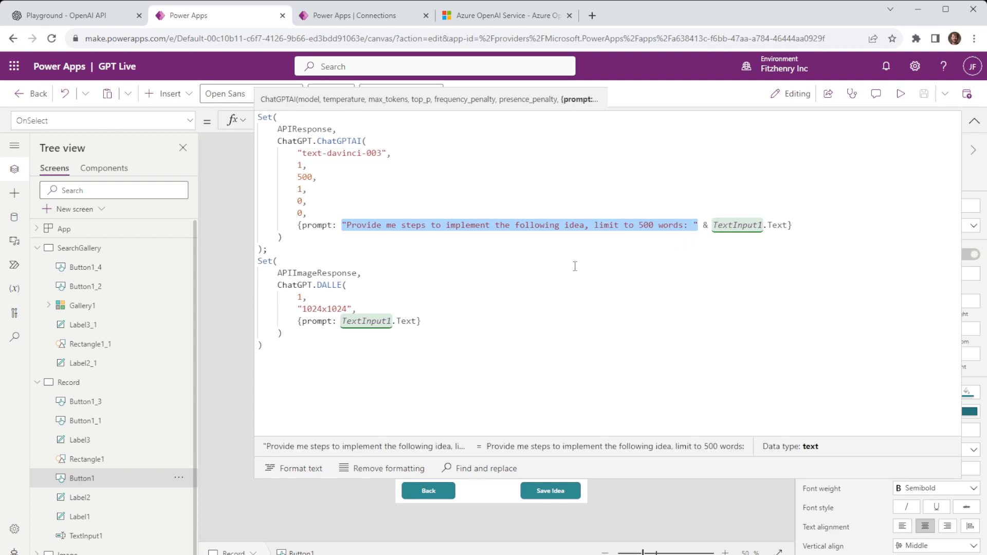
mouse_move(402, 248)
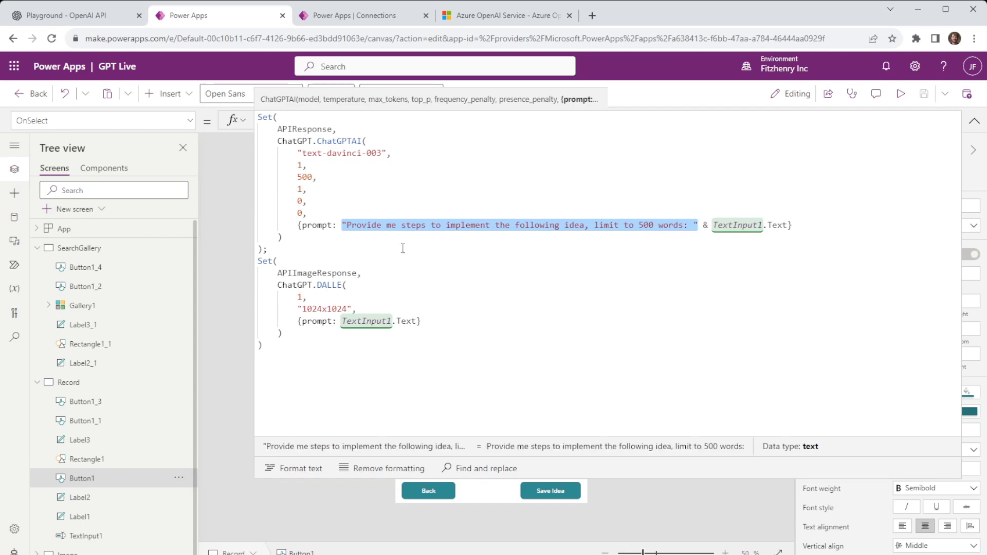
mouse_move(416, 224)
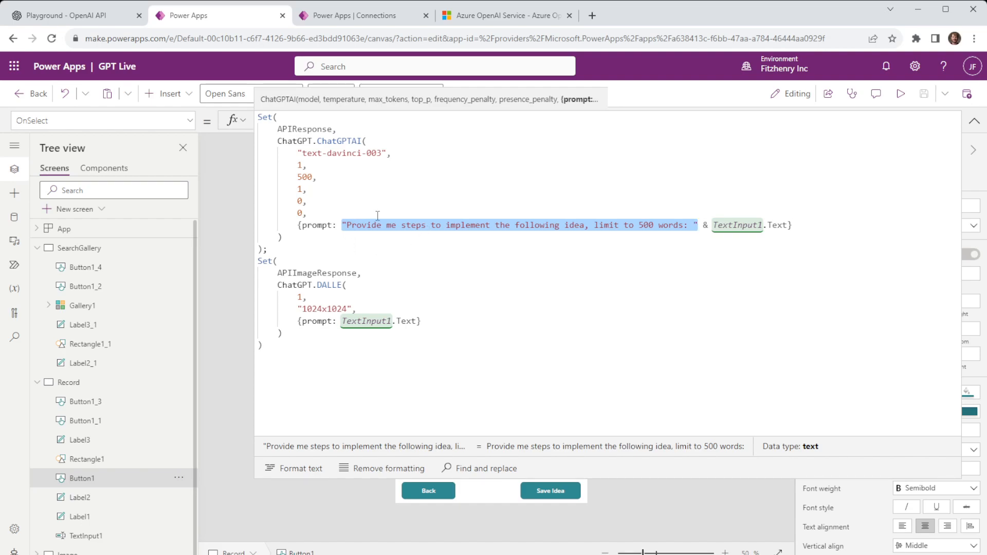
mouse_move(602, 231)
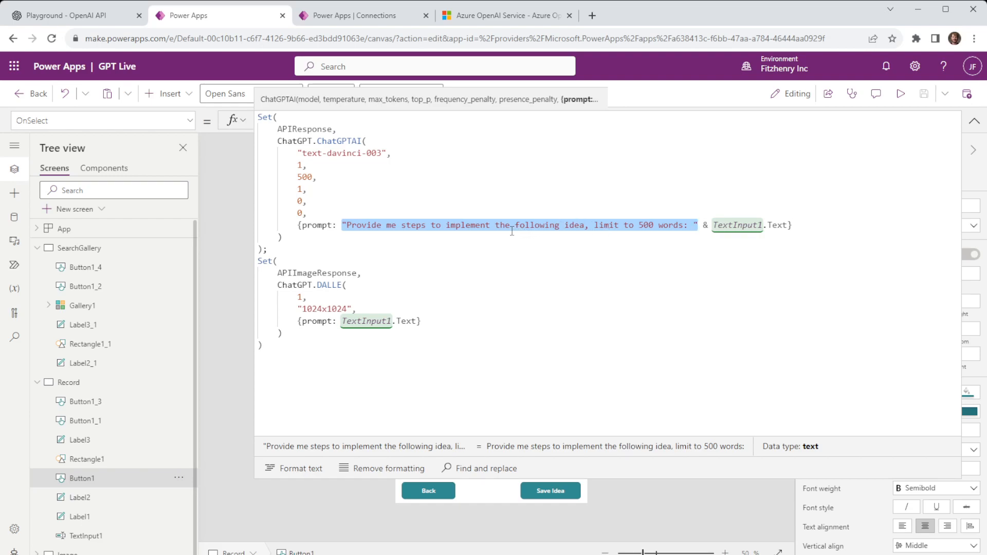
Highlight the 500-word prompt wording and the DALLE image call in the formula.
left_click(731, 252)
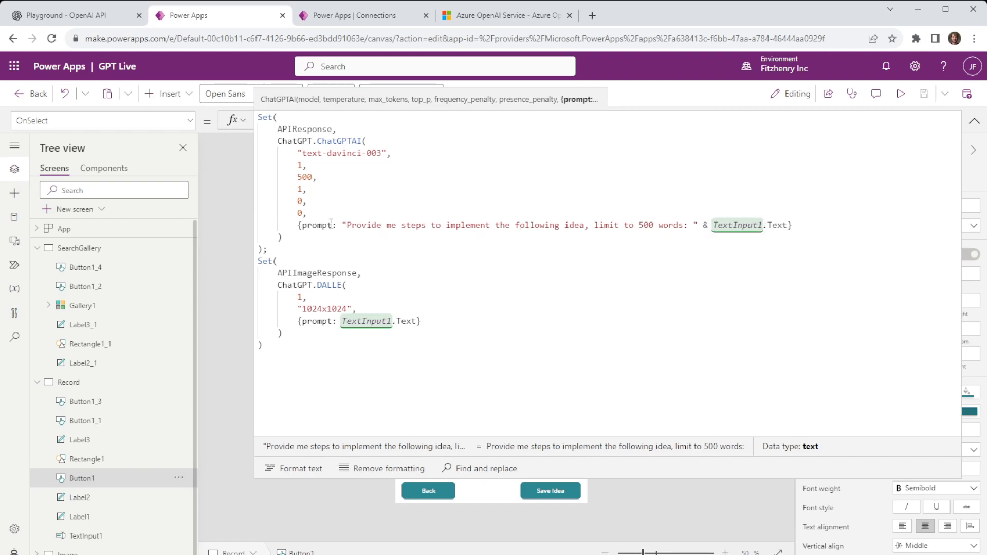
left_click_drag(346, 226, 585, 225)
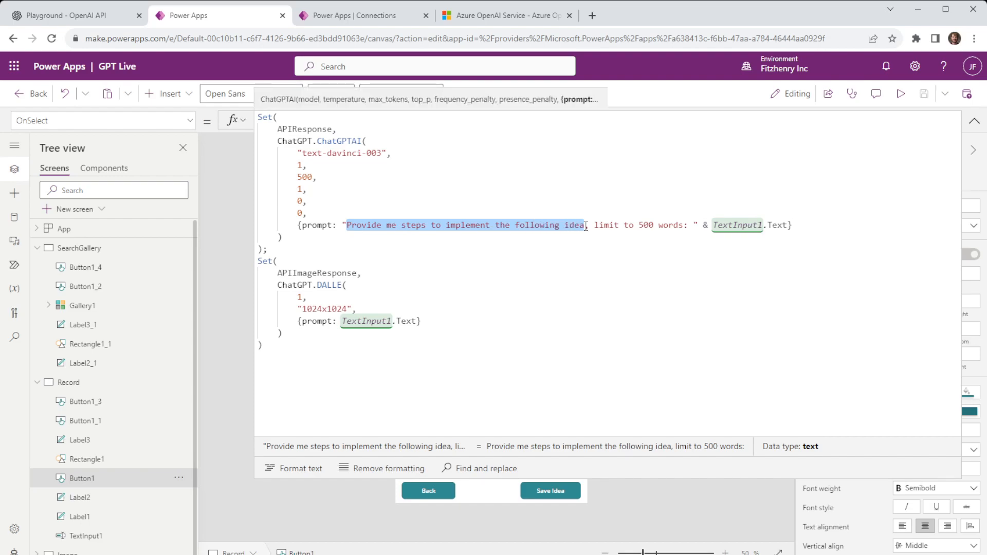
left_click(585, 225)
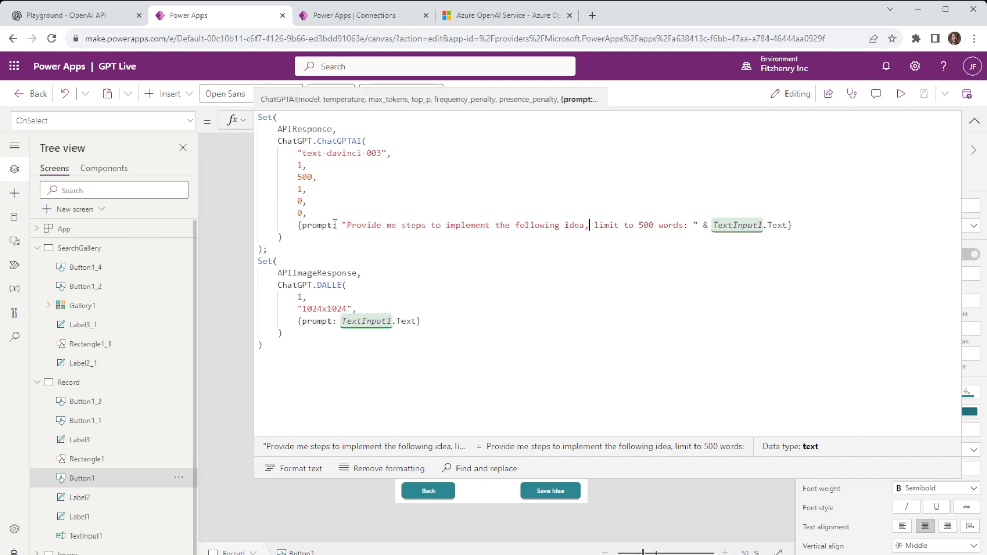
mouse_move(675, 213)
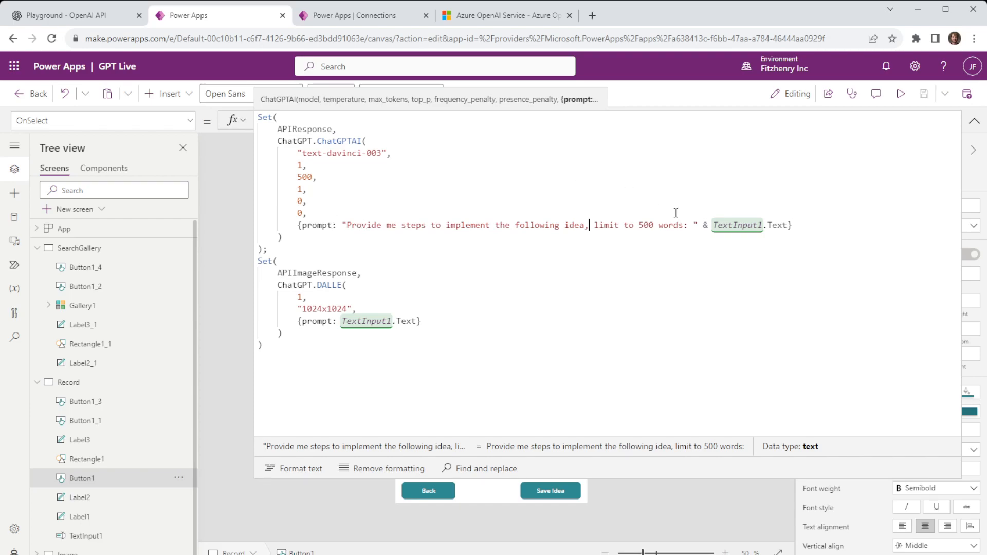
mouse_move(655, 176)
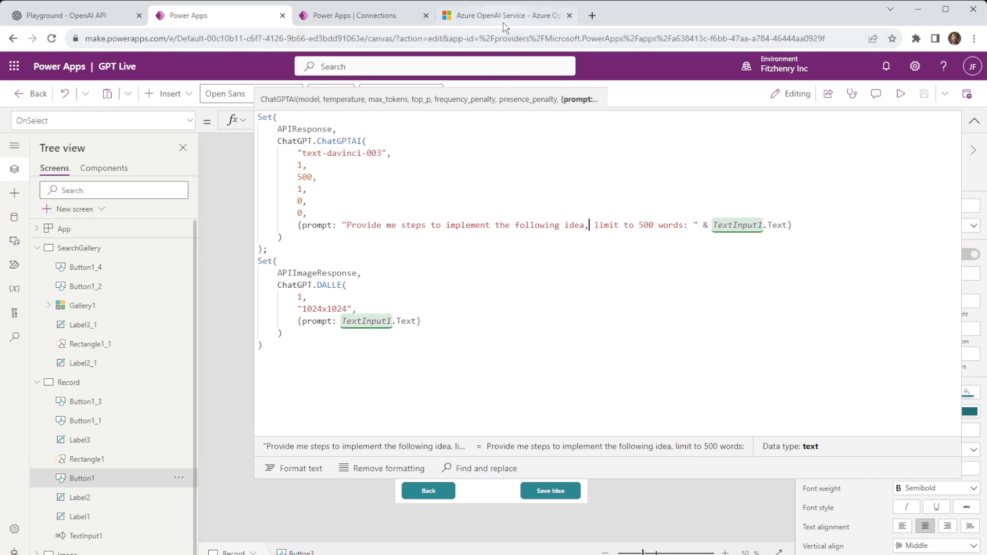
Scroll through the Introduction to prompt engineering article to the bottom, then return to the app editor.
left_click(504, 15)
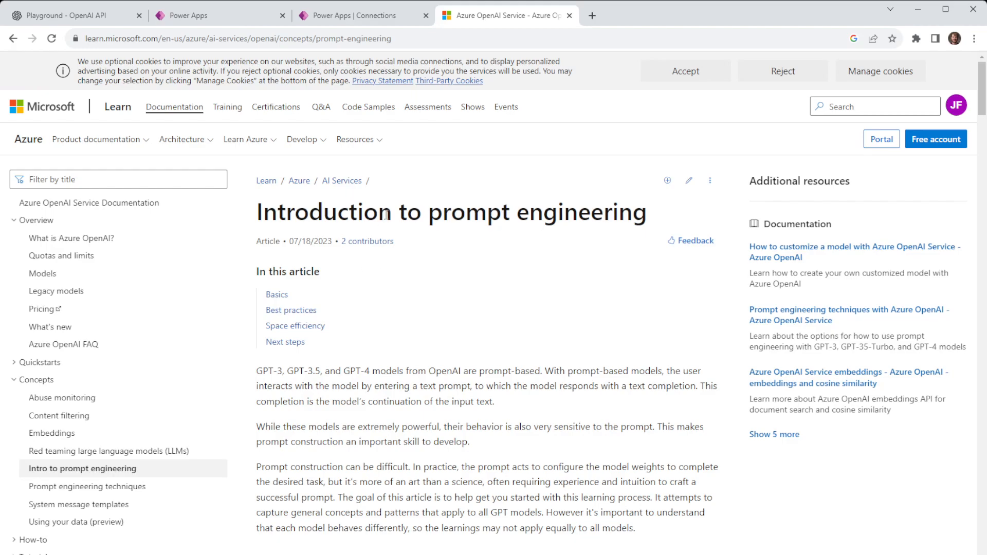
scroll("down", 3)
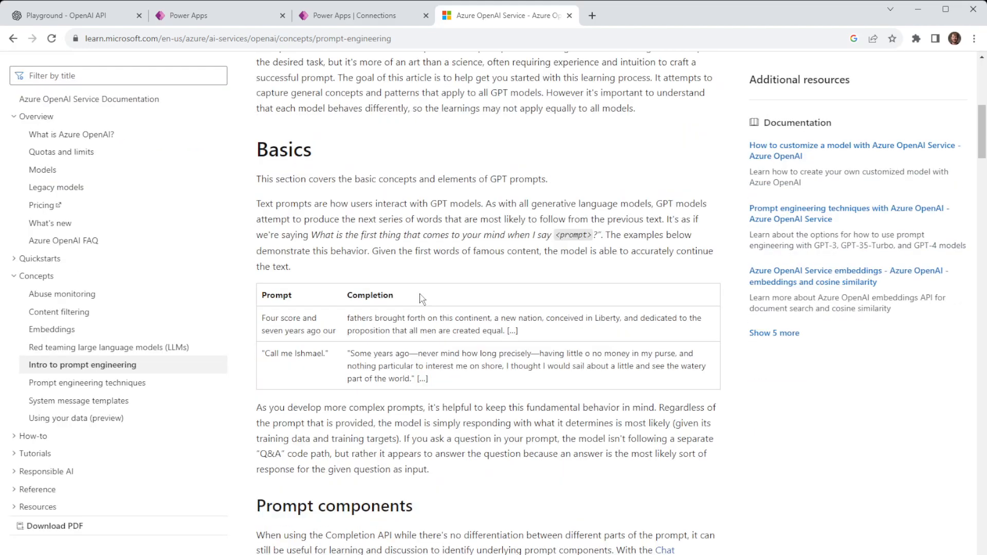
scroll("down", 3)
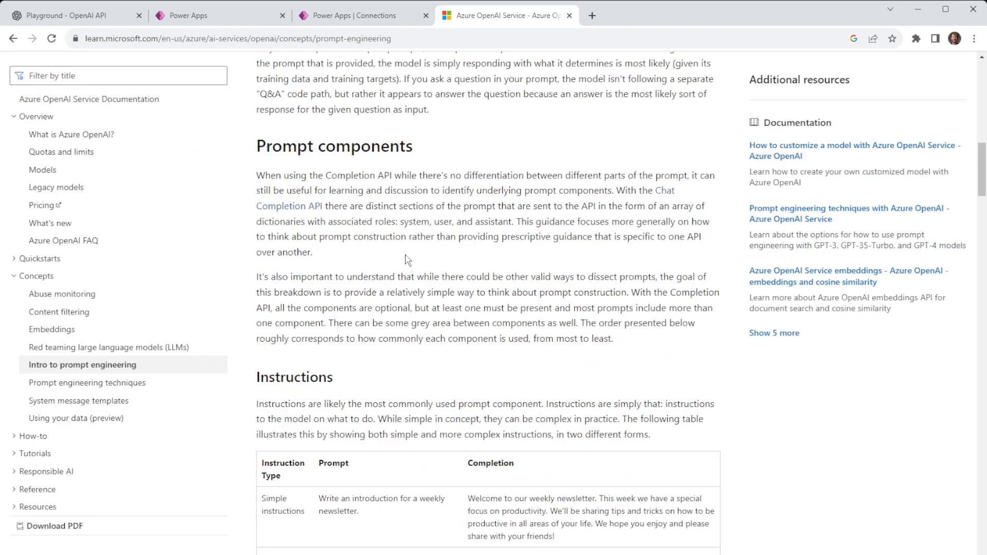
scroll("down", 3)
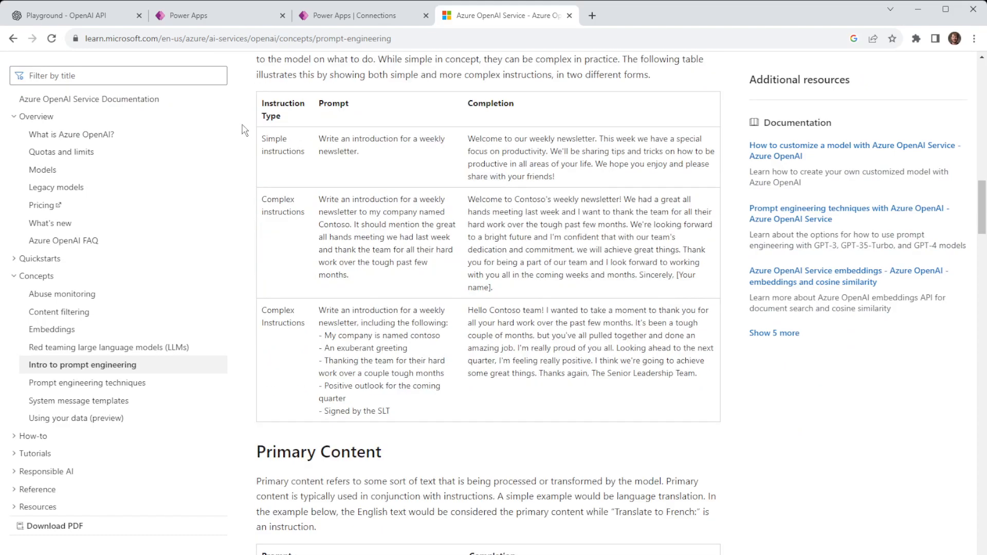
scroll("down", 3)
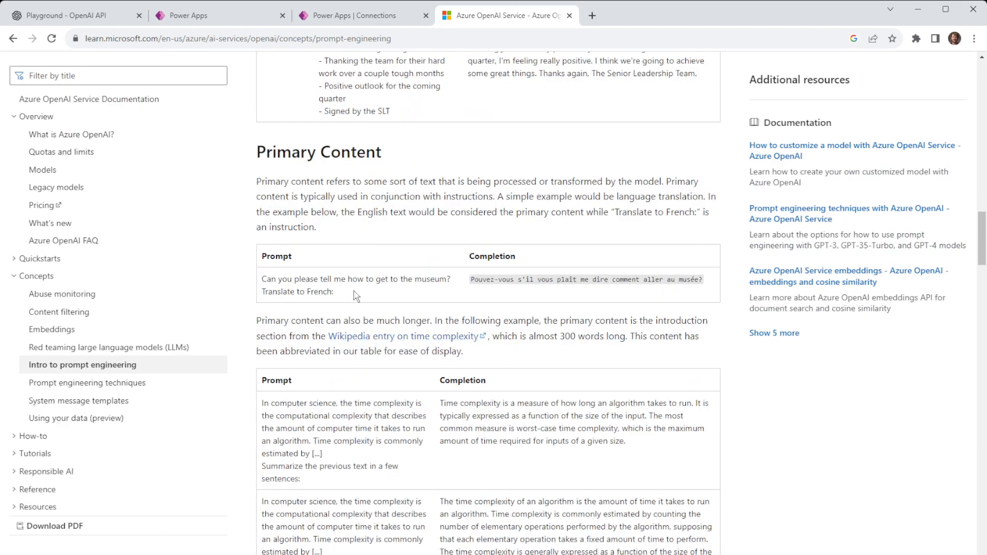
scroll("down", 3)
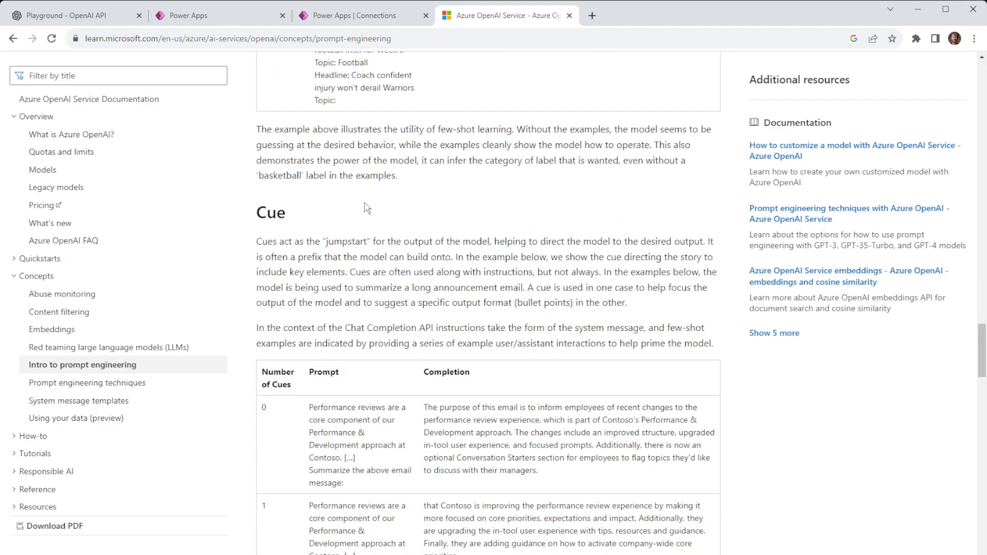
scroll("down", 3)
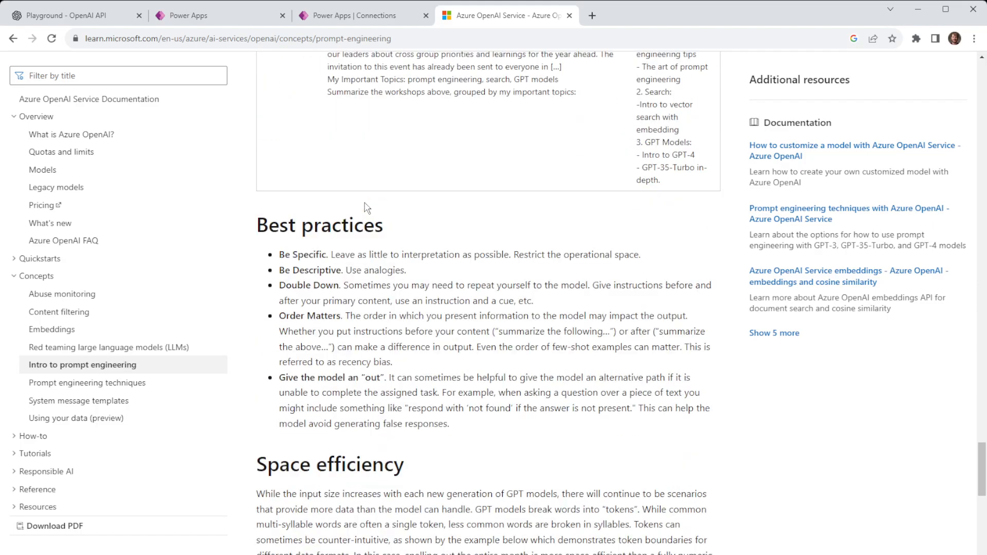
scroll("down", 3)
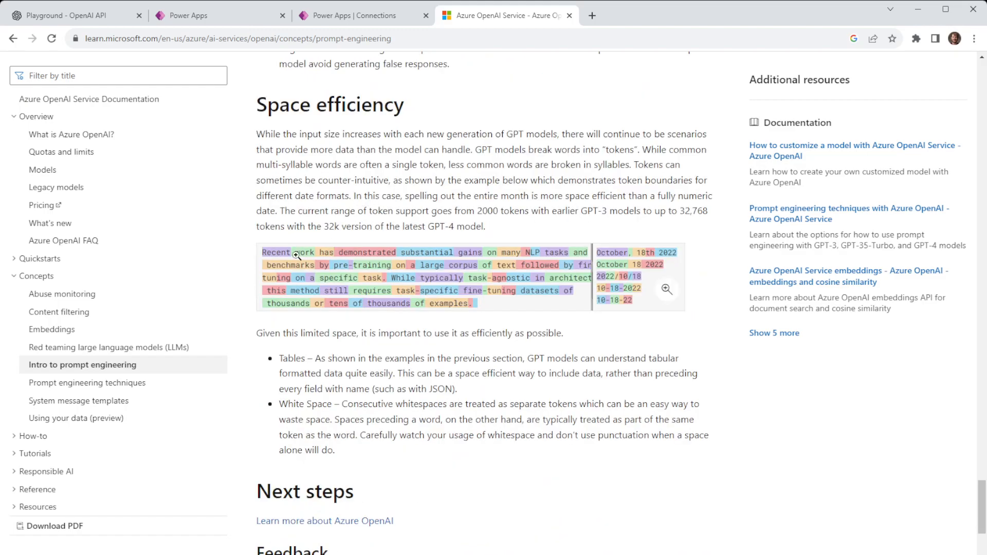
scroll("down", 3)
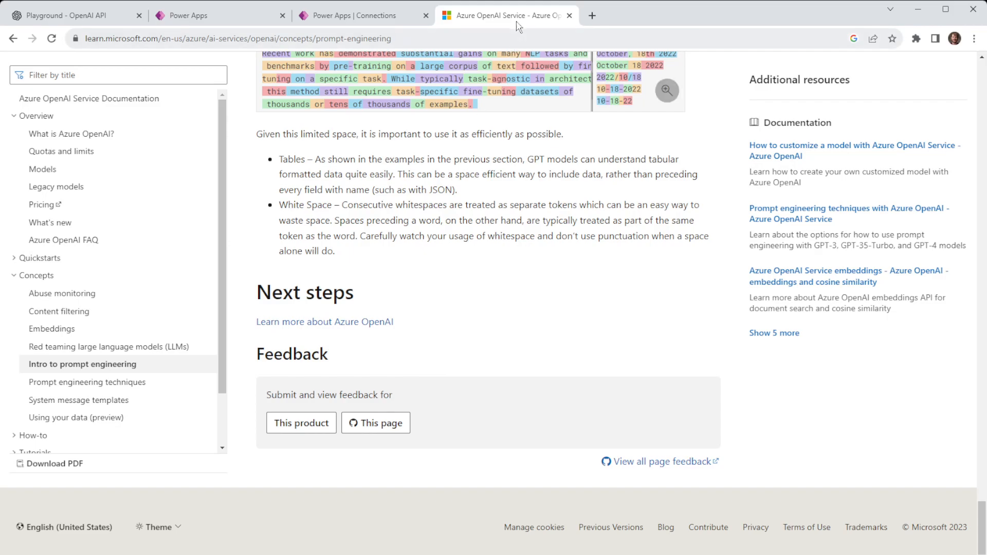
left_click(220, 16)
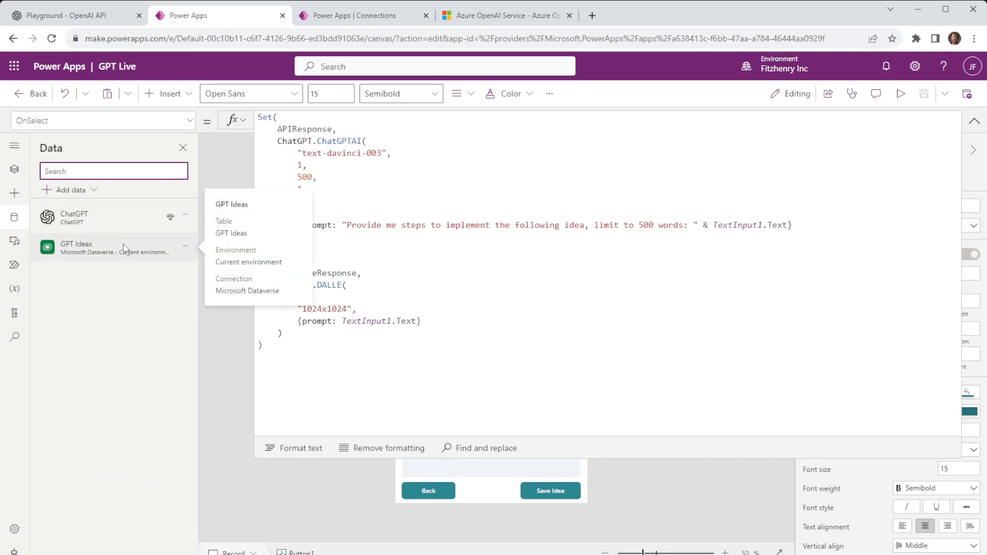
mouse_move(94, 250)
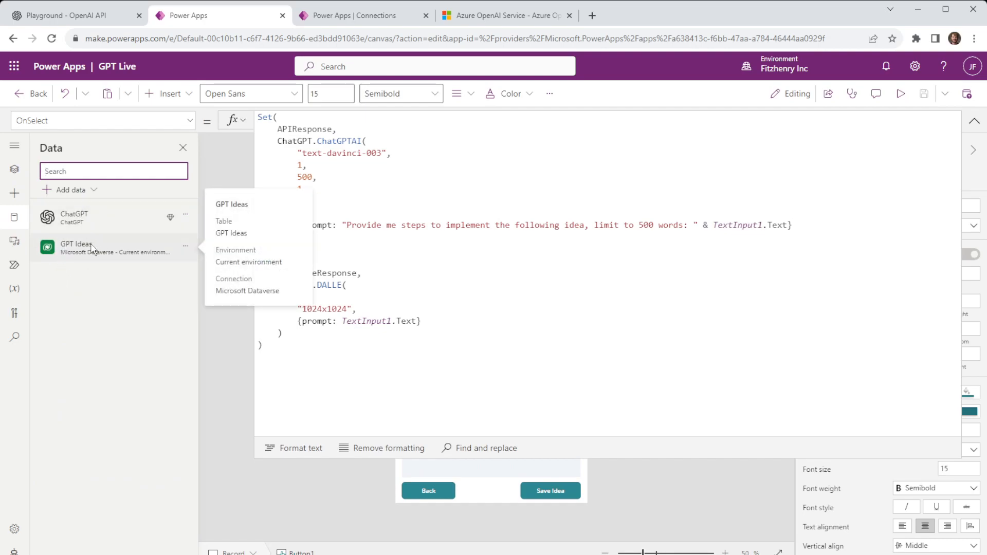
Browse the Add data list beside the ChatGPT and GPT Ideas sources, then close it.
left_click(69, 189)
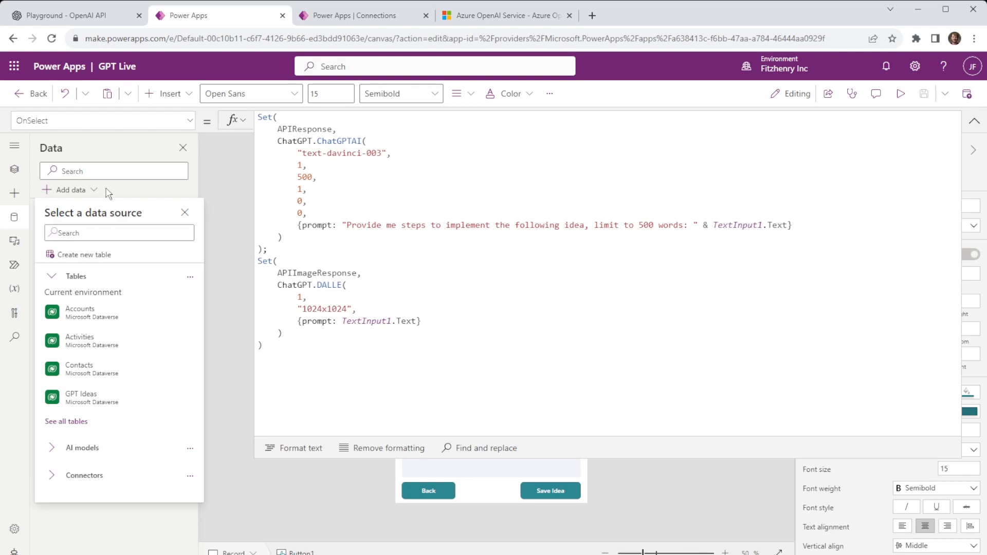
left_click(184, 212)
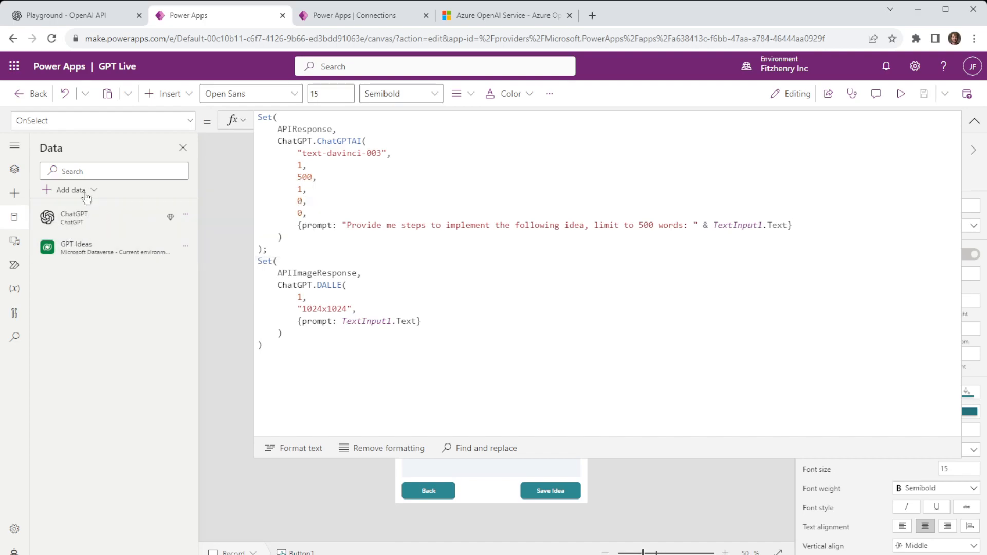
Show the AI models and Connectors categories in Add data, with the ChatGPT premium connector listed.
left_click(71, 189)
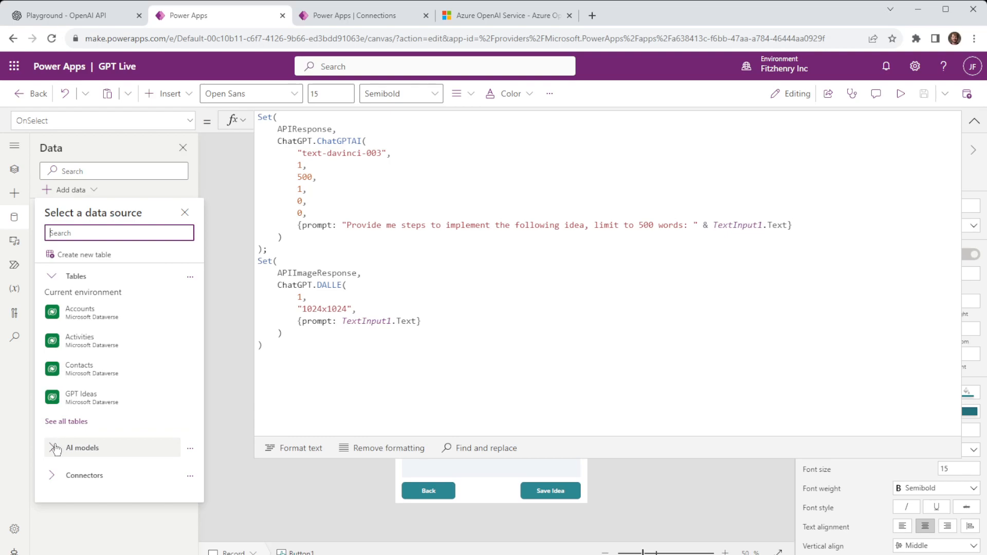
left_click(83, 447)
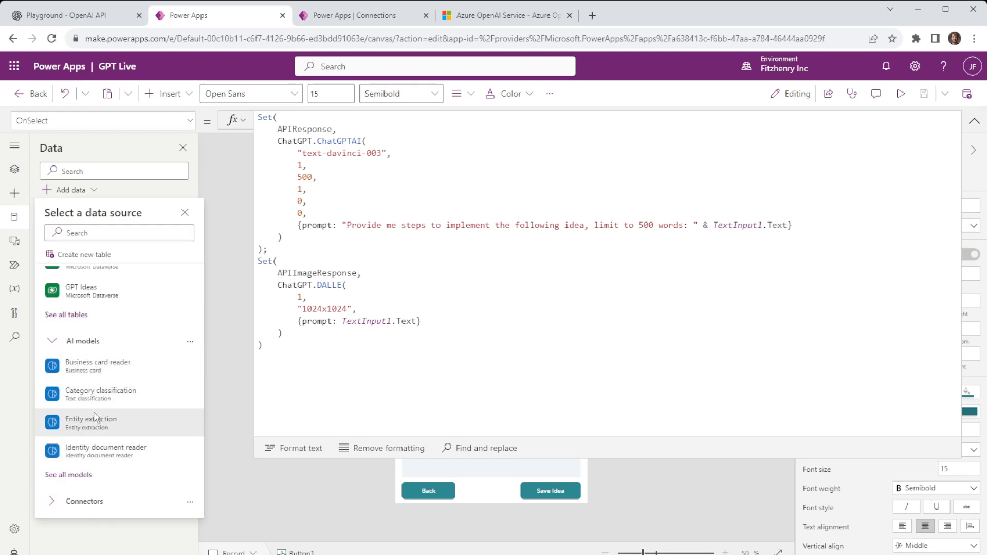
mouse_move(98, 366)
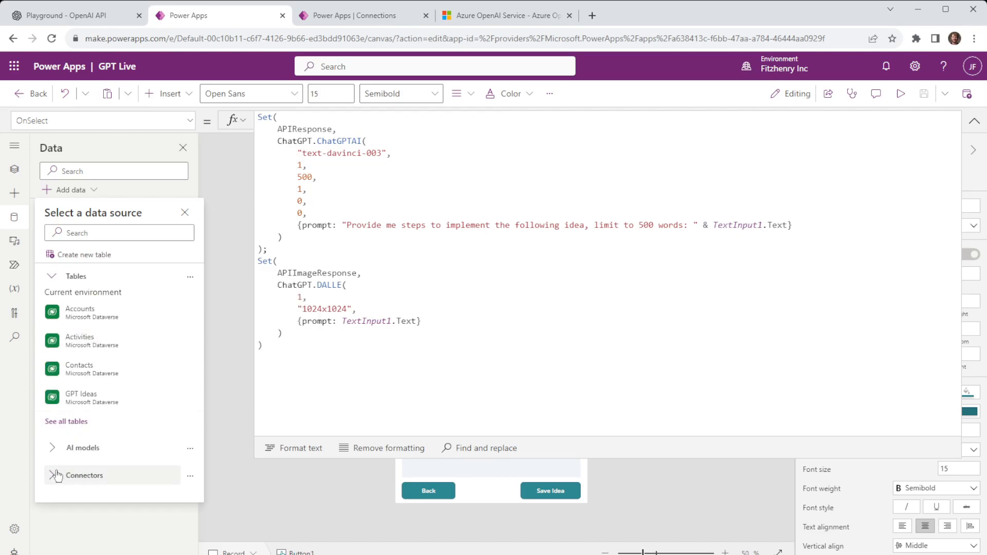
left_click(85, 475)
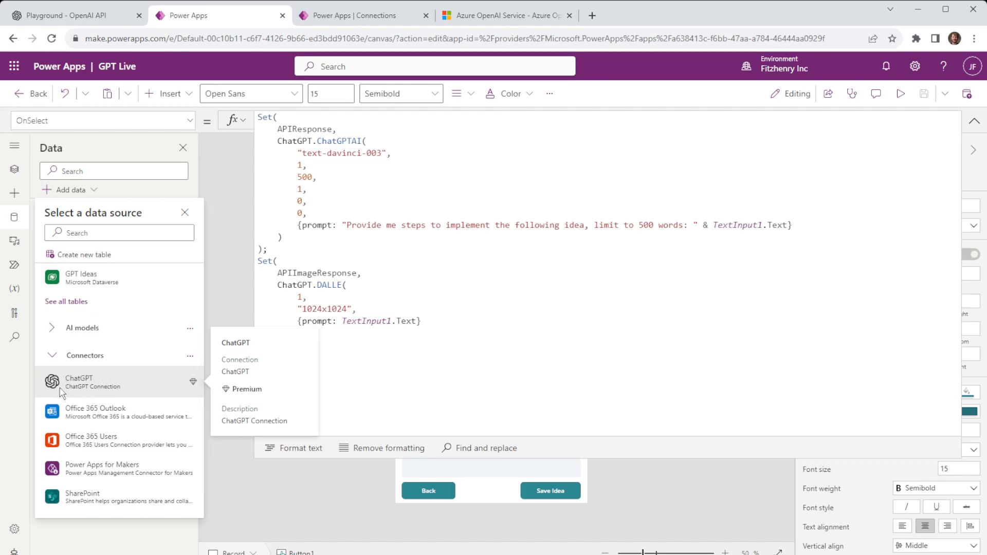
mouse_move(110, 376)
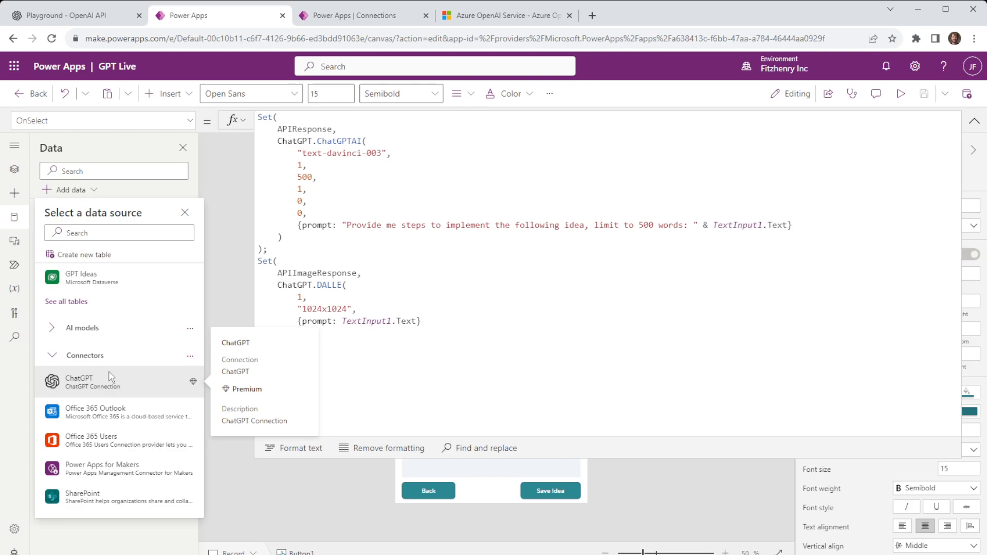
mouse_move(111, 383)
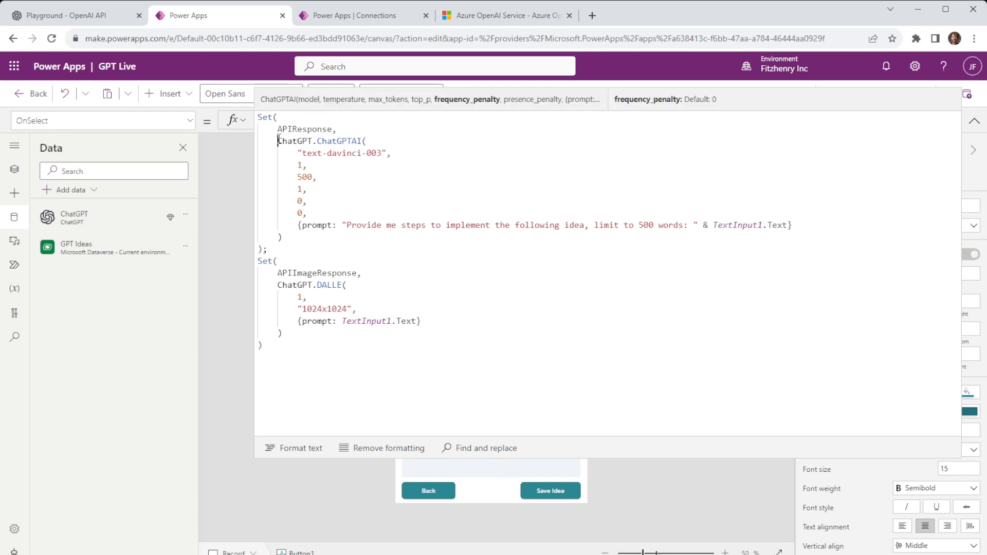
double_click(293, 141)
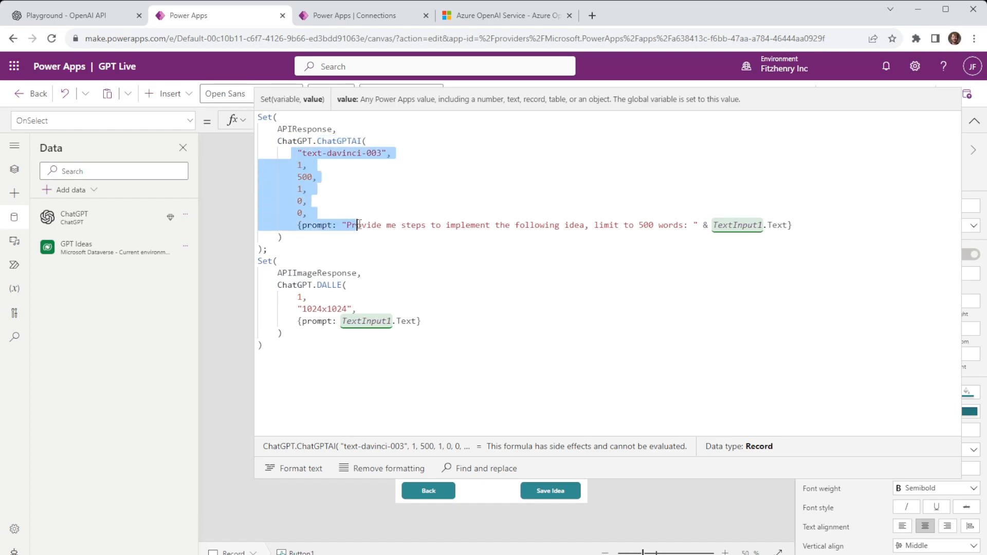
left_click(492, 242)
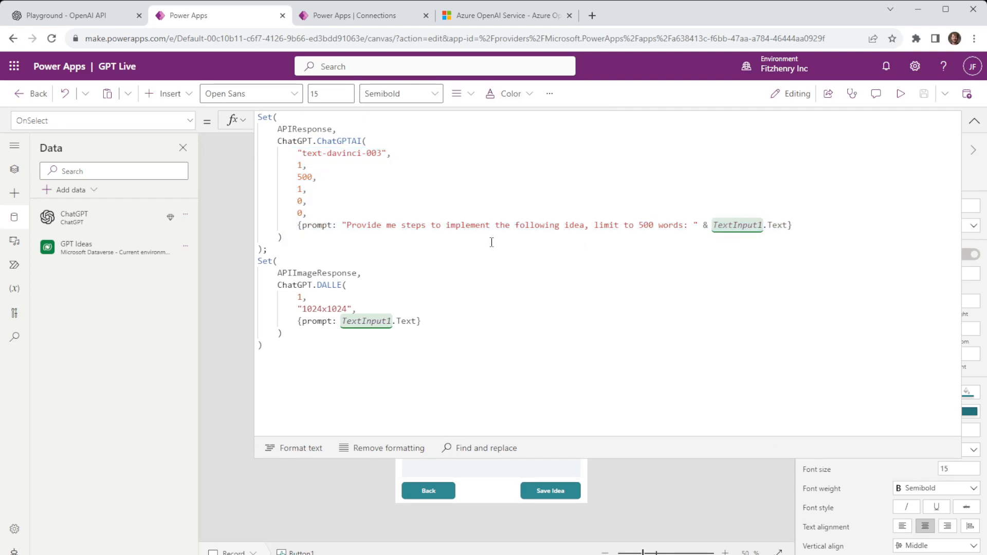
left_click(352, 16)
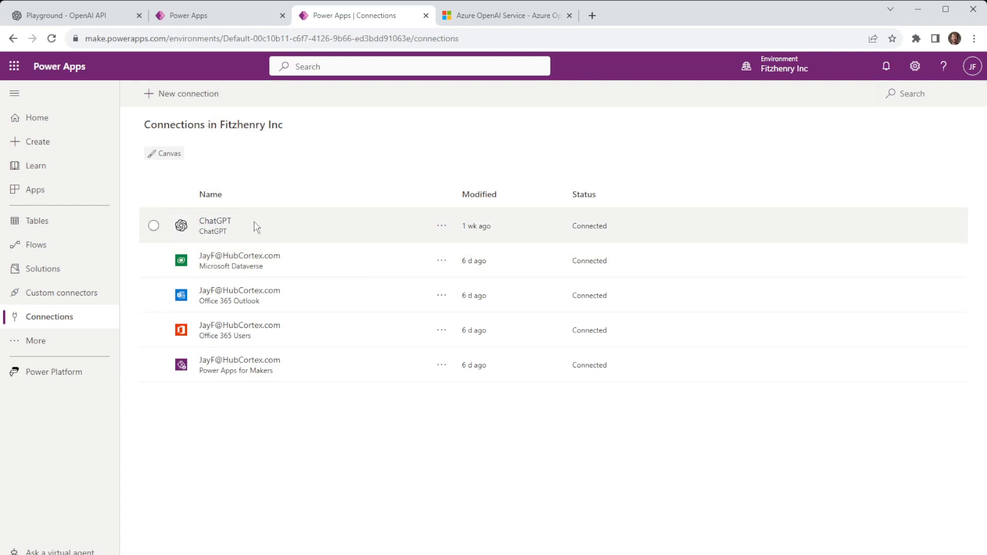
mouse_move(233, 232)
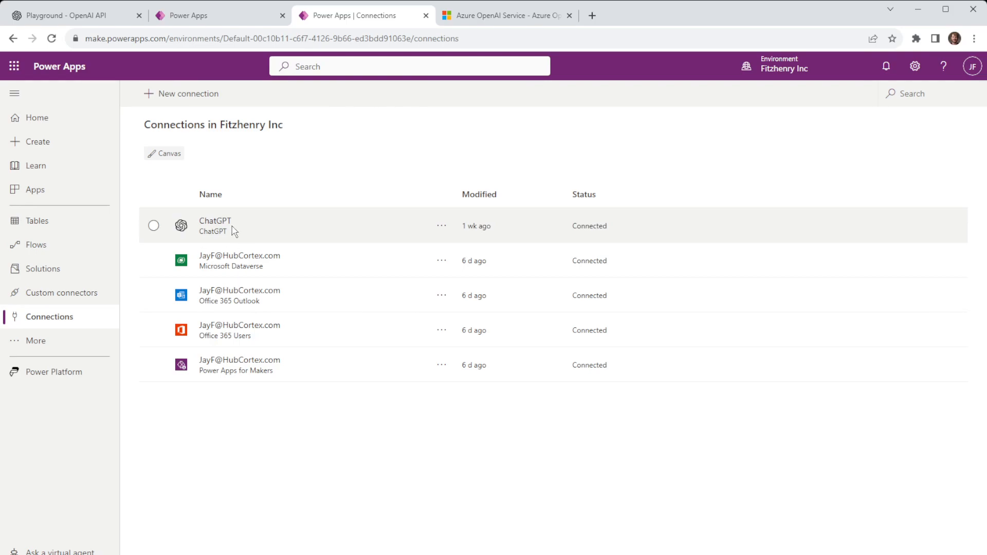
mouse_move(240, 295)
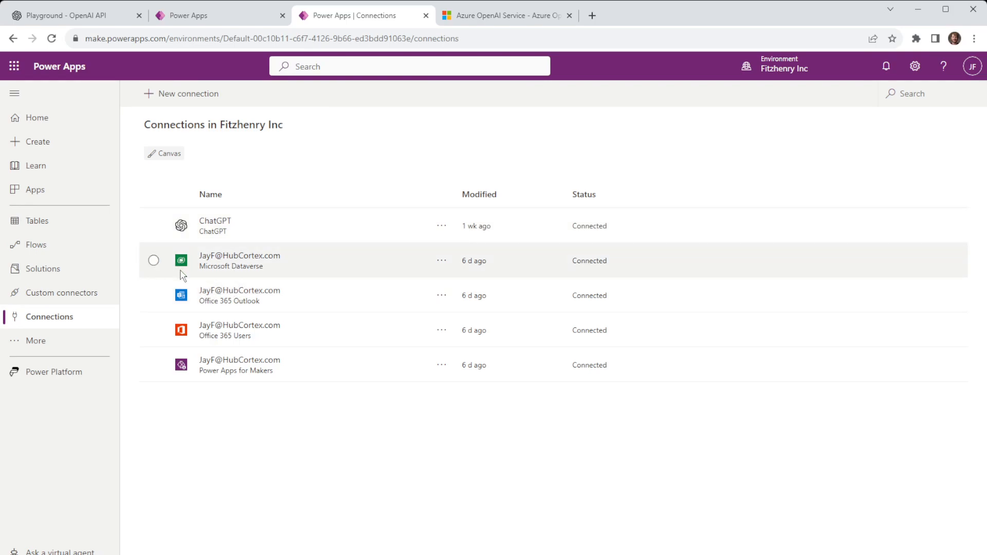
mouse_move(181, 296)
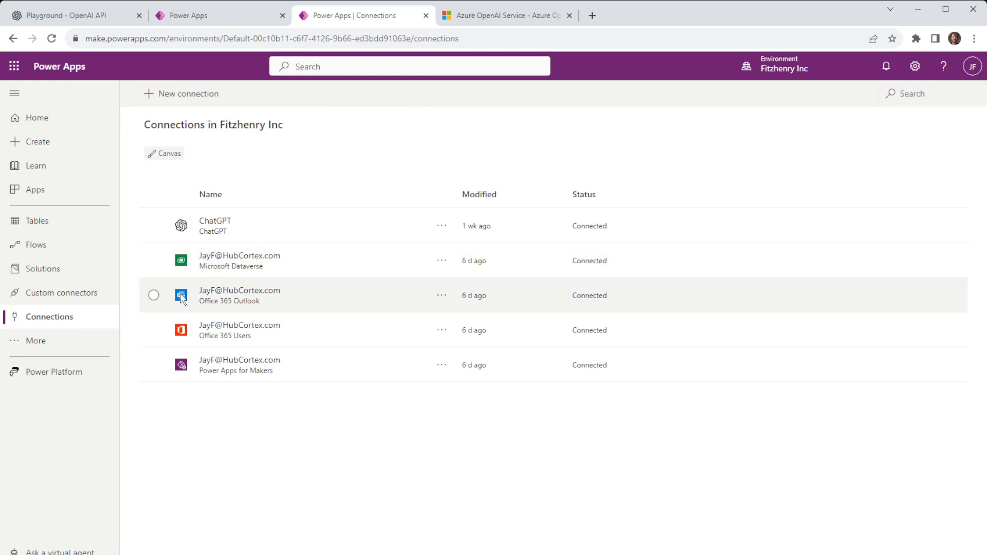
mouse_move(183, 330)
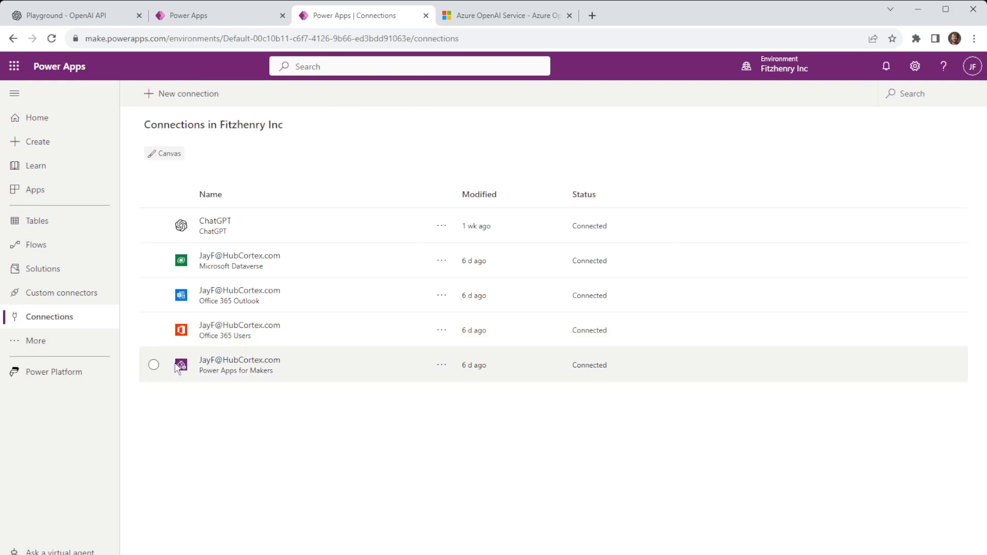
mouse_move(175, 308)
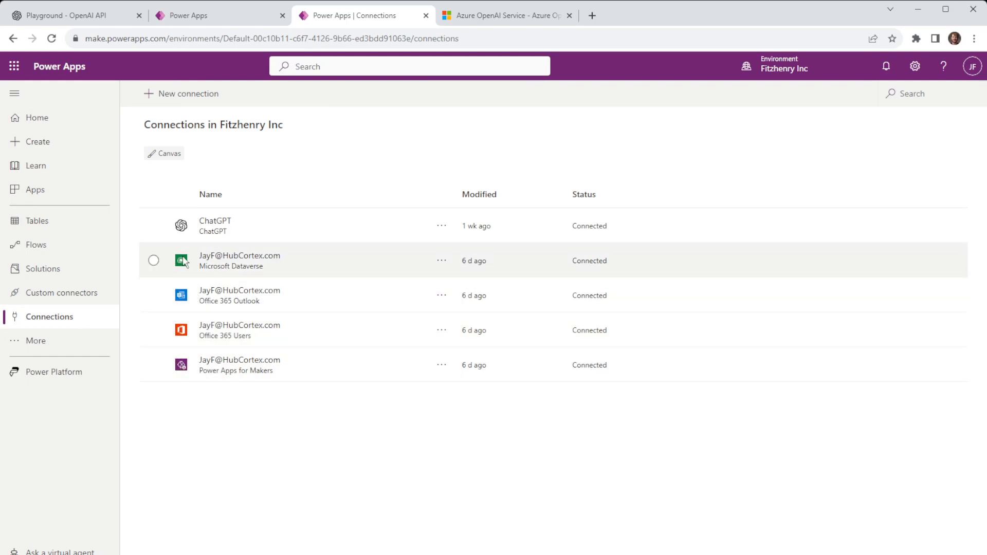
mouse_move(195, 309)
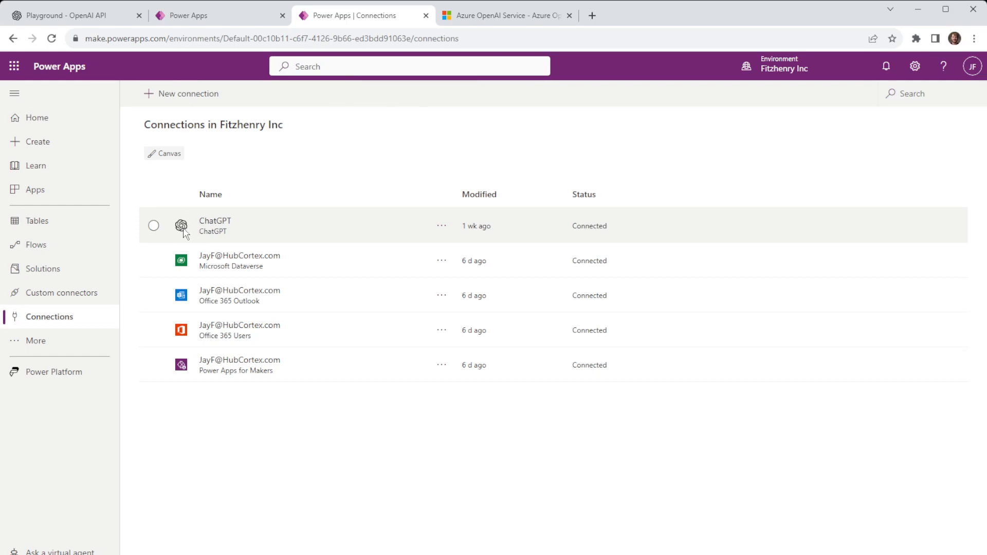
mouse_move(201, 201)
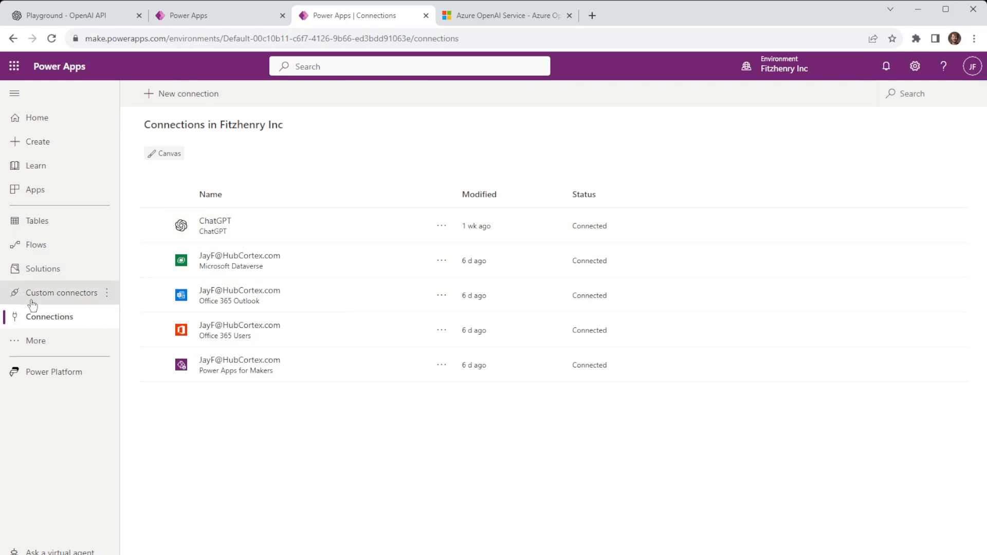
mouse_move(72, 301)
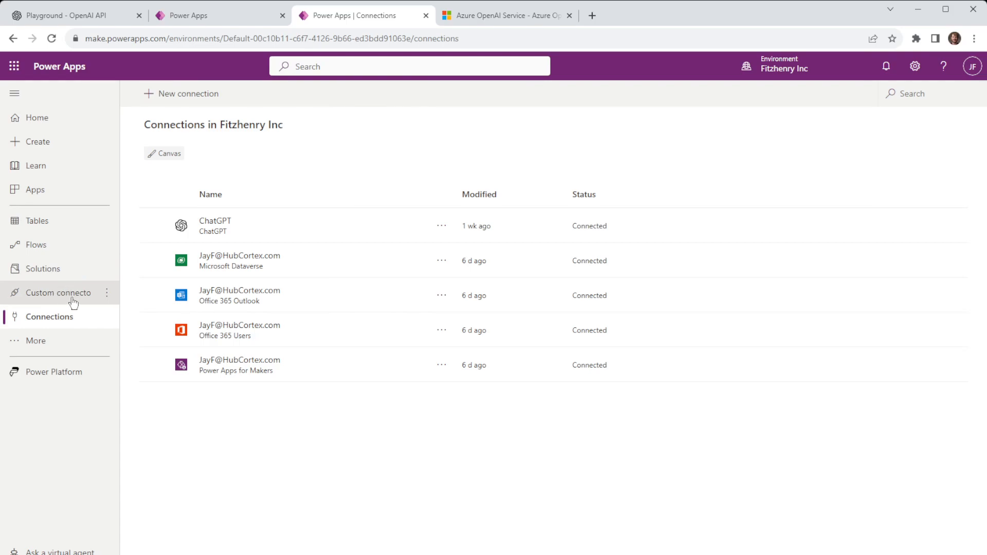
Go from the More navigation flyout to the Custom connectors page listing ChatGPT.
left_click(35, 340)
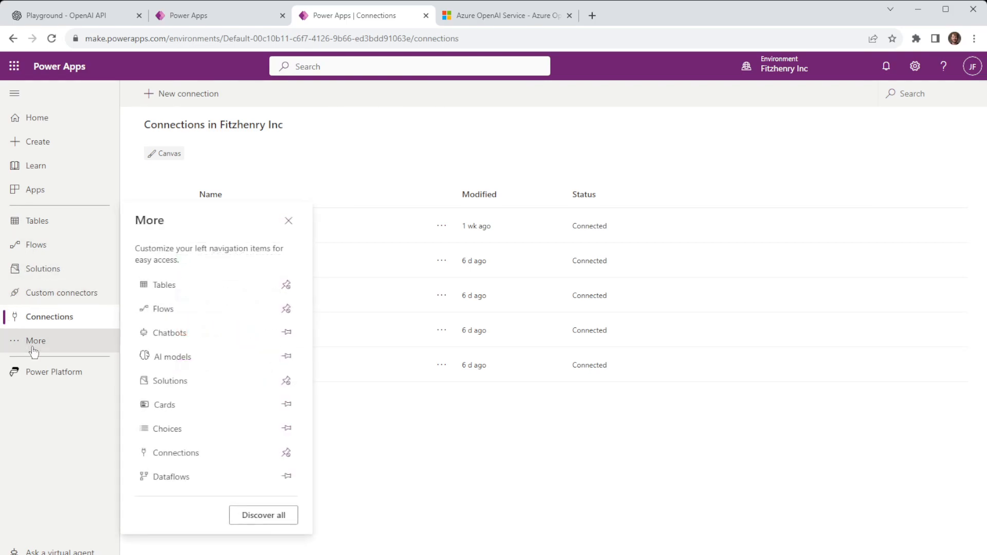
mouse_move(238, 285)
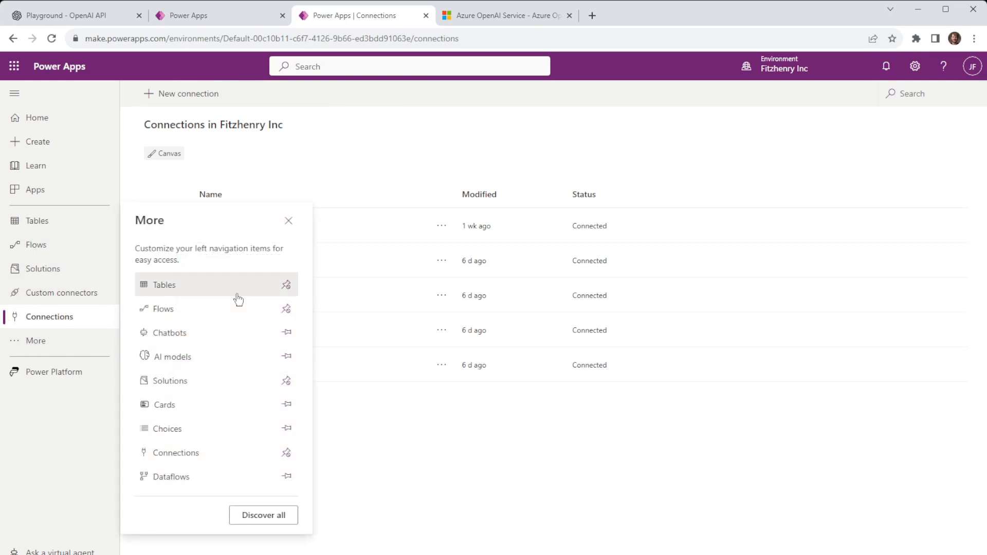
mouse_move(284, 313)
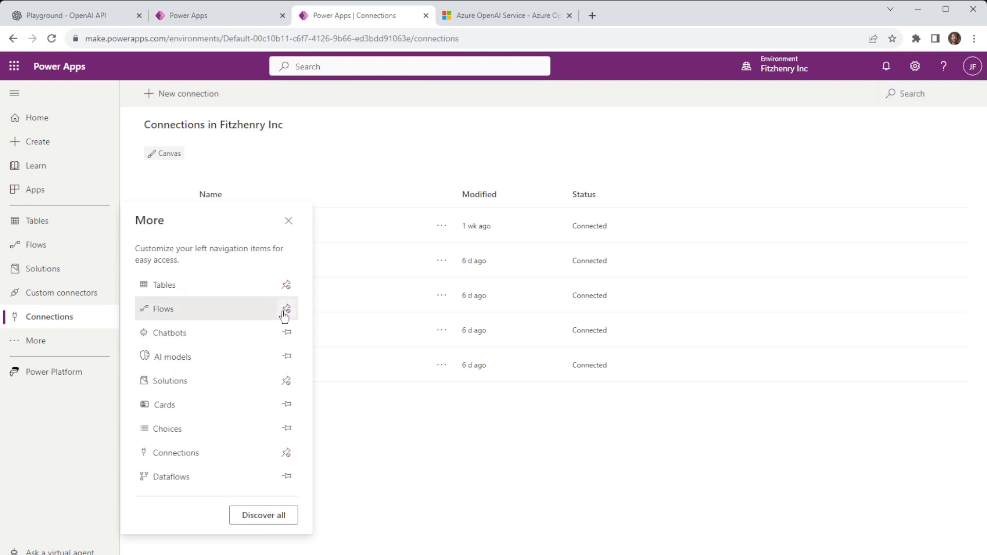
left_click(58, 292)
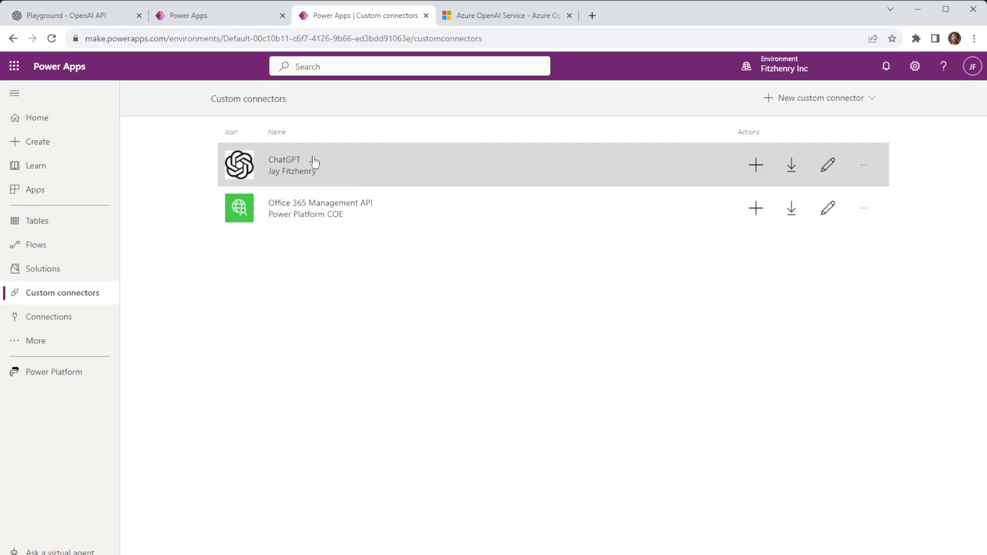
mouse_move(486, 183)
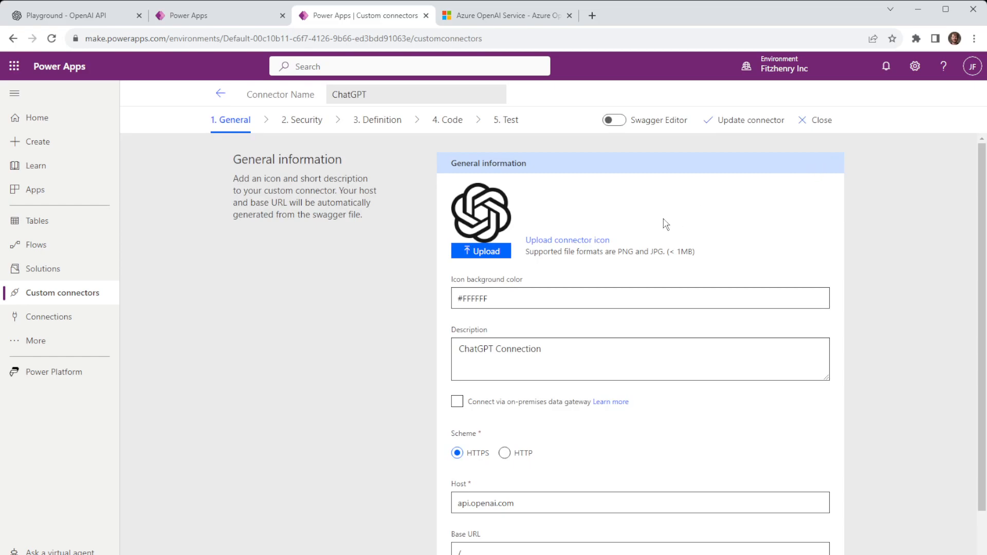
mouse_move(438, 278)
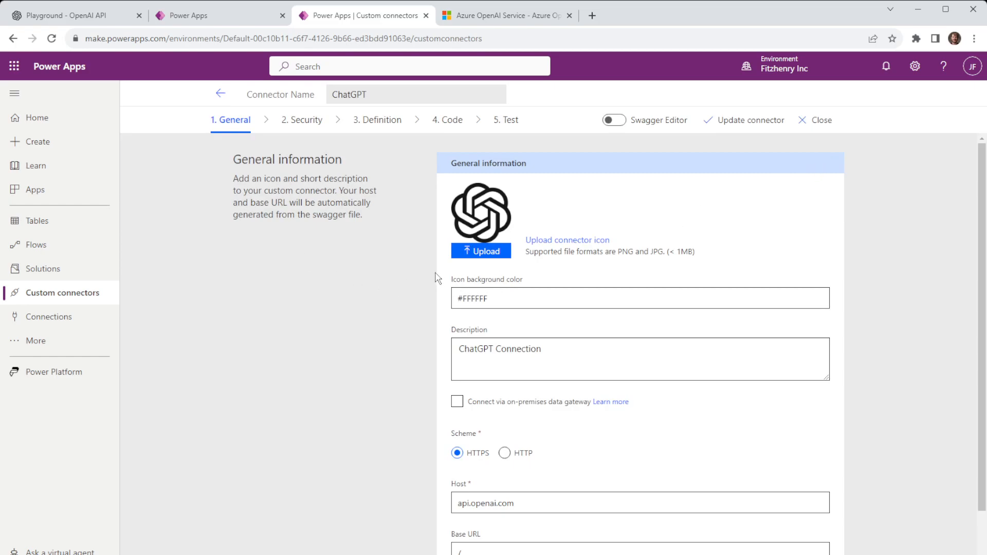
Scroll the ChatGPT connector's General tab showing host api.openai.com.
scroll("down", 3)
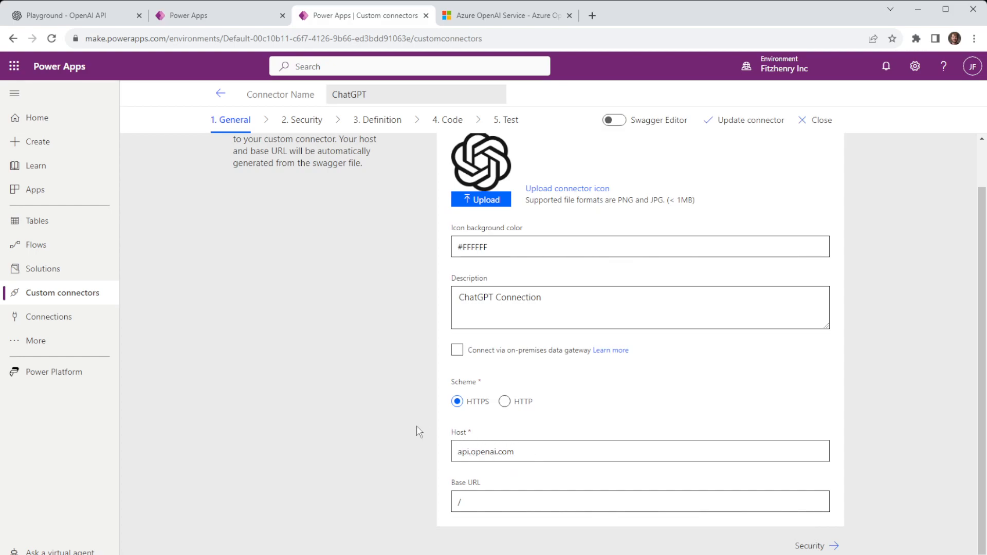
Show the connector's Security settings: API Key authentication via the Authorization header.
left_click(301, 119)
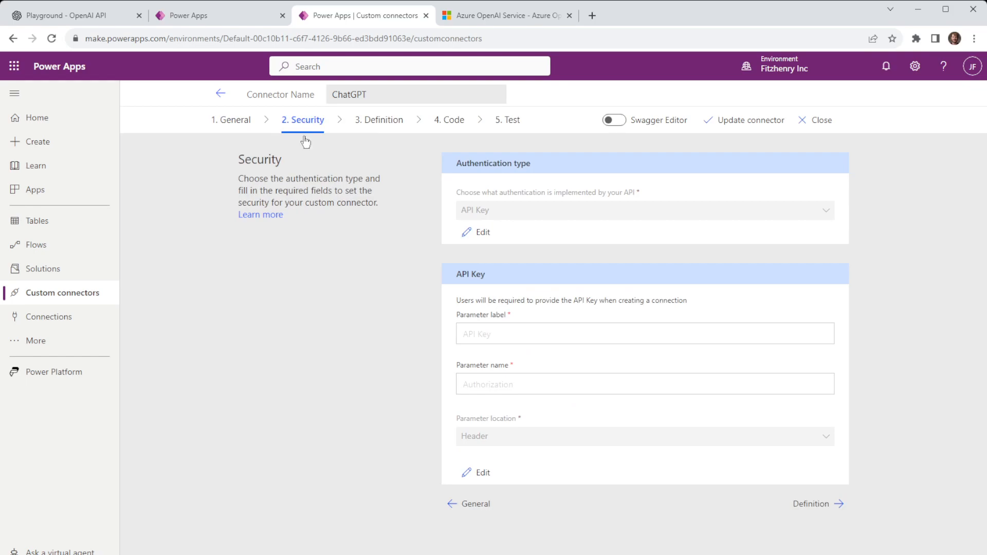
mouse_move(560, 209)
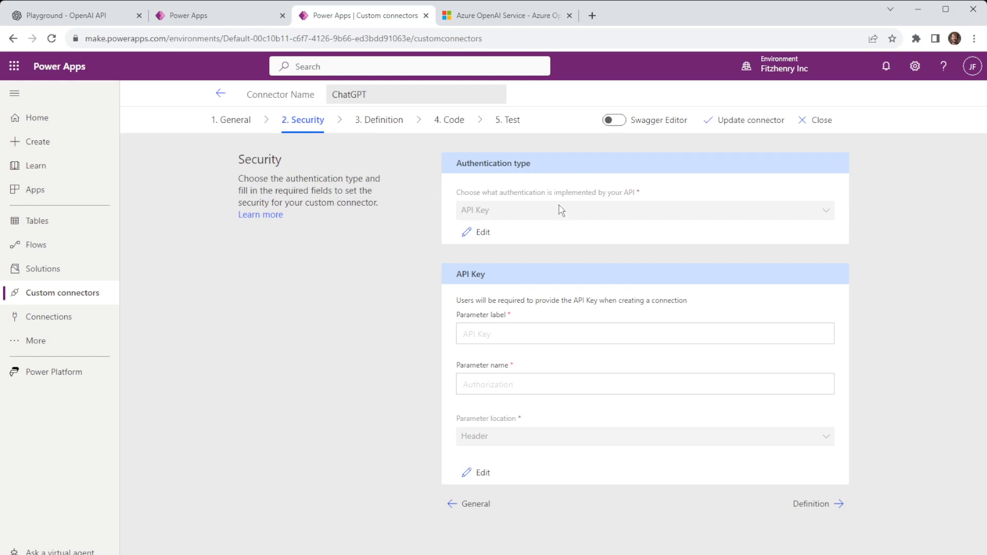
mouse_move(464, 219)
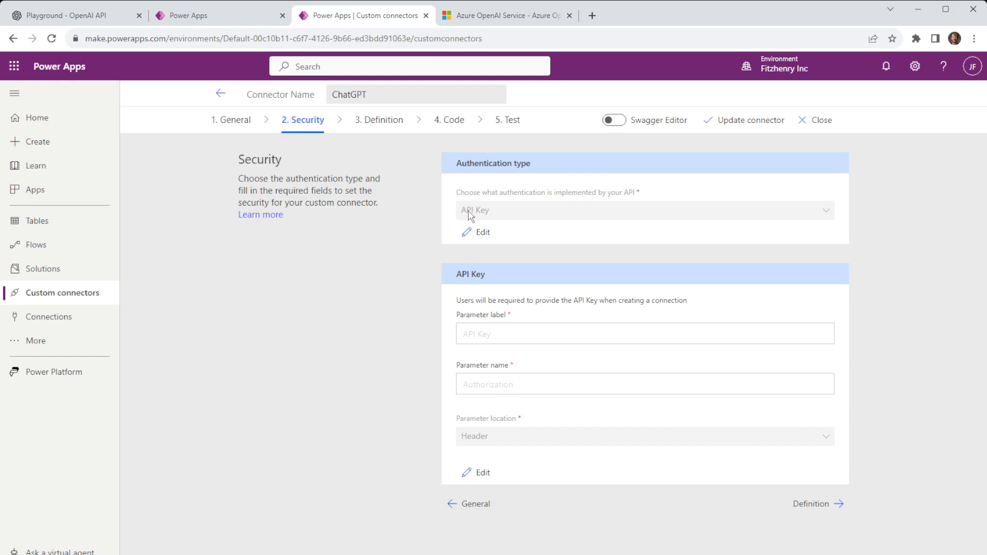
mouse_move(480, 220)
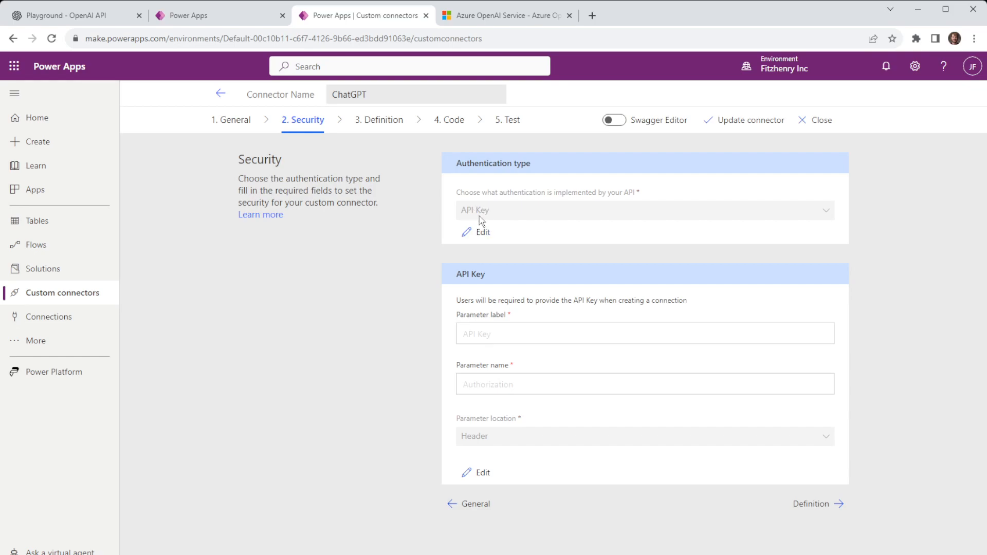
mouse_move(446, 221)
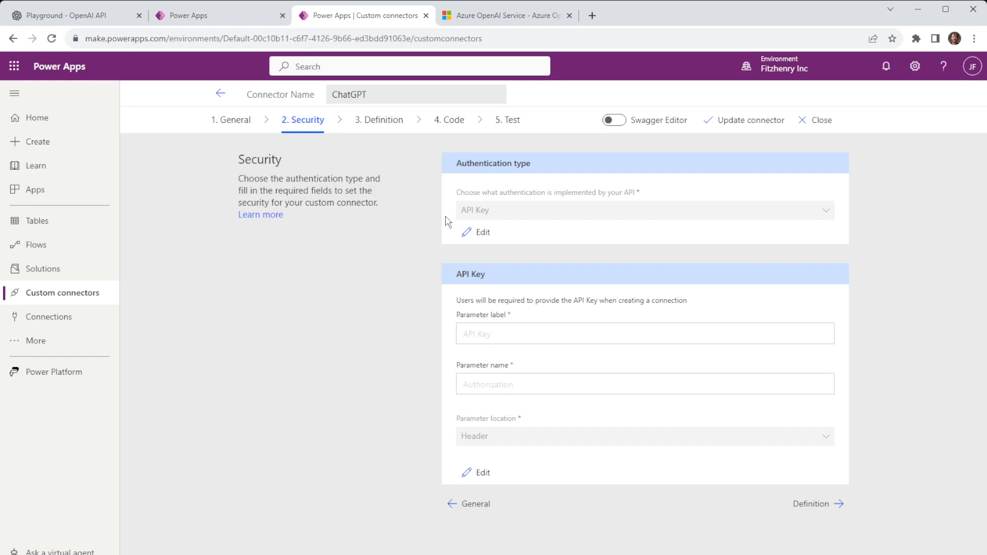
mouse_move(115, 80)
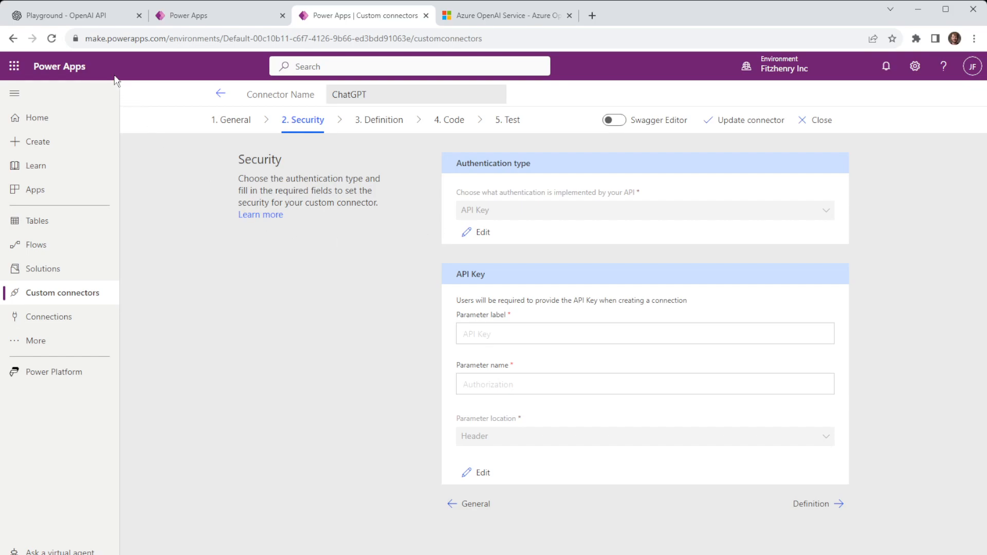
mouse_move(391, 238)
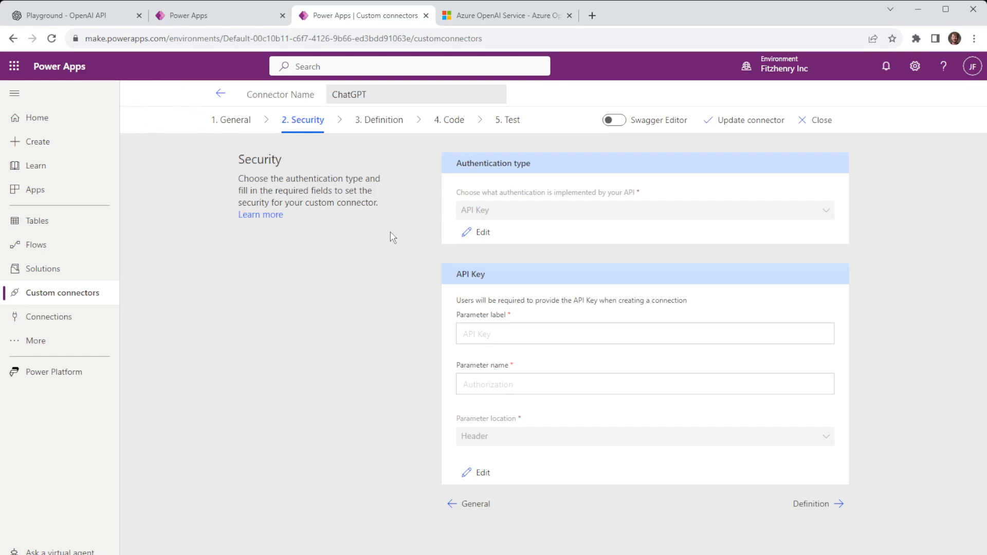
mouse_move(549, 198)
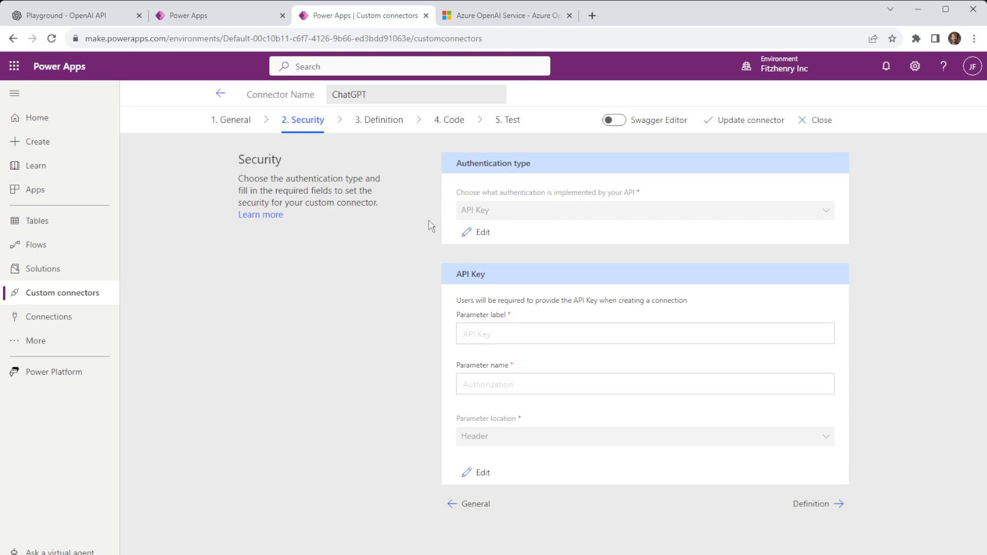
mouse_move(425, 220)
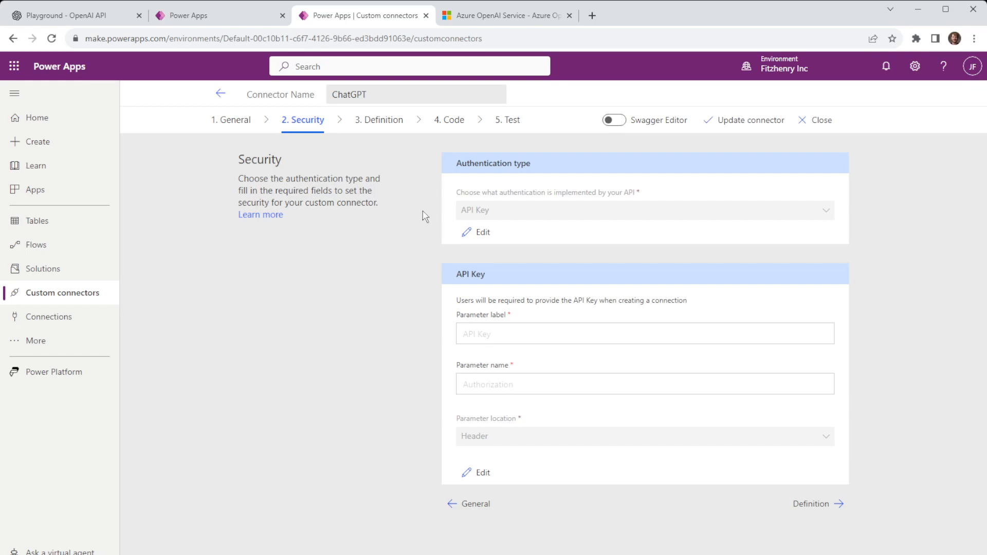
mouse_move(493, 450)
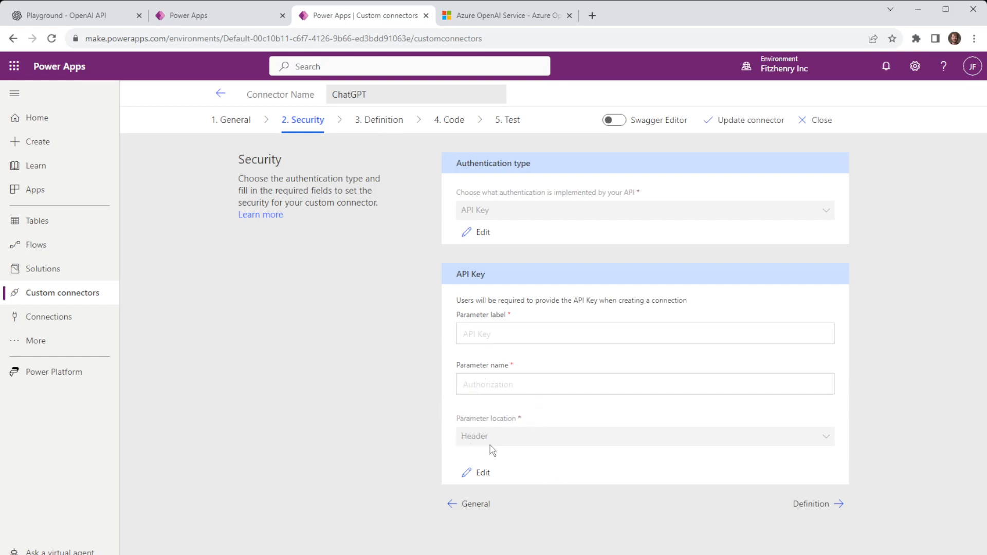
mouse_move(484, 321)
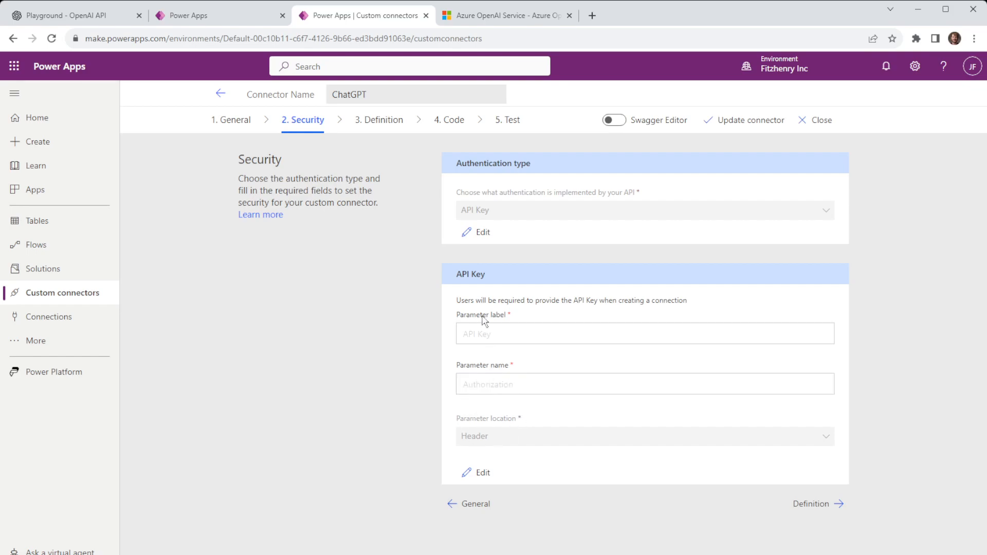
Review the ChatGPTAI action's definition against the app formula and its POST request to /v1/completions.
left_click(378, 119)
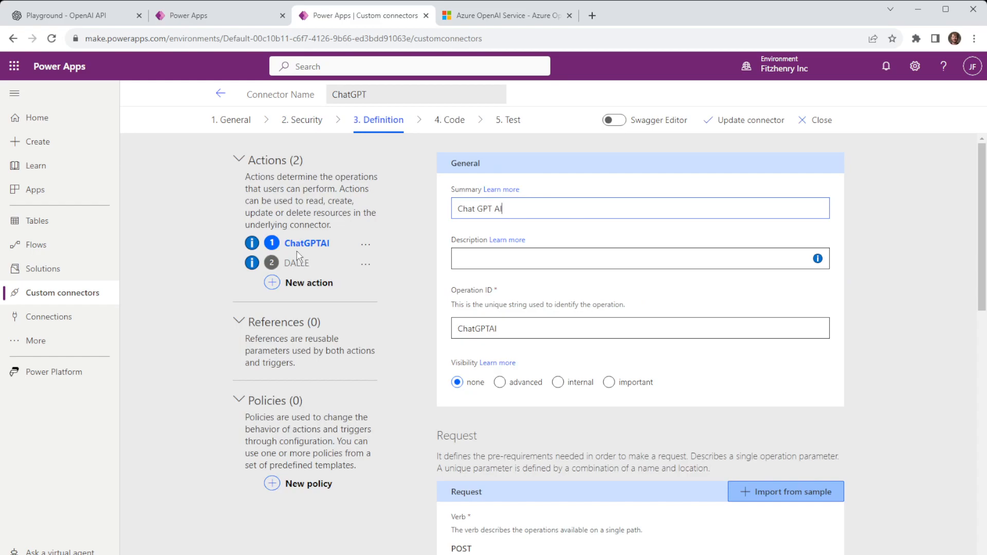
mouse_move(321, 246)
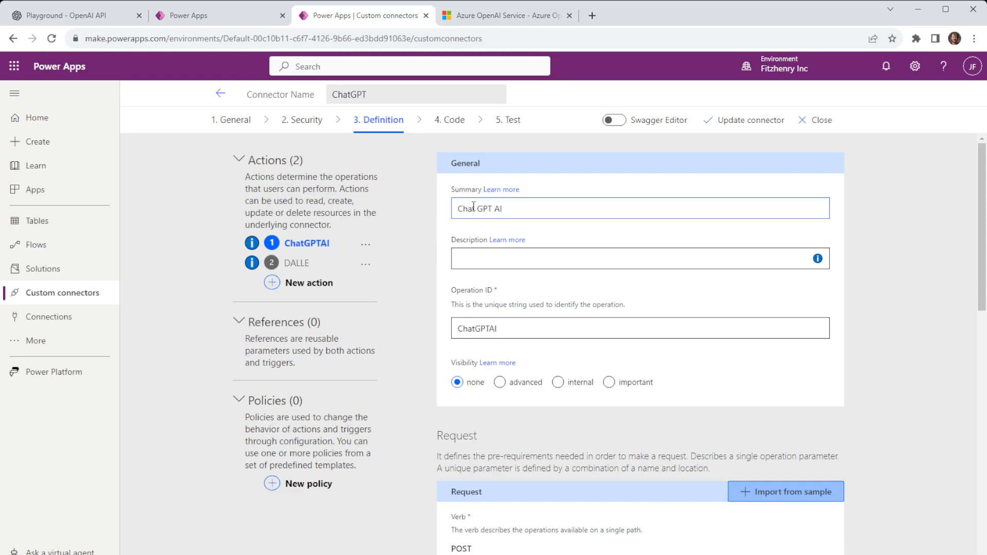
mouse_move(658, 230)
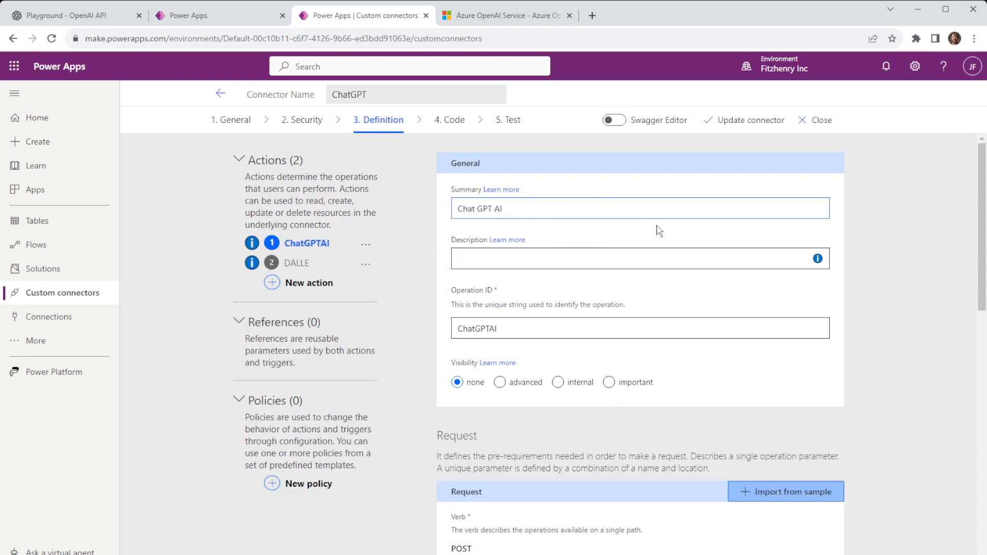
mouse_move(510, 314)
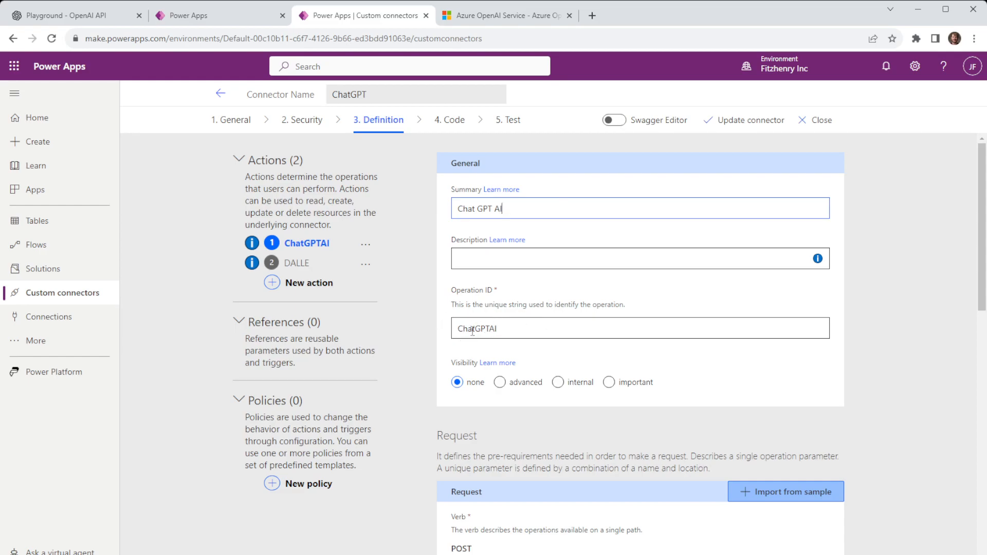
left_click(217, 15)
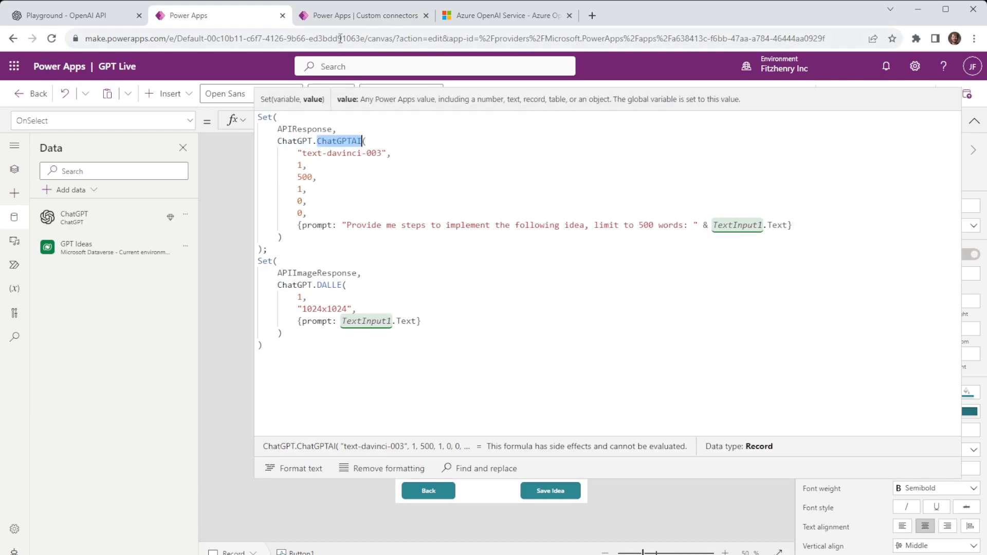
left_click(362, 15)
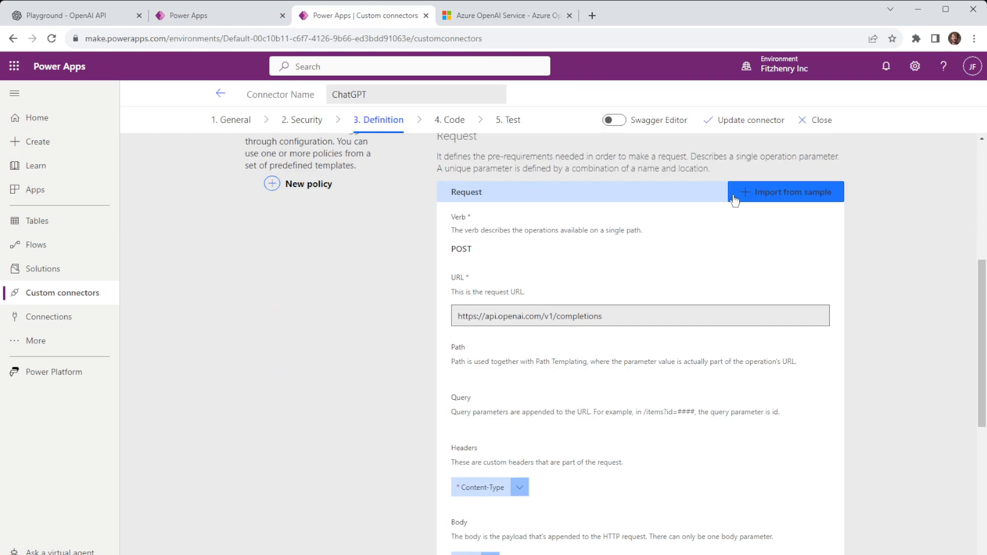
scroll("down", 3)
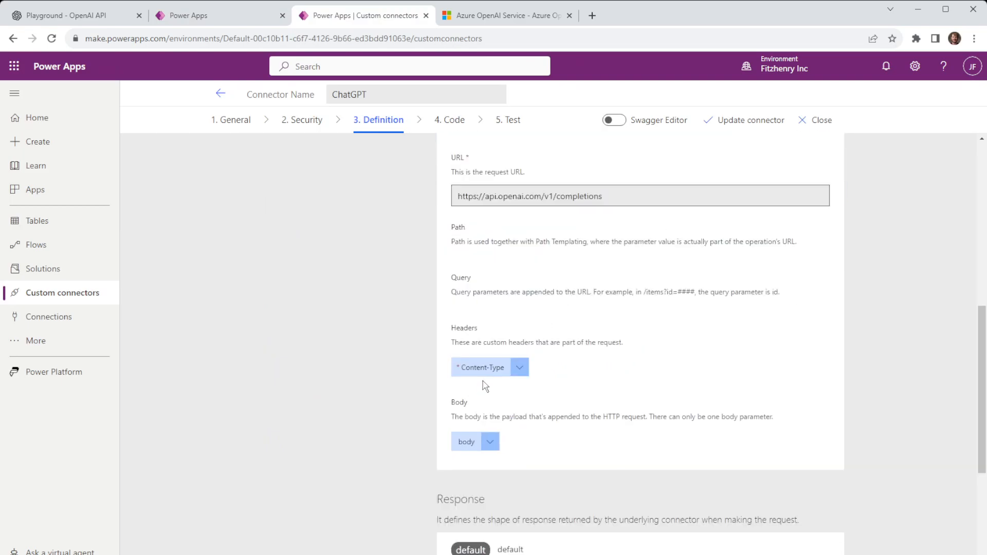
scroll("up", 3)
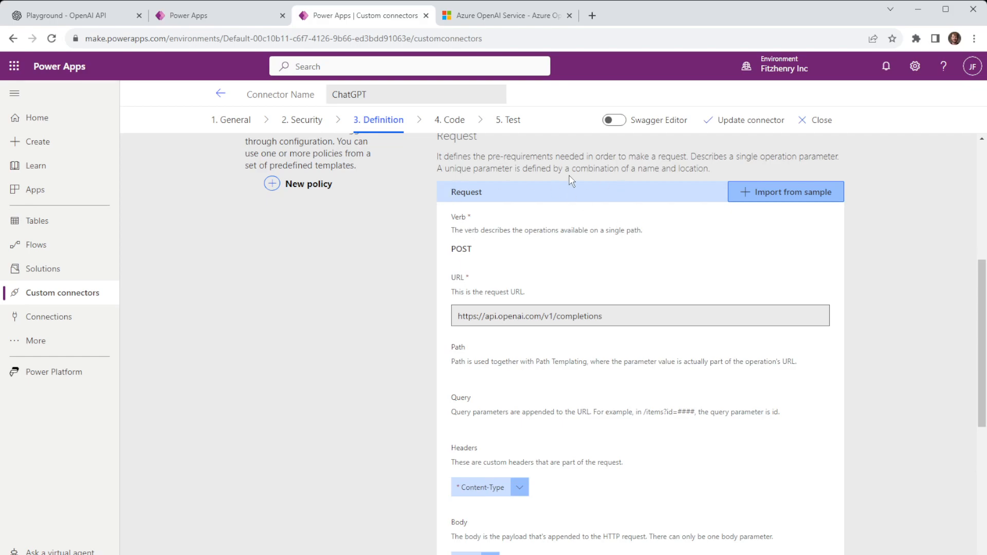
In OpenAI Playground, re-show the curl completions sample and highlight its Bearer authorization header and JSON body.
left_click(69, 16)
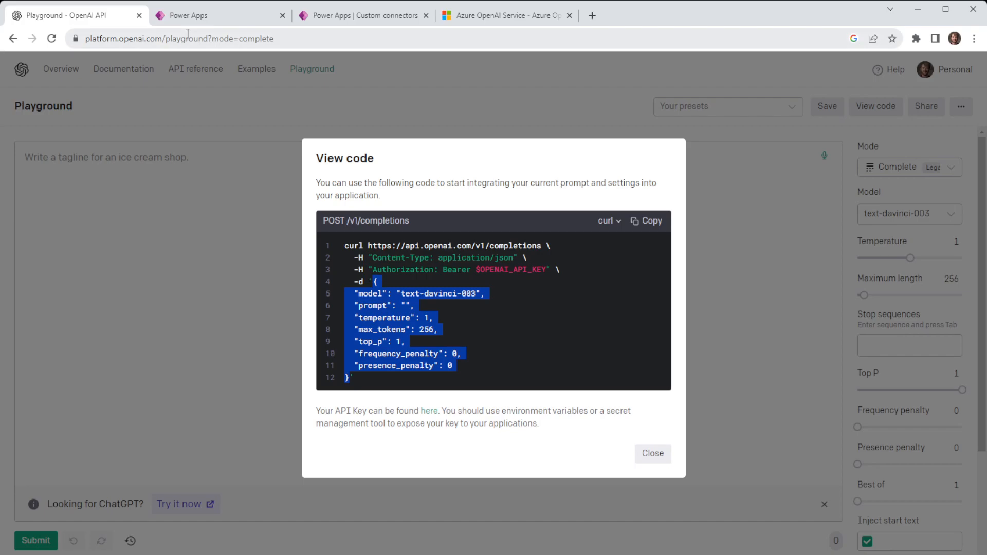
mouse_move(422, 242)
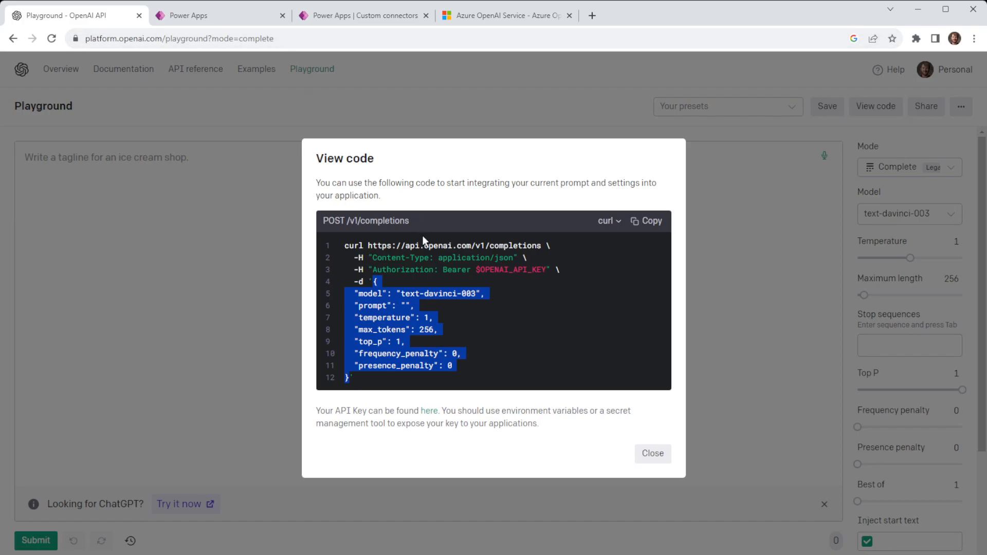
left_click(651, 453)
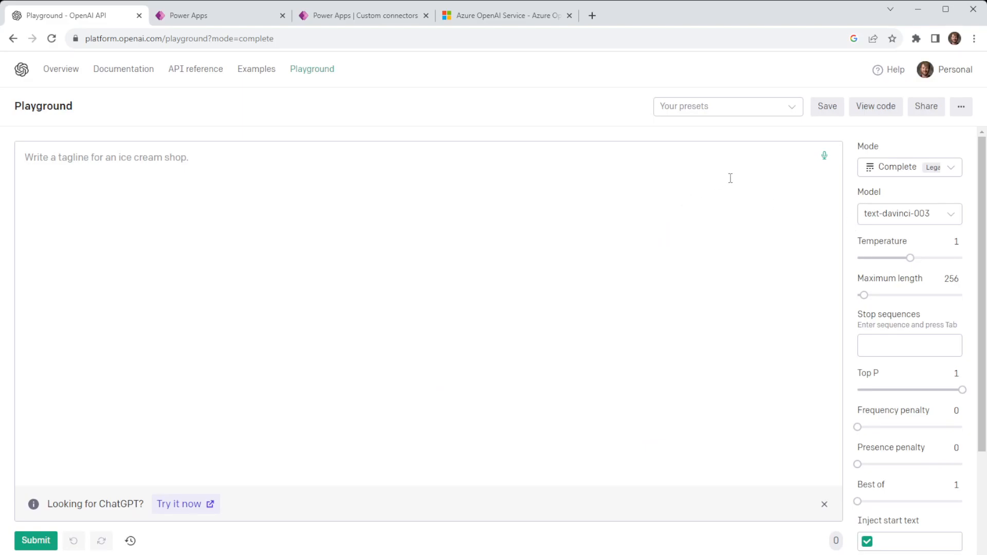
mouse_move(900, 167)
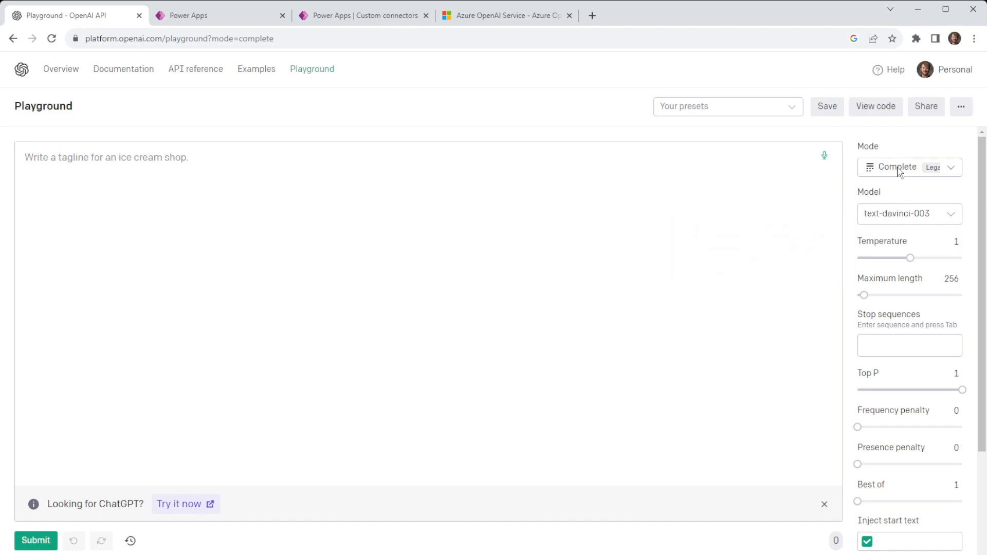
mouse_move(870, 225)
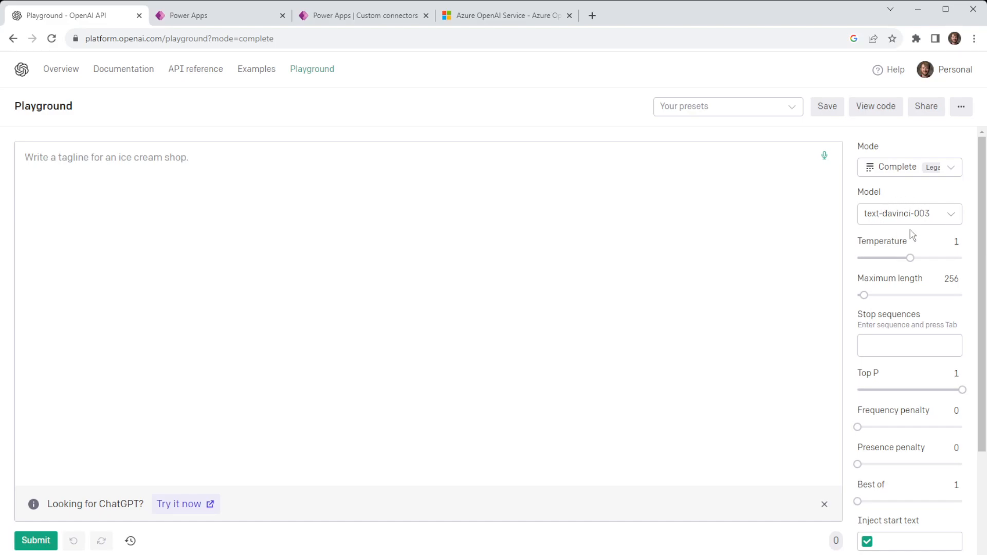
left_click(874, 106)
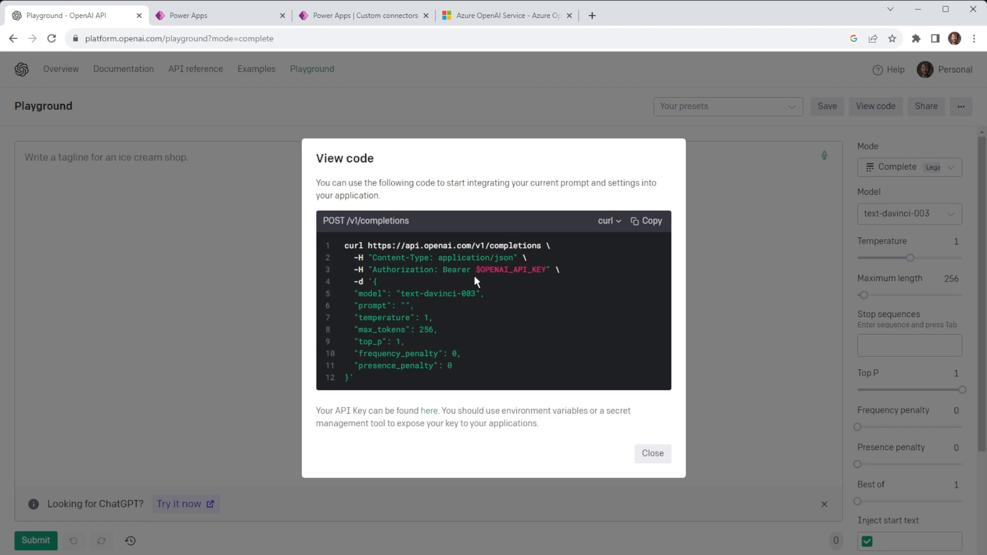
double_click(511, 269)
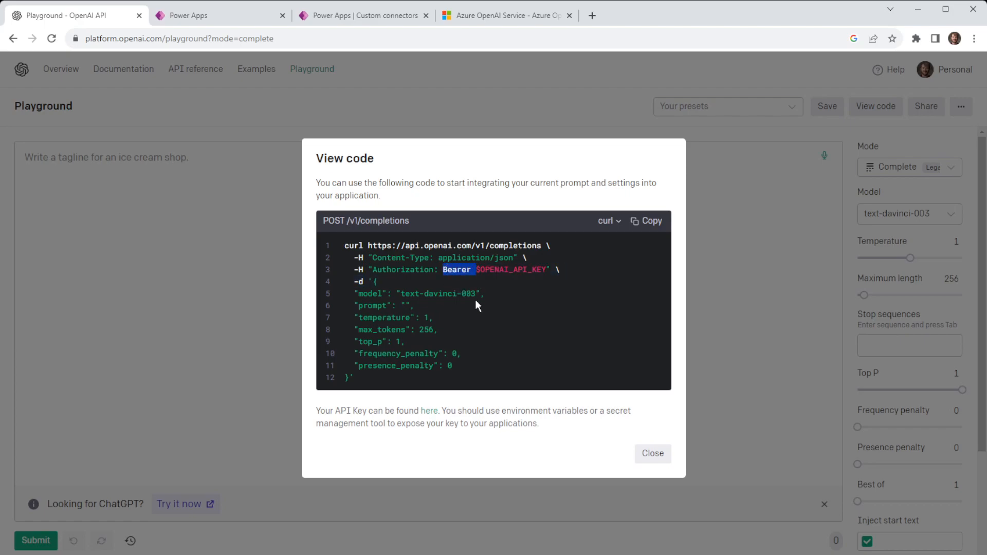
left_click_drag(373, 281, 373, 329)
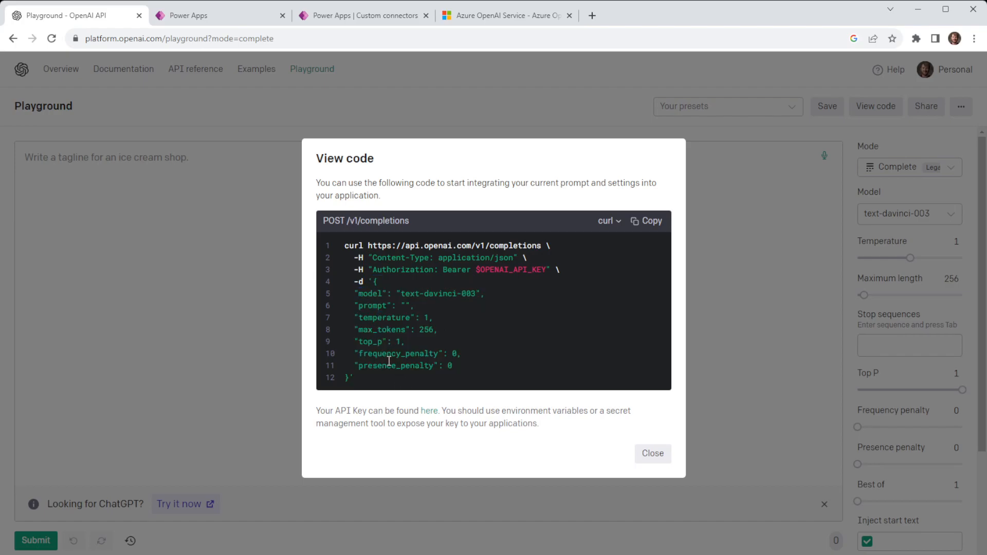
Inspect the completions request's Content-Type header, then its body parameter with model, prompt, temperature and max_tokens.
left_click(359, 15)
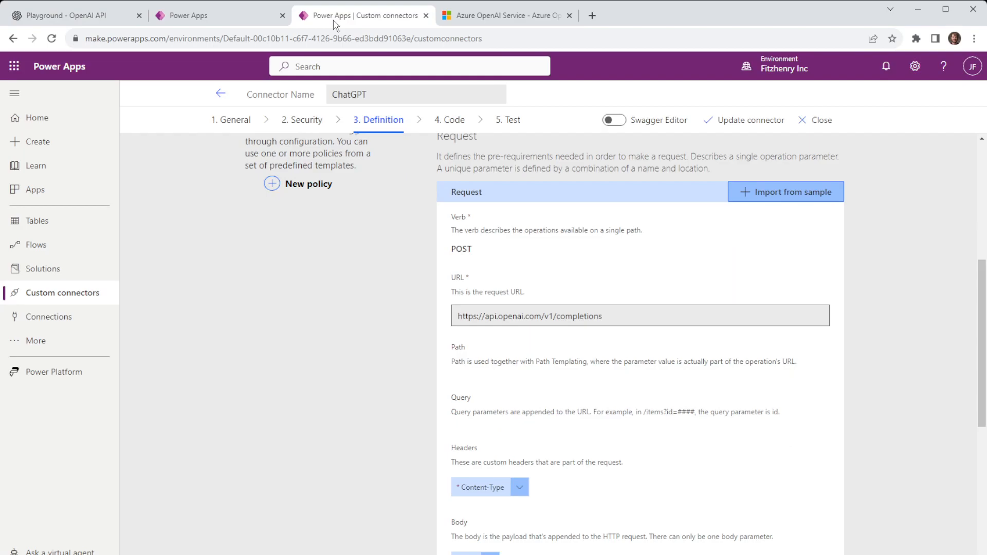
mouse_move(378, 315)
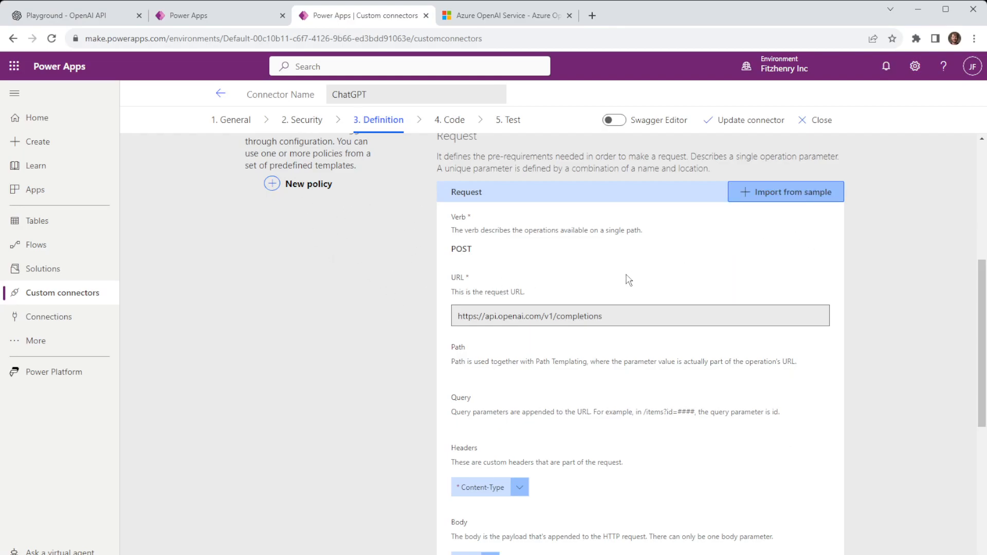
scroll("down", 3)
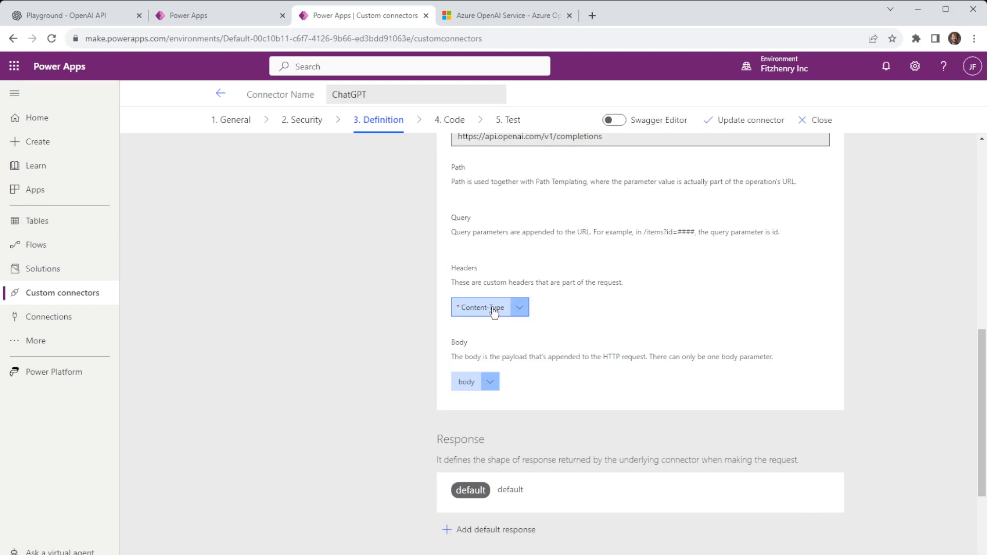
left_click(481, 307)
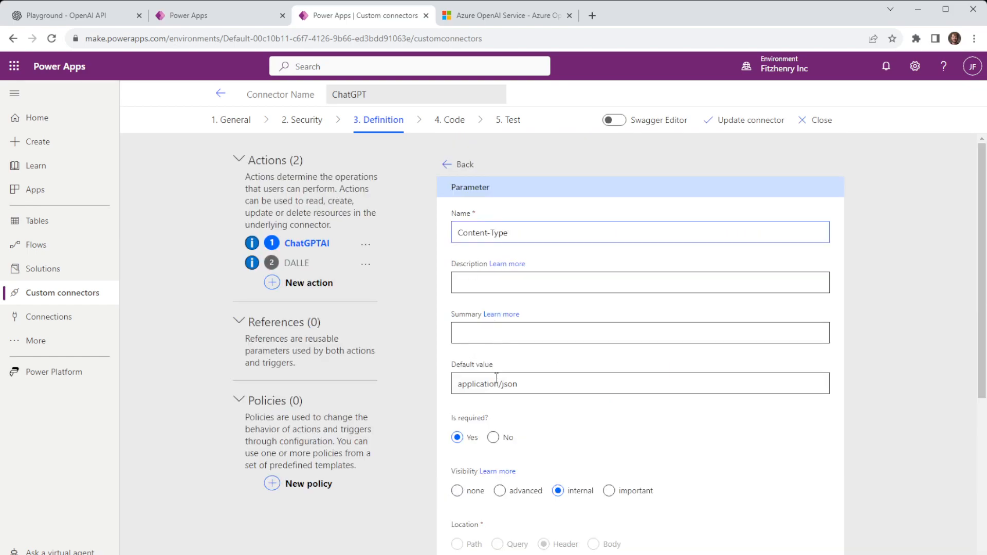
double_click(484, 384)
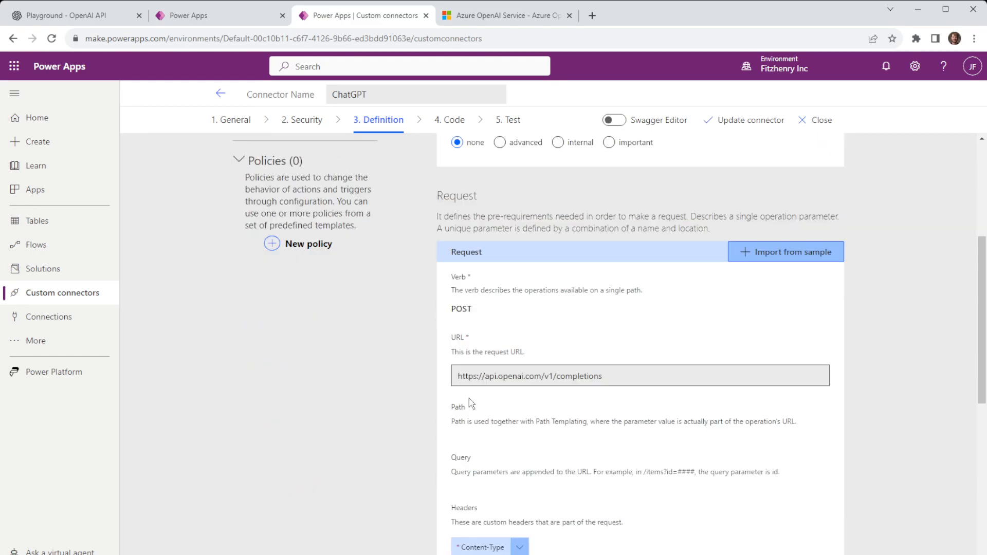
left_click(489, 322)
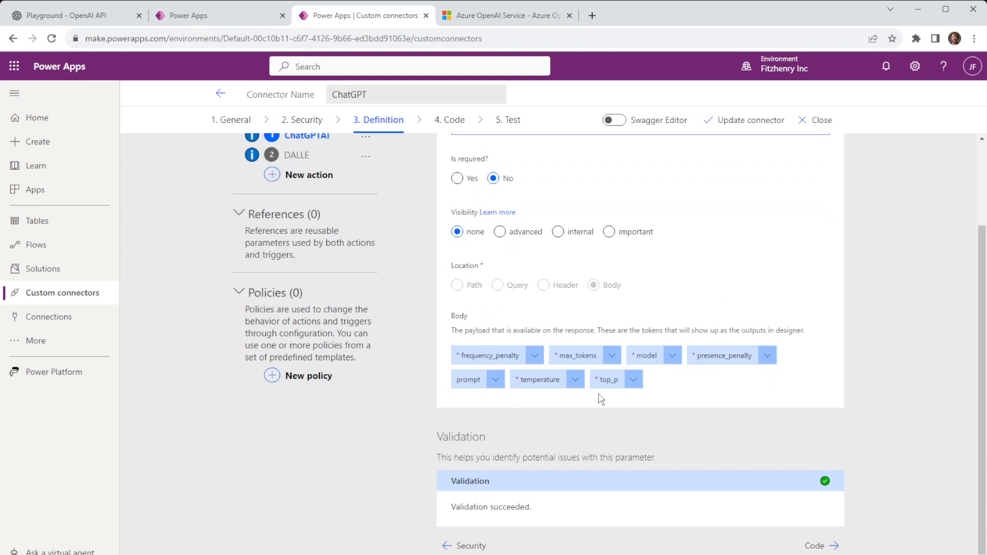
mouse_move(535, 414)
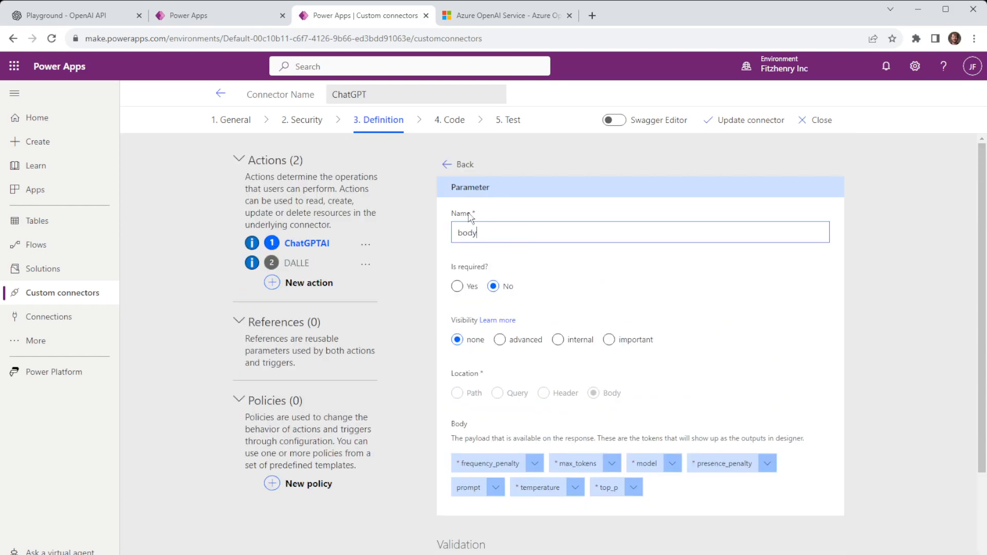
Switch to the DALLE action and inspect its body parameter fields n, prompt and size.
left_click(458, 165)
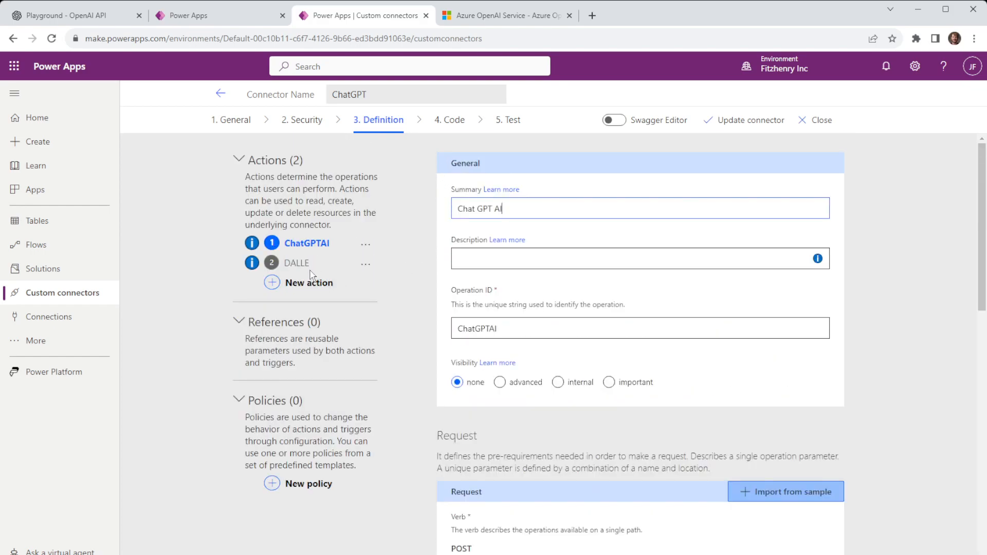
left_click(296, 262)
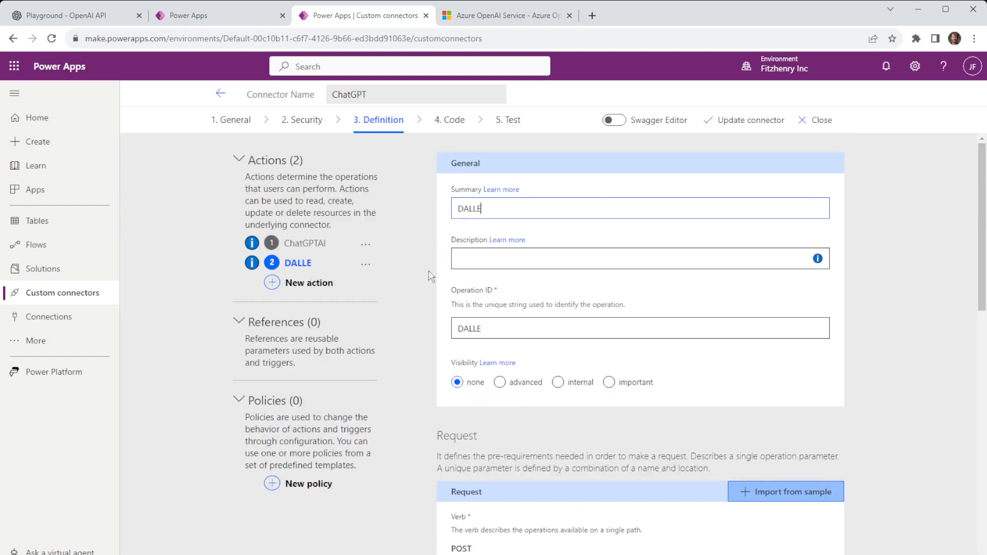
scroll("down", 3)
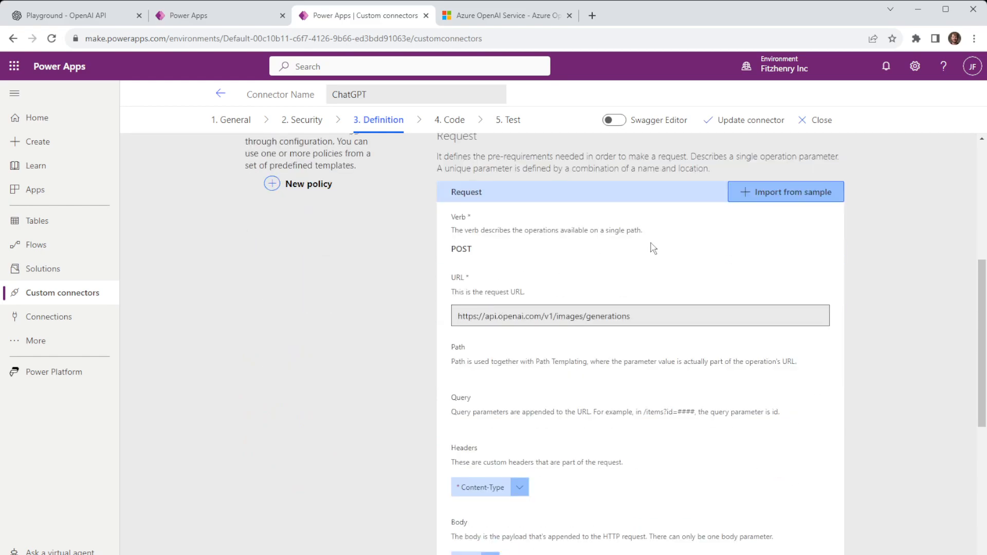
scroll("down", 3)
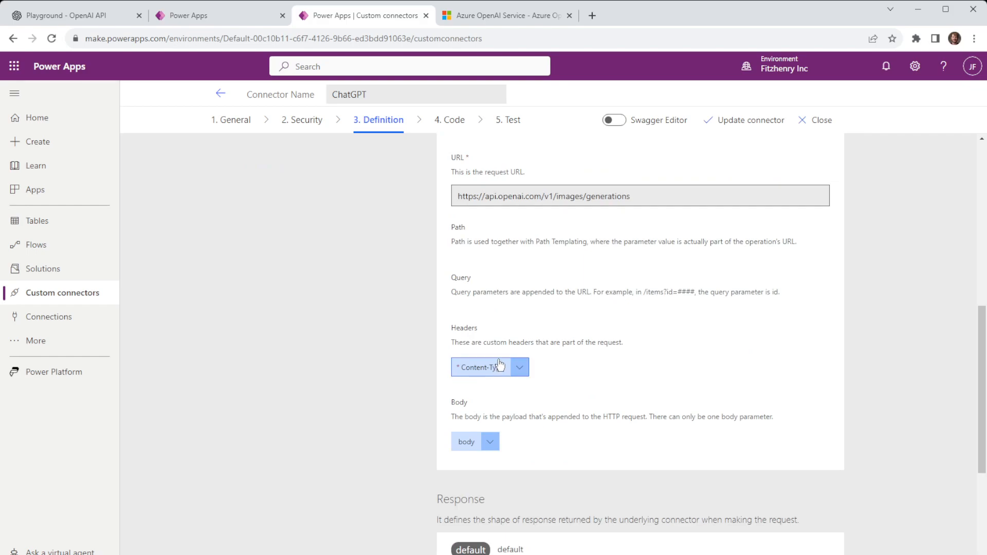
left_click(466, 441)
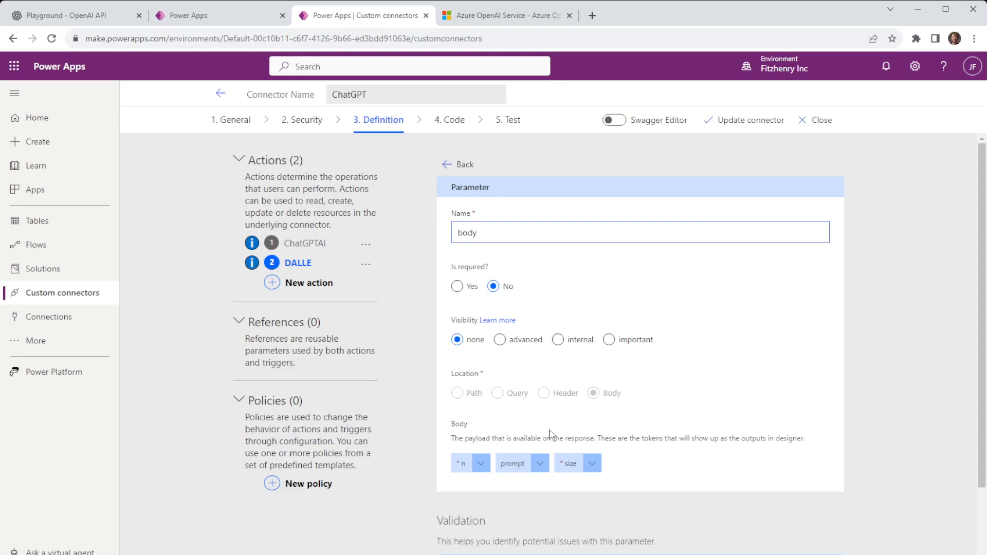
mouse_move(601, 497)
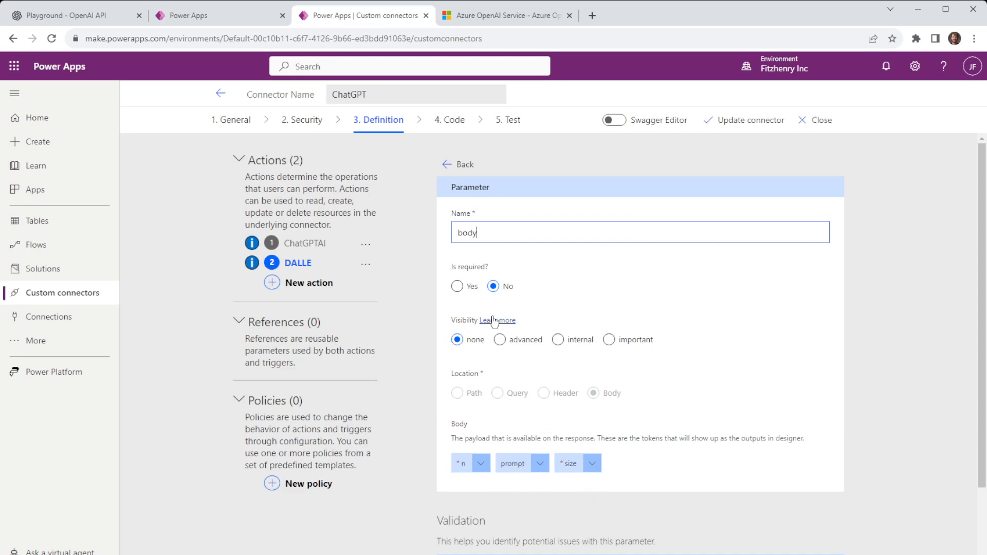
mouse_move(496, 310)
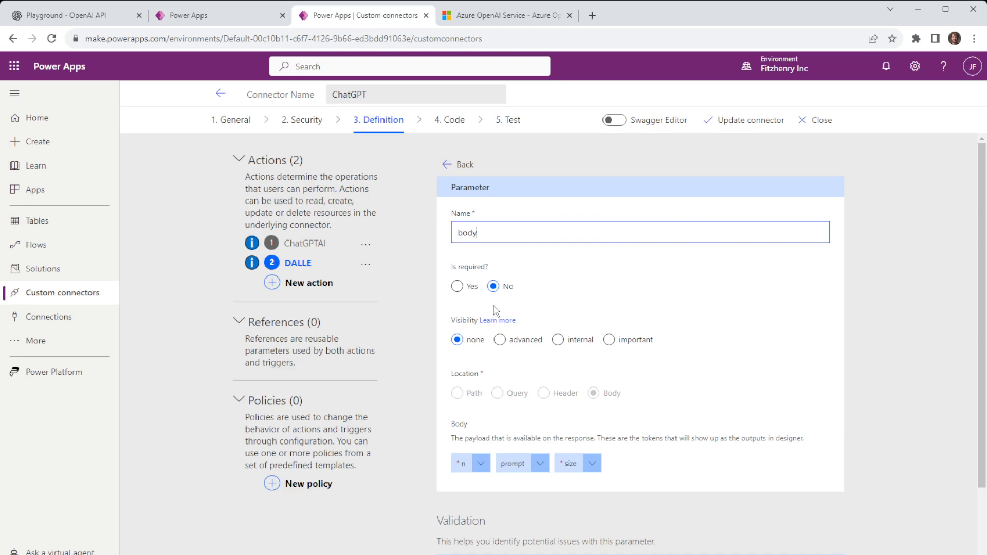
mouse_move(513, 282)
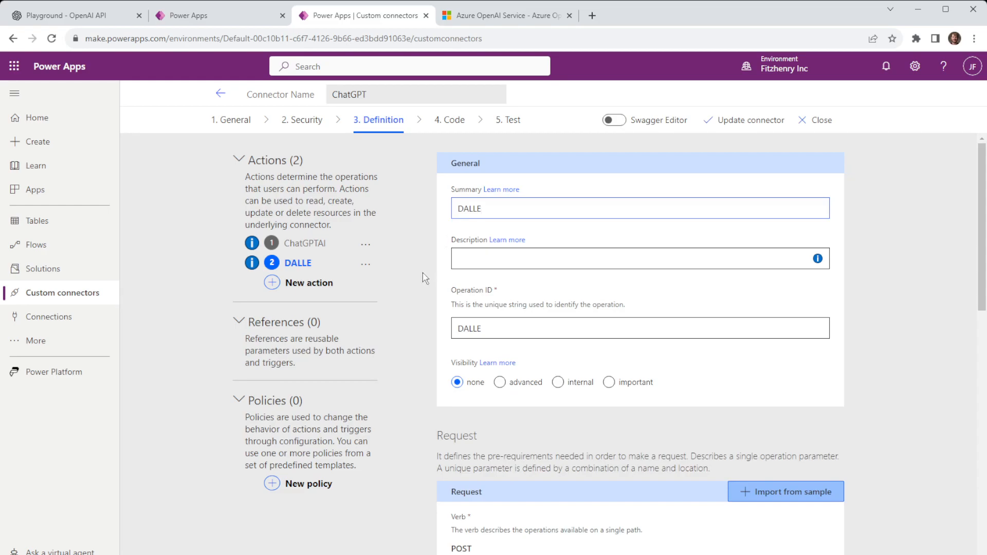
Check the DALLE default response (created, url), then show the ChatGPTAI response fields text, finish_reason, model, total_tokens.
scroll("down", 3)
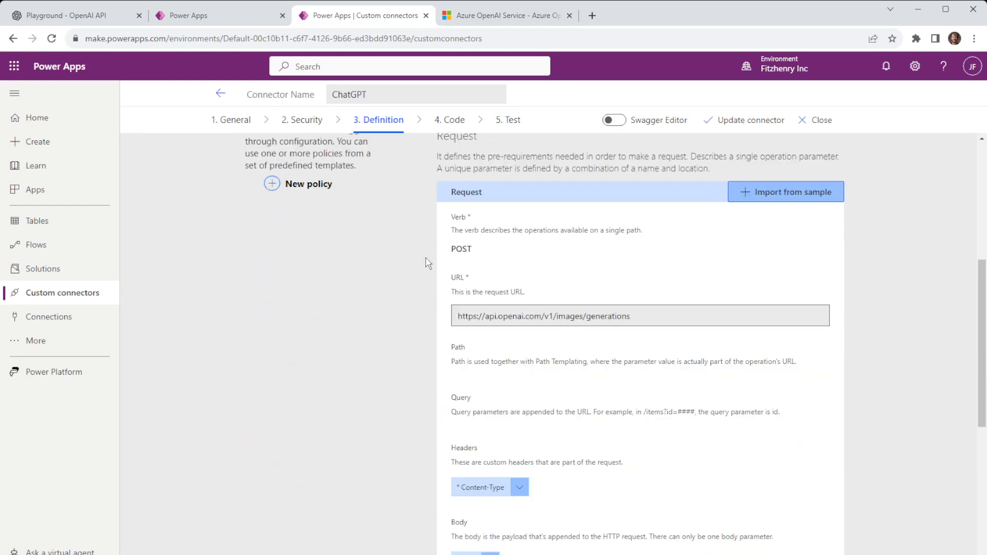
scroll("down", 3)
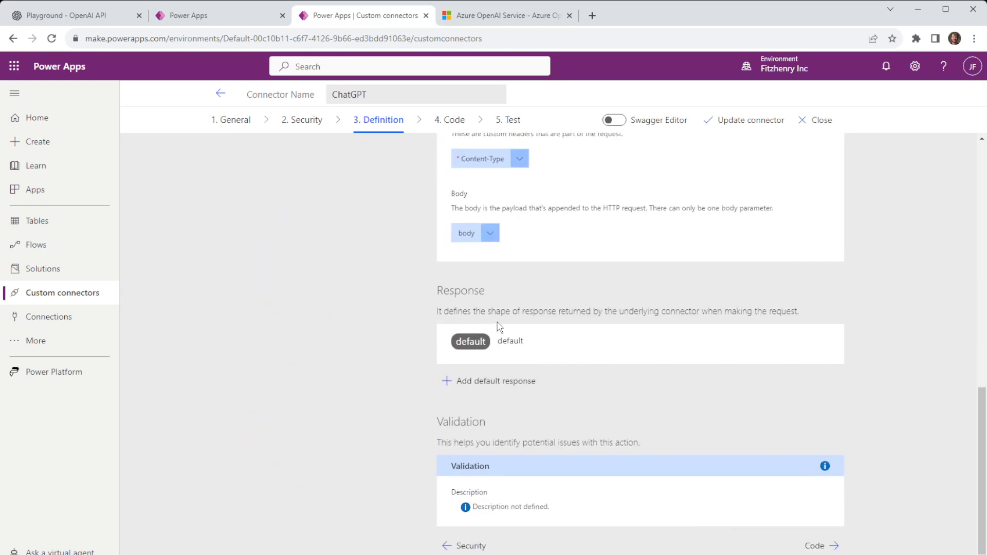
left_click(470, 341)
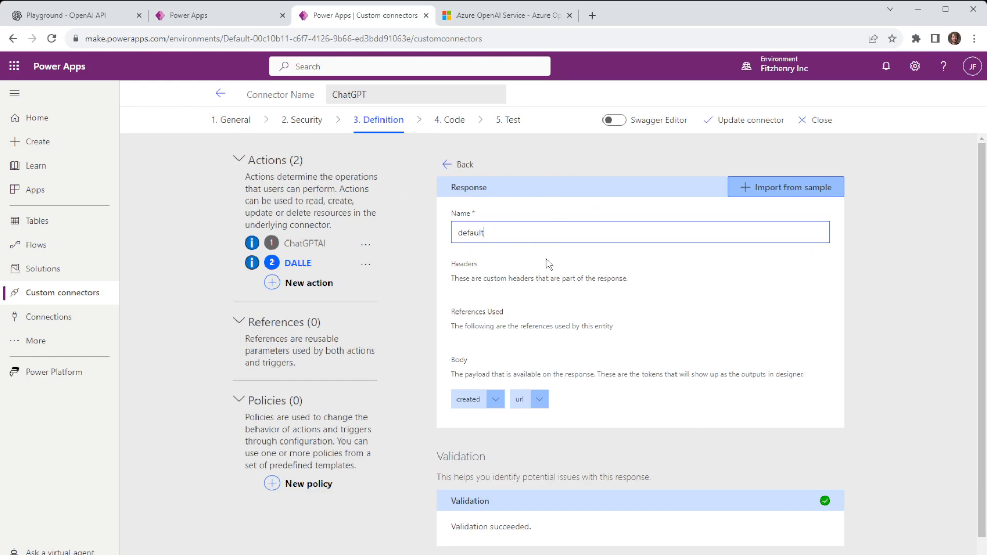
mouse_move(518, 271)
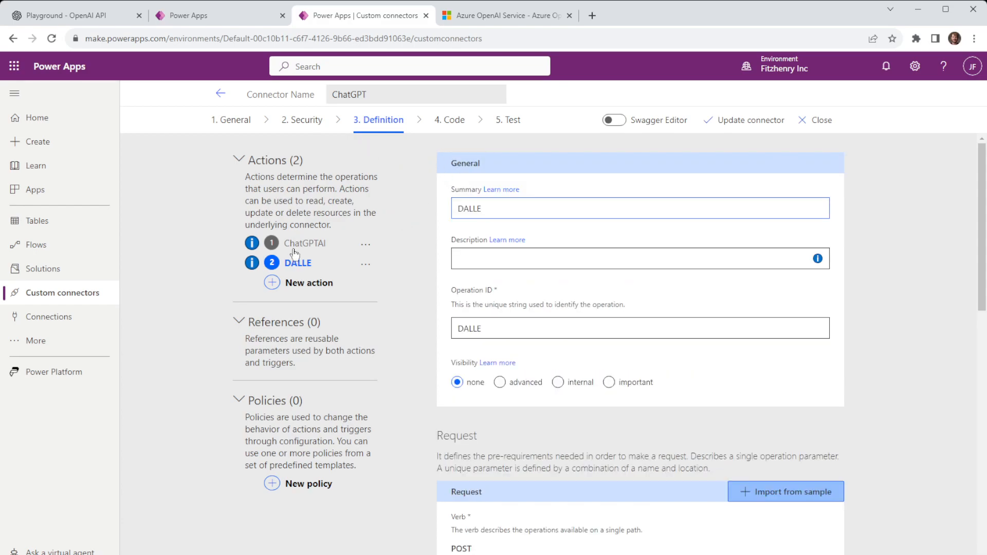
scroll("down", 3)
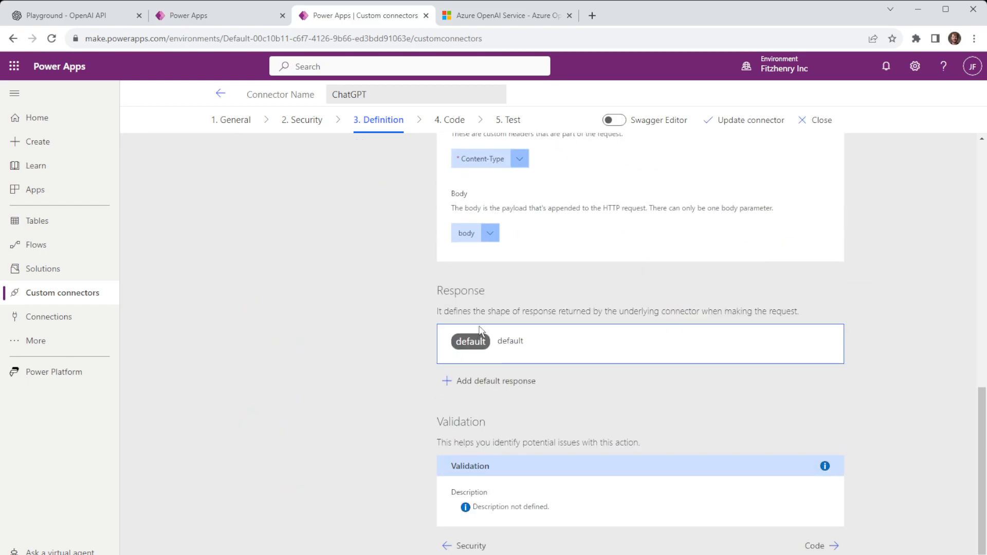
left_click(470, 344)
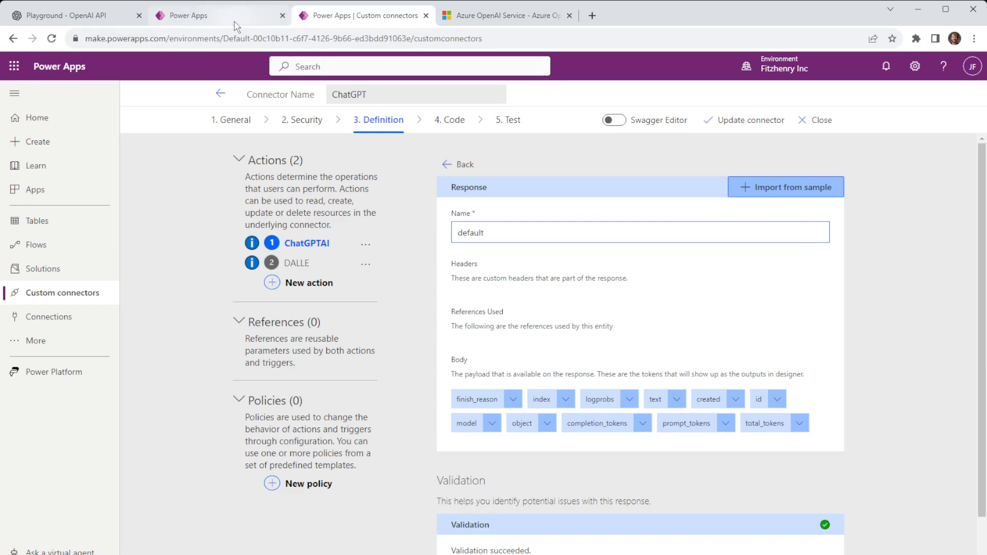
left_click(219, 16)
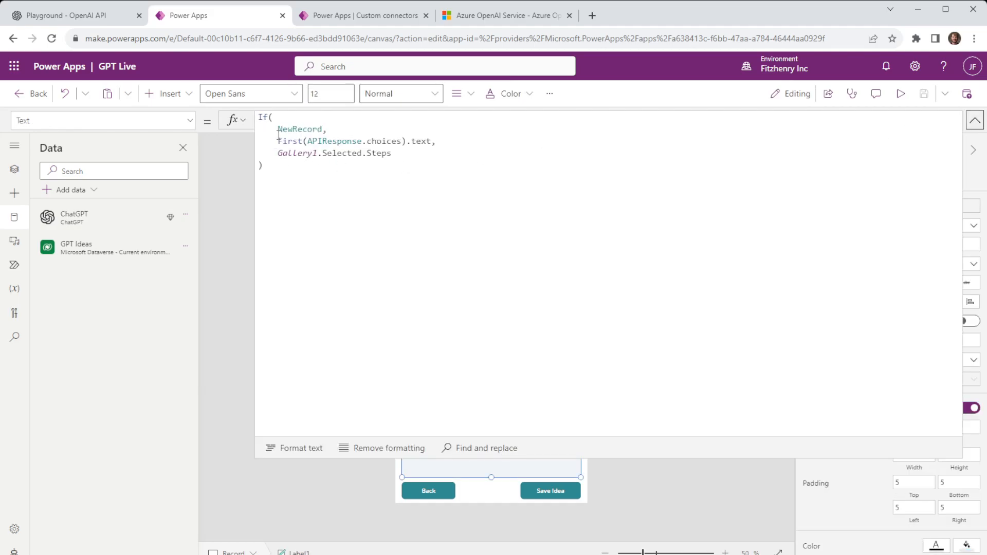
left_click(380, 141)
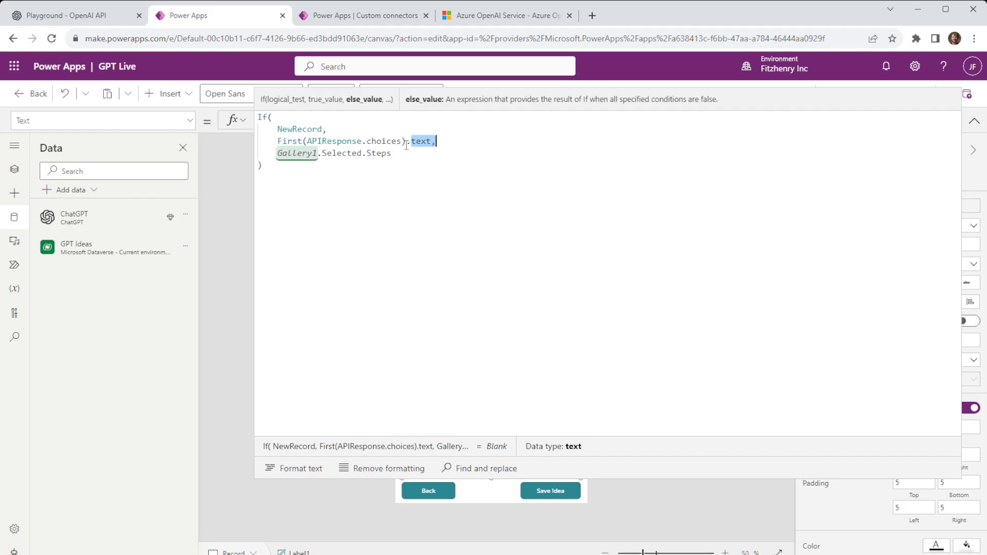
left_click(362, 16)
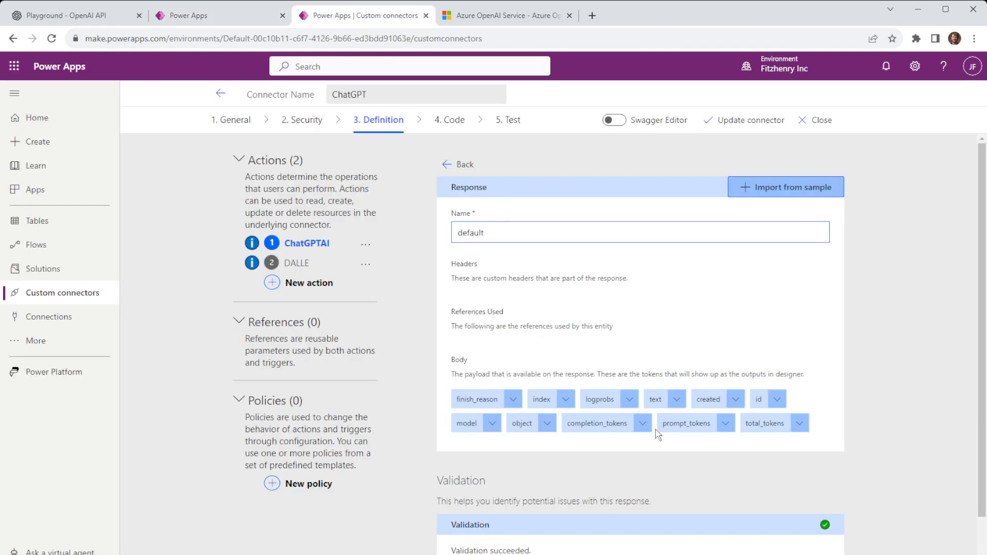
mouse_move(653, 388)
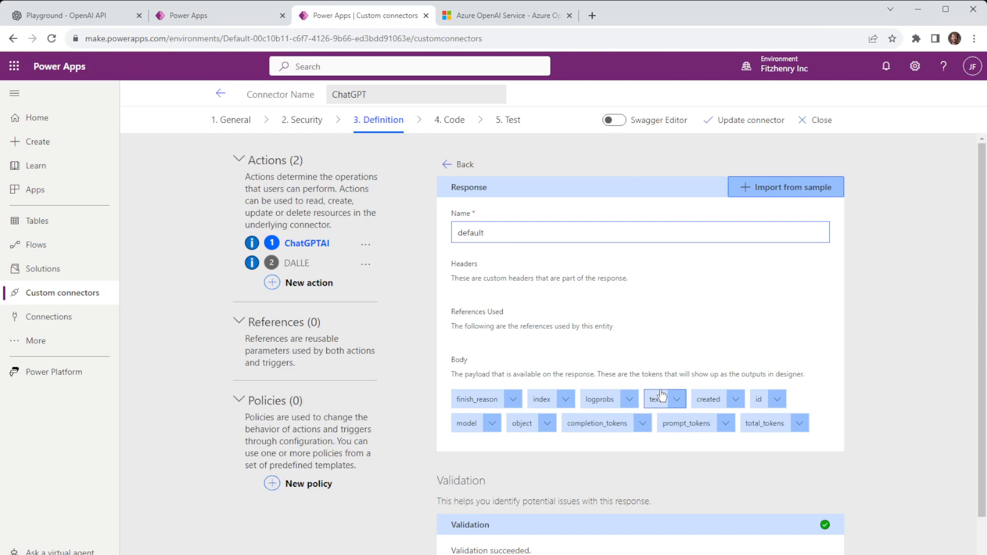
scroll("down", 3)
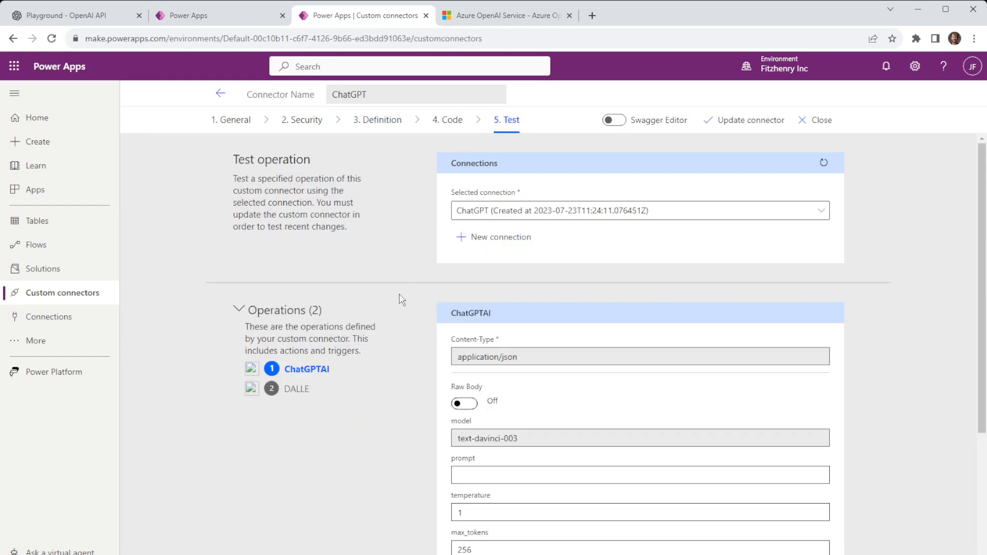
mouse_move(546, 231)
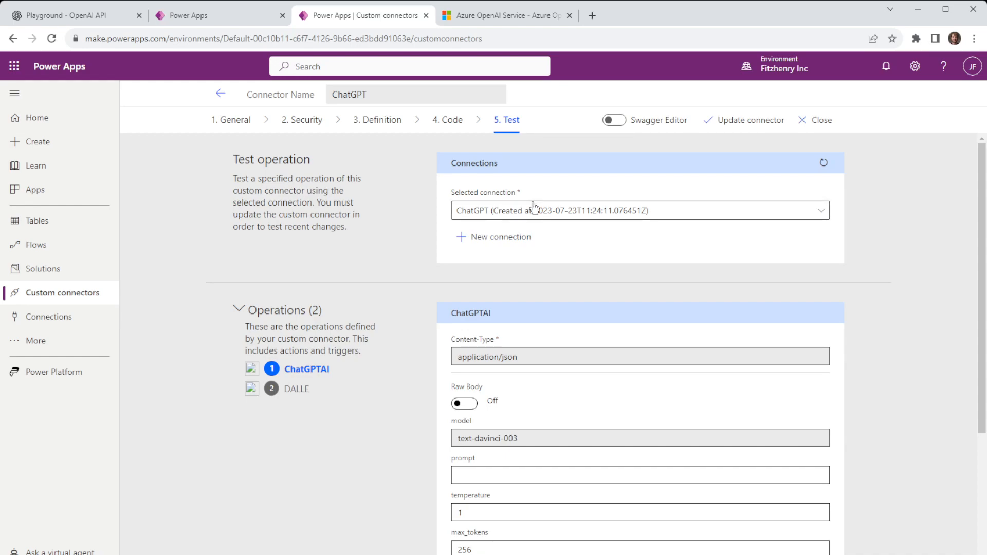
mouse_move(445, 293)
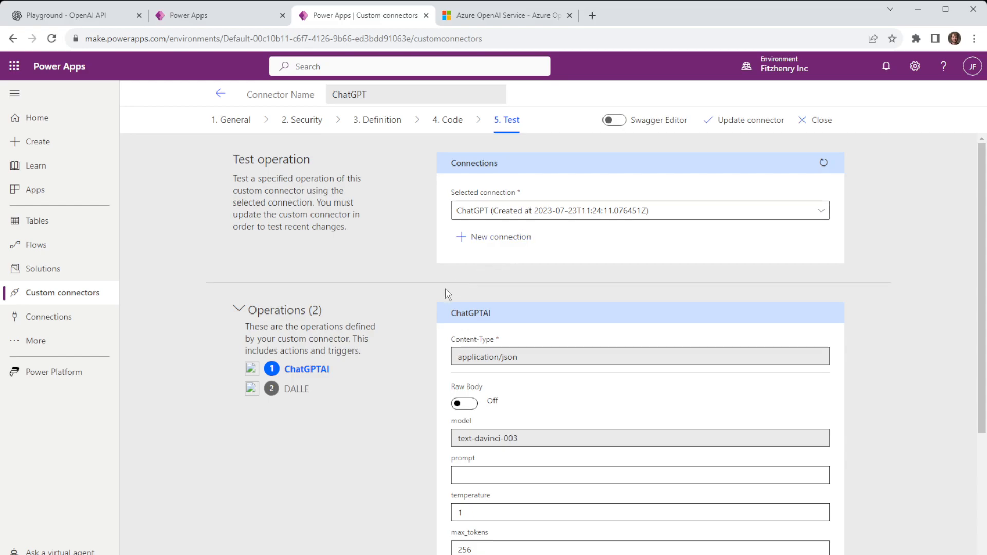
Test ChatGPTAI with prompt 'Hello my friend', get a 200 reply, highlight the text, and return to the GPT Live editor.
scroll("down", 3)
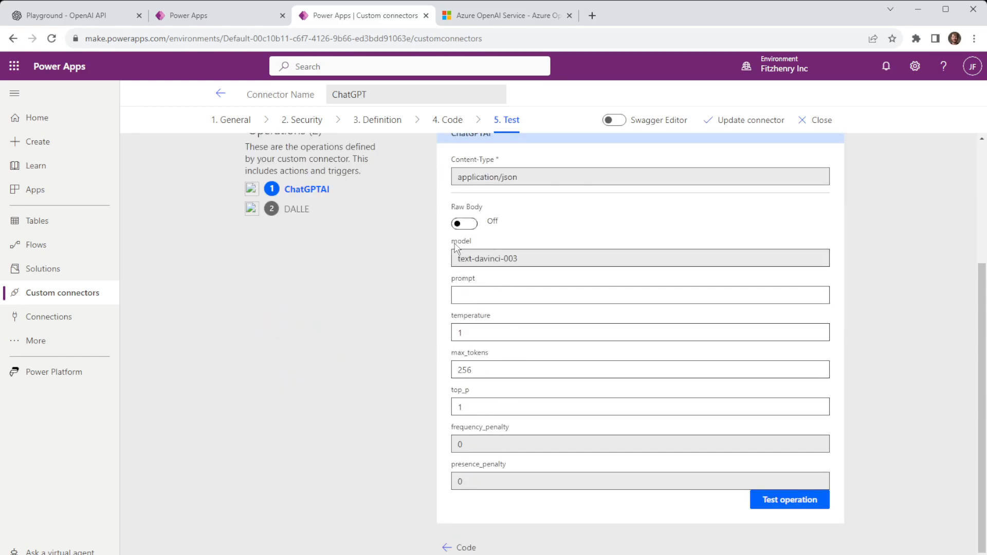
left_click(638, 295)
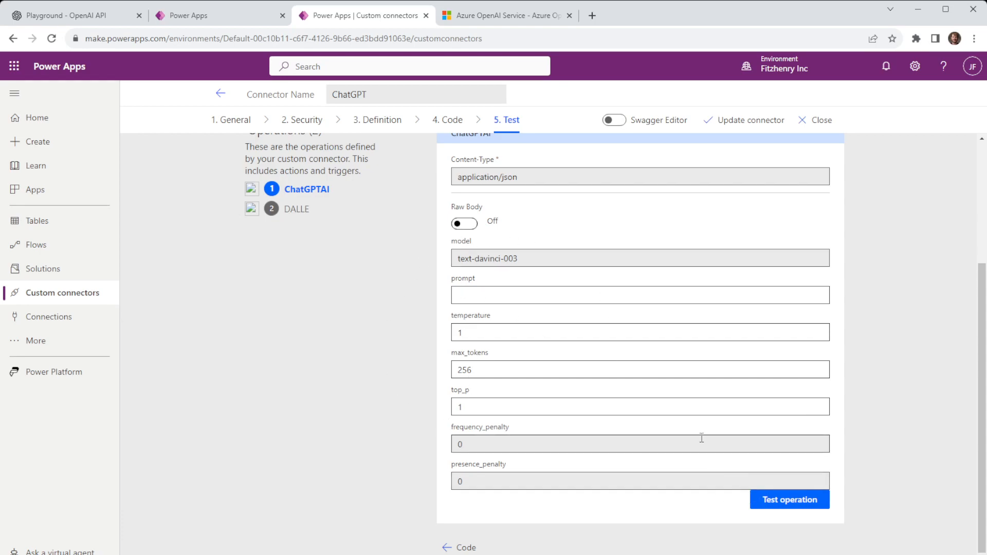
left_click(638, 295)
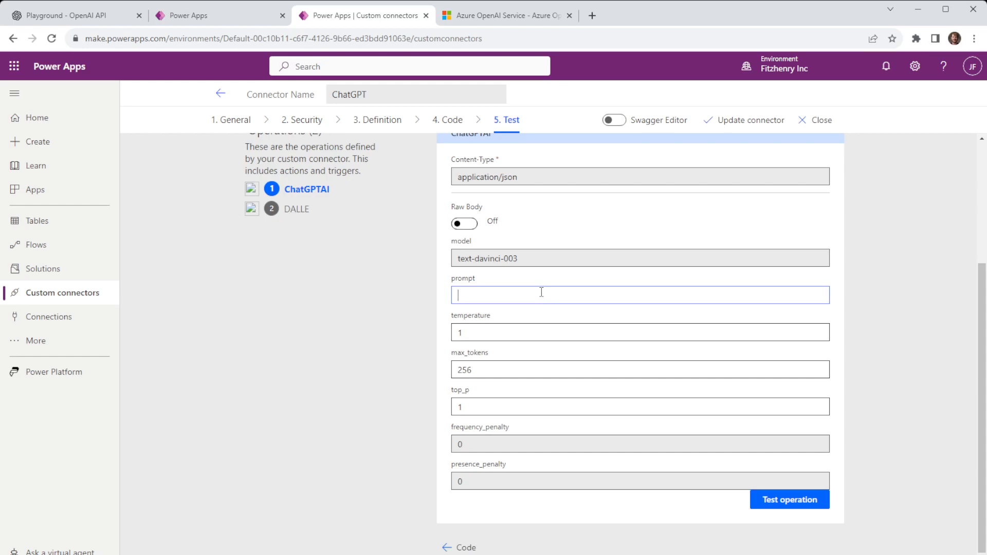
type("Hello")
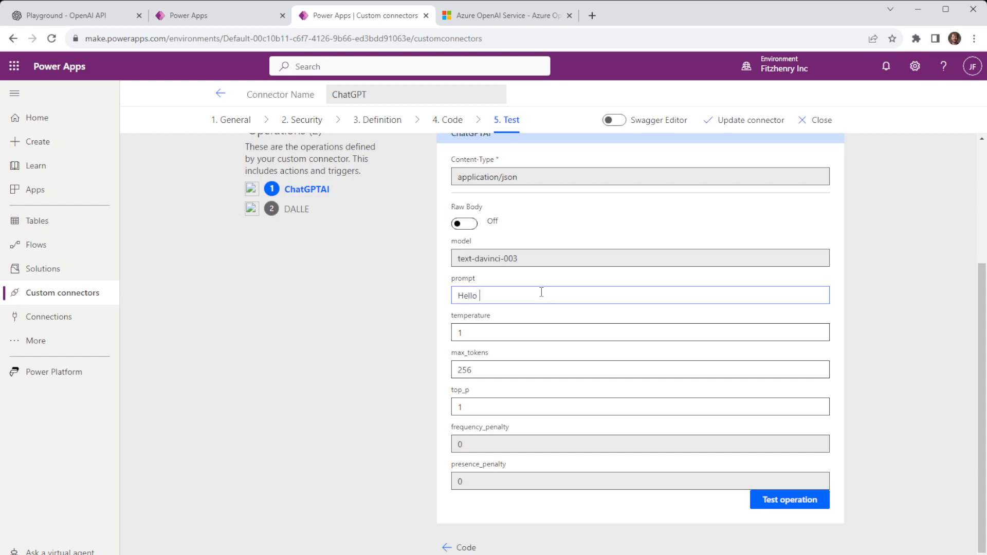
type("my friend")
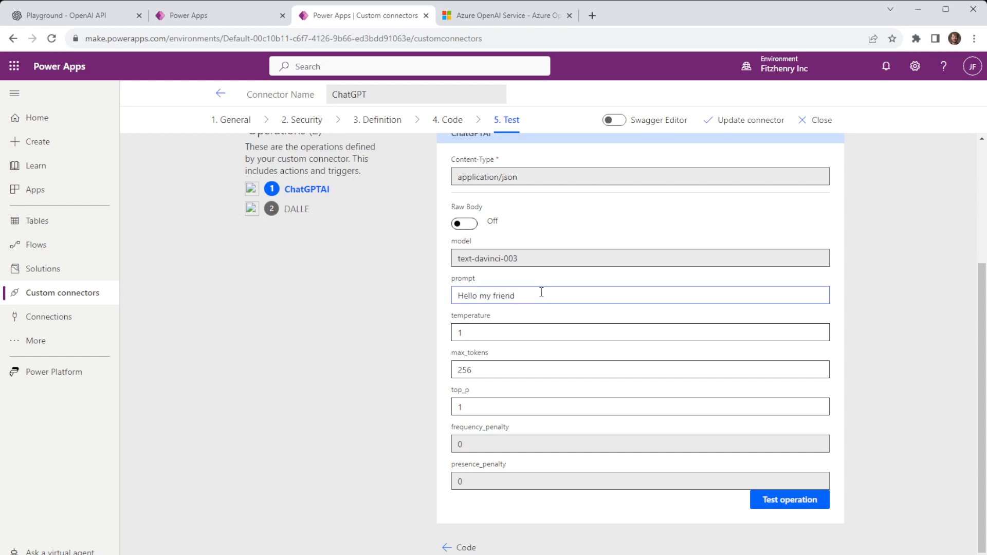
left_click(789, 500)
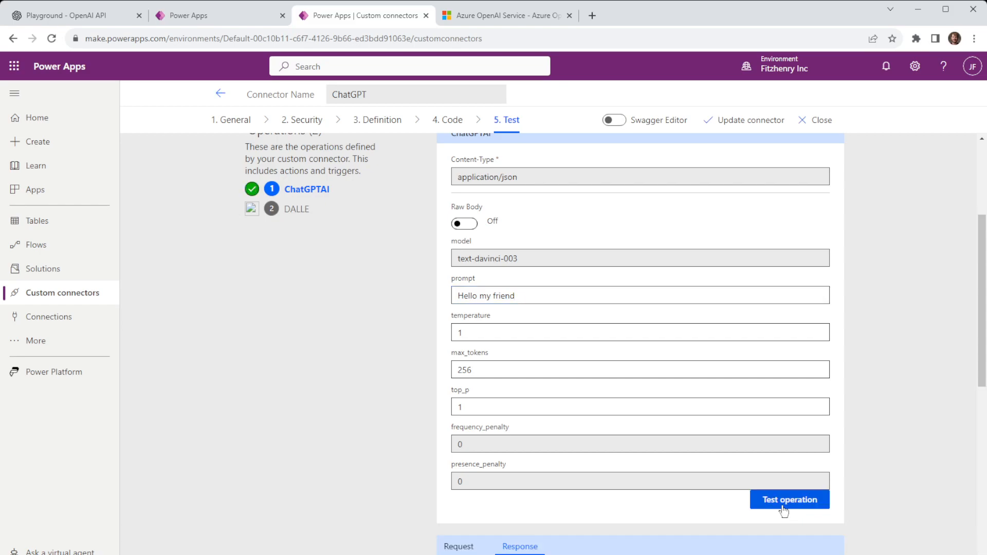
left_click(789, 500)
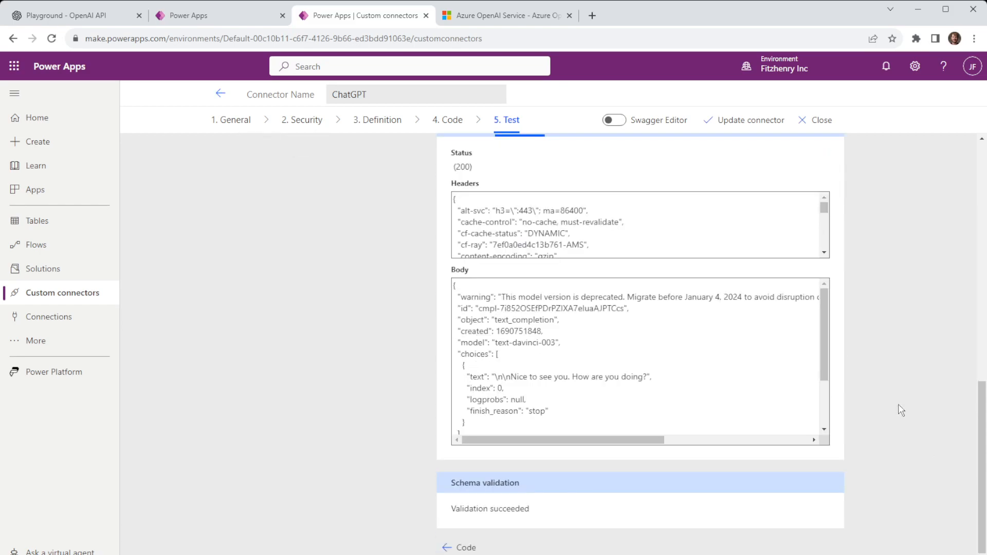
left_click_drag(512, 377, 645, 377)
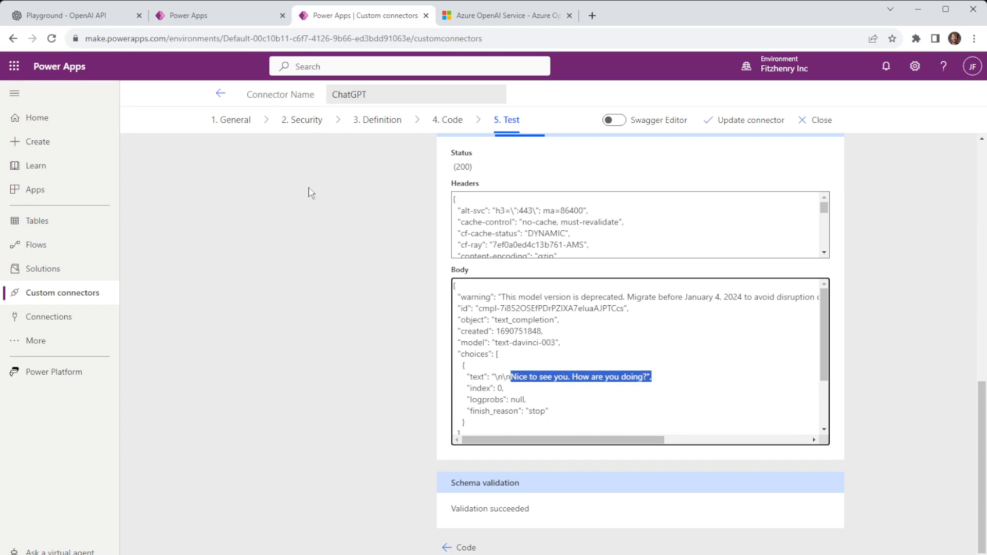
left_click(217, 15)
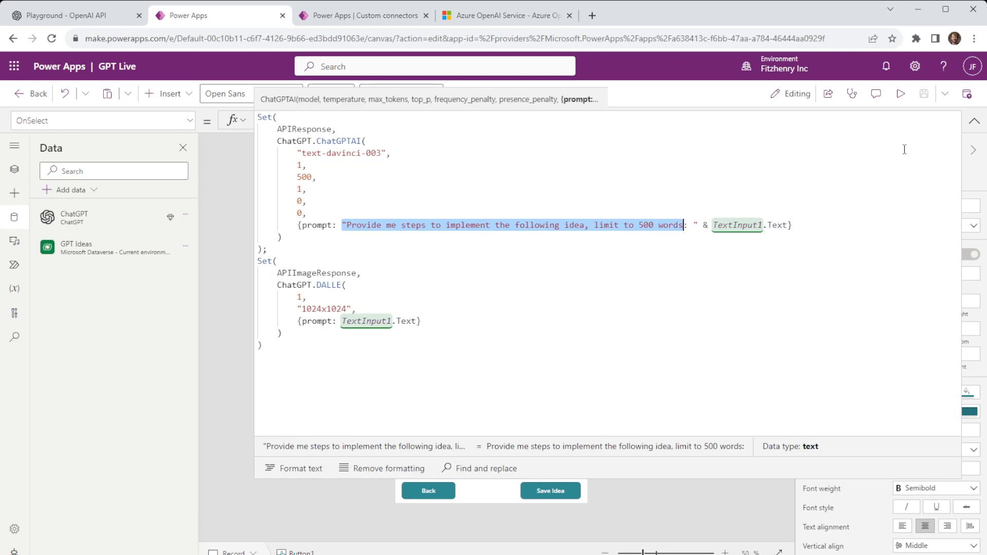
Close the OnSelect formula to show the Record screen with its idea input and Generate Steps button.
left_click(974, 119)
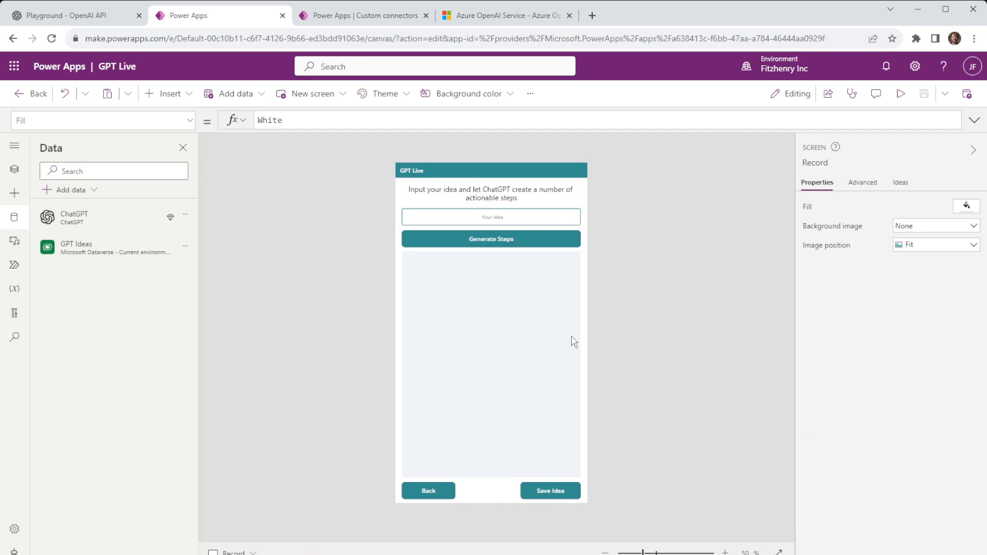
mouse_move(582, 327)
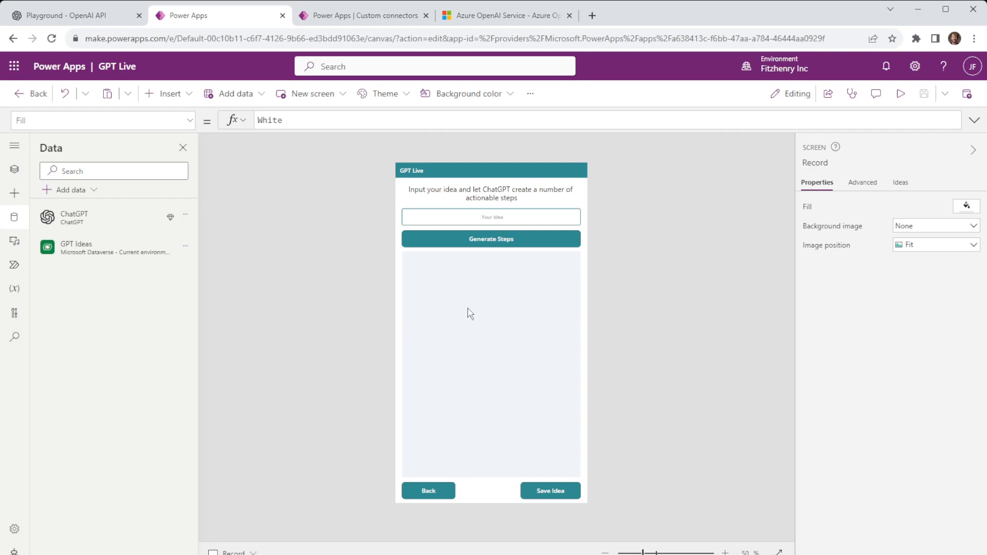
mouse_move(459, 307)
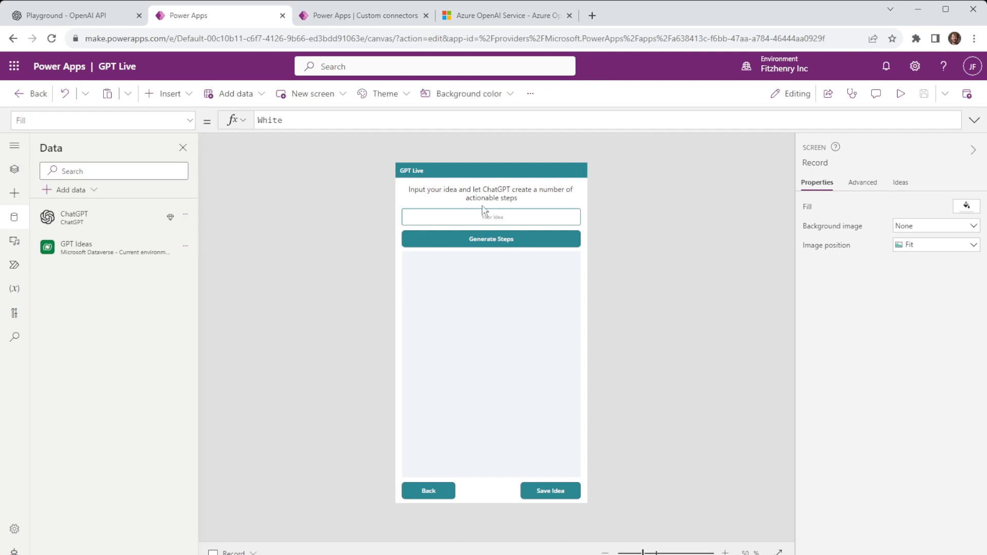
mouse_move(471, 219)
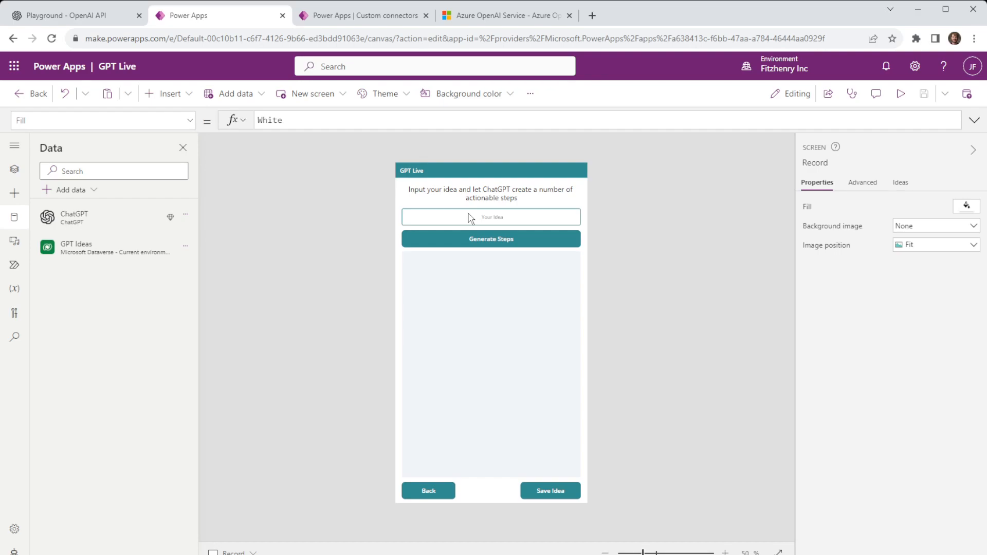
mouse_move(377, 225)
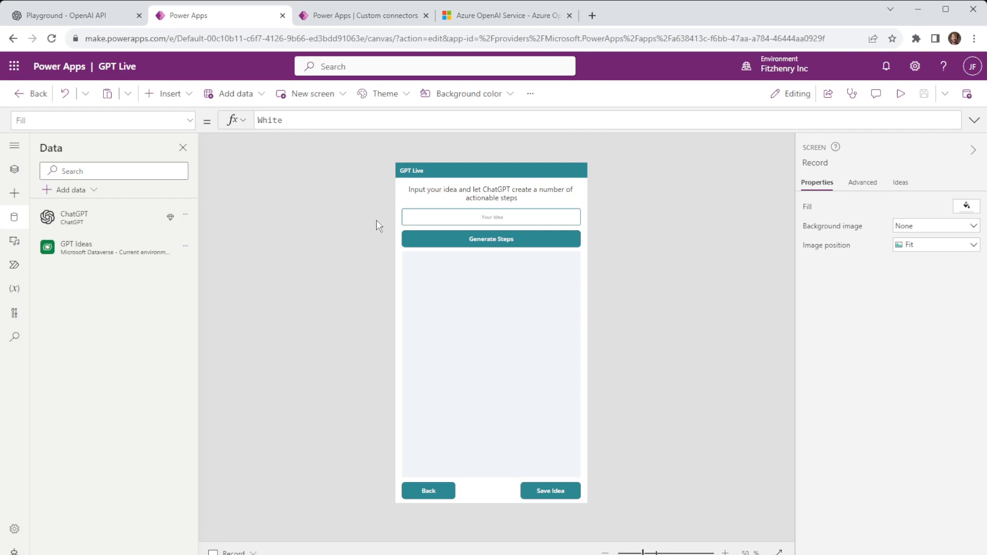
mouse_move(397, 277)
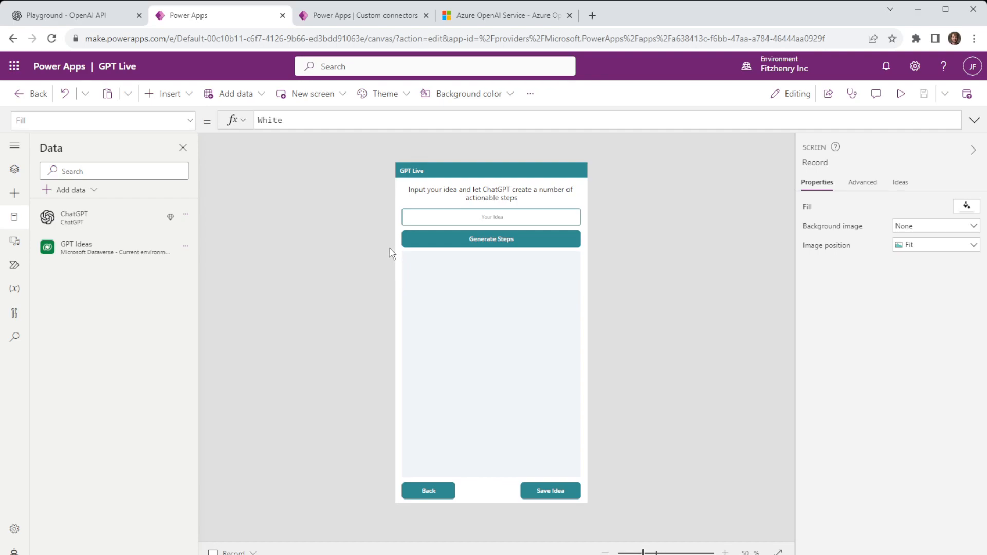
mouse_move(392, 236)
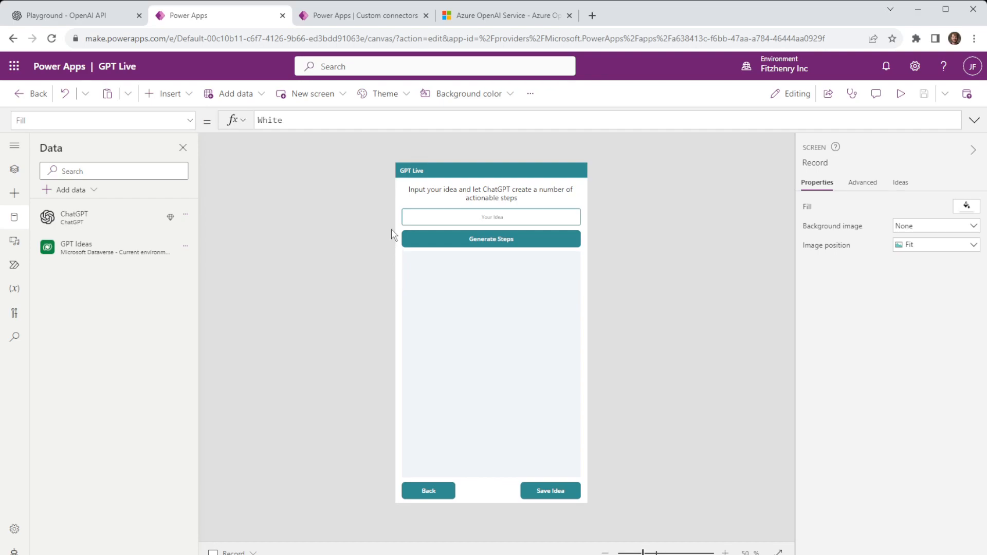